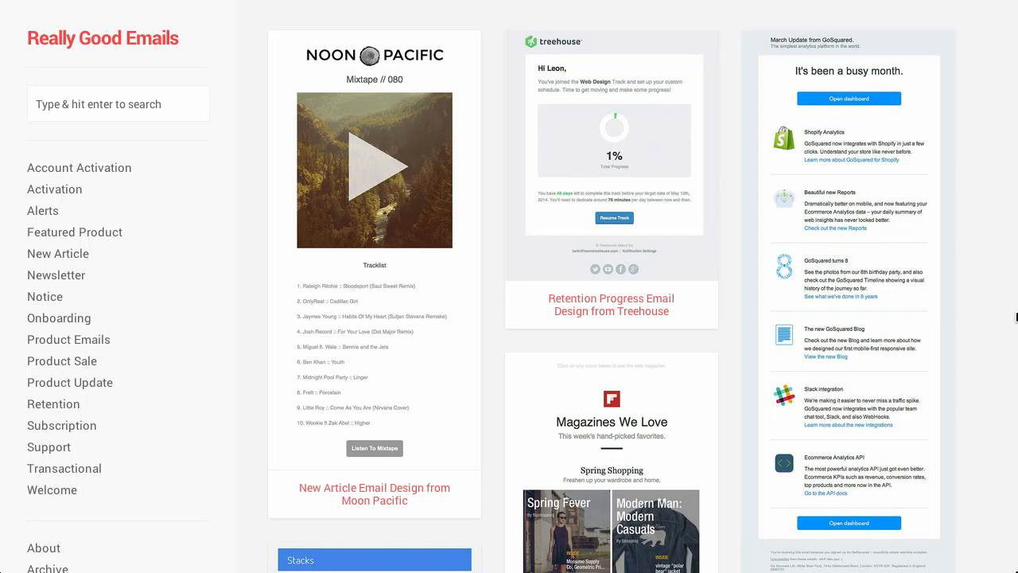
mouse_move(978, 381)
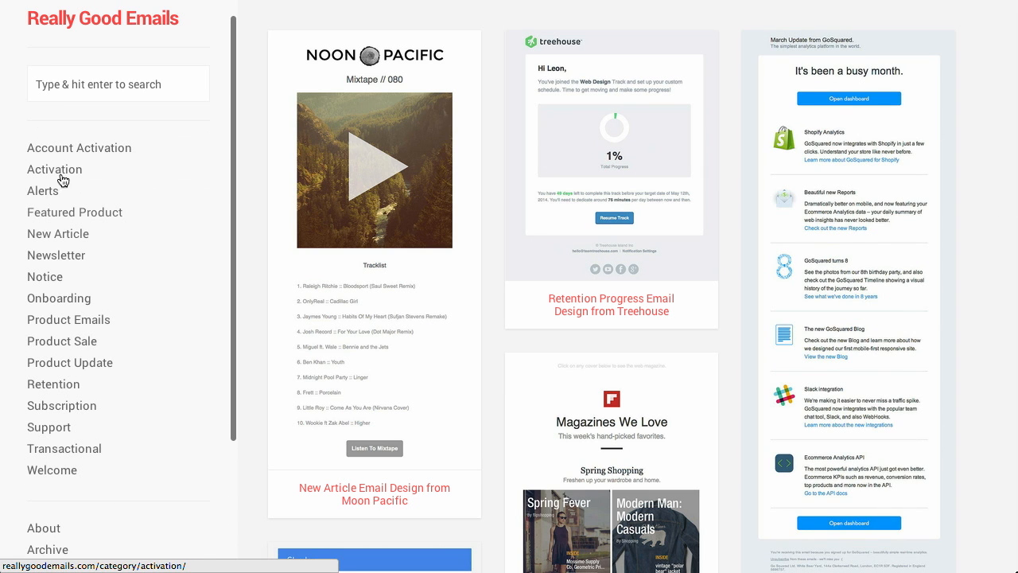
- Choose the Onboarding category of email designs from the sidebar
click(64, 449)
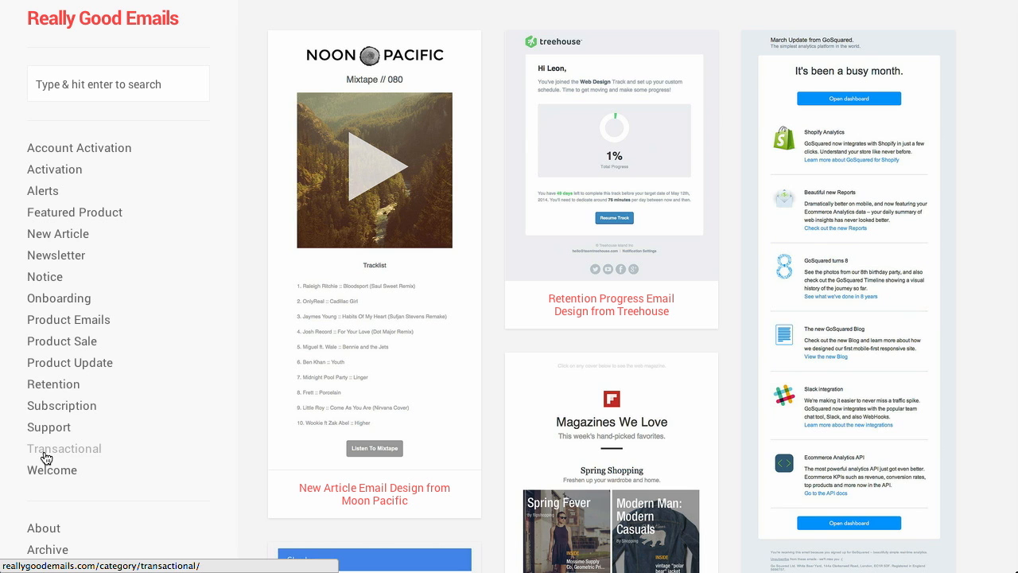
mouse_move(63, 448)
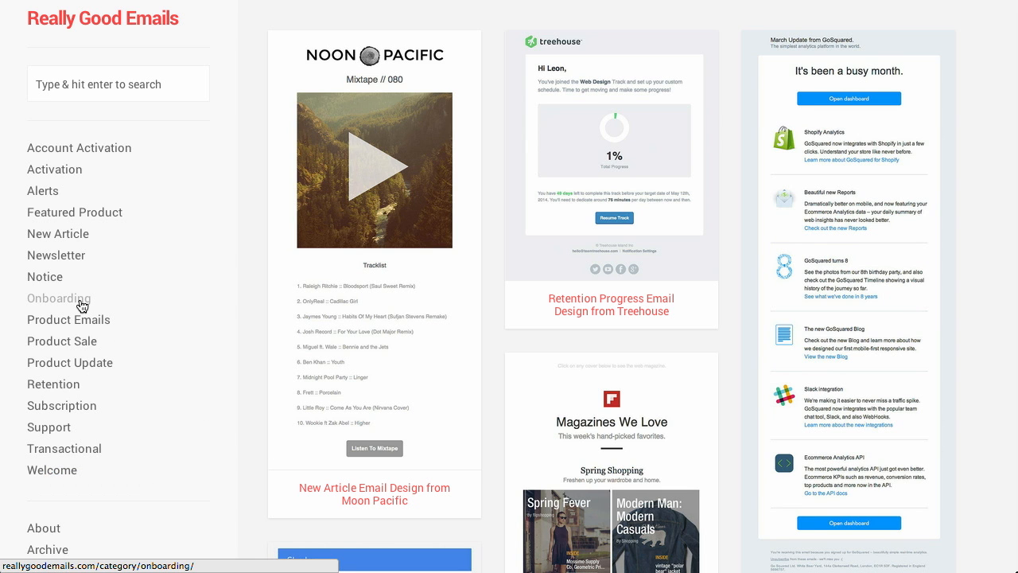
mouse_move(57, 299)
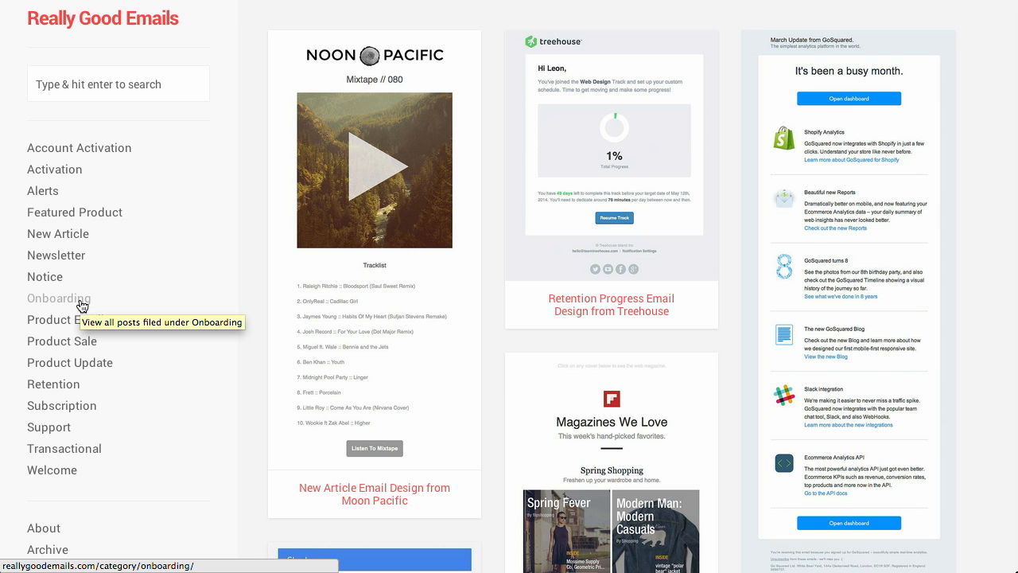
click(57, 298)
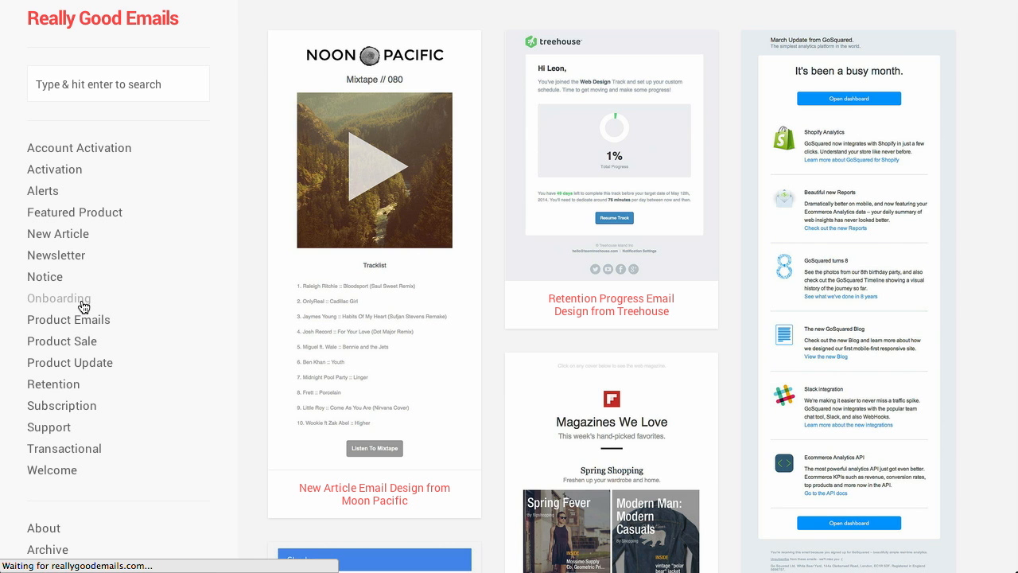
click(59, 299)
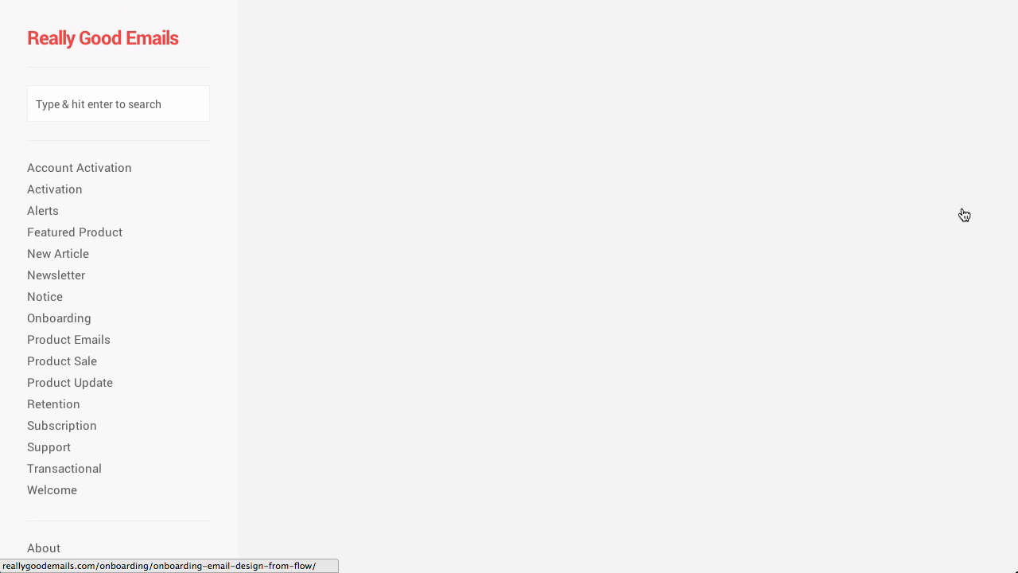
click(59, 319)
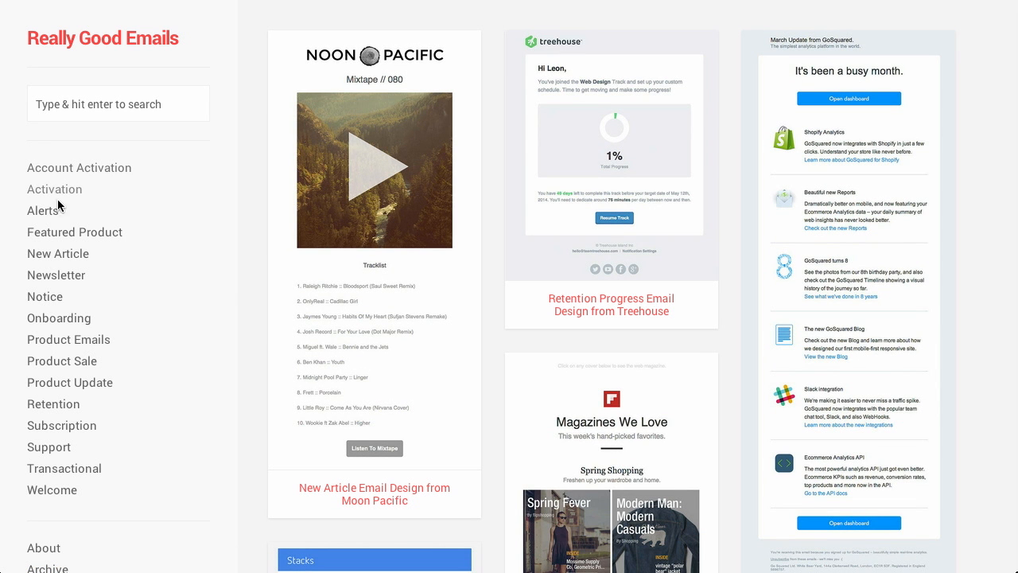
- Browse down the gallery to the Charity: Water and MailChimp email designs
scroll(down, 3)
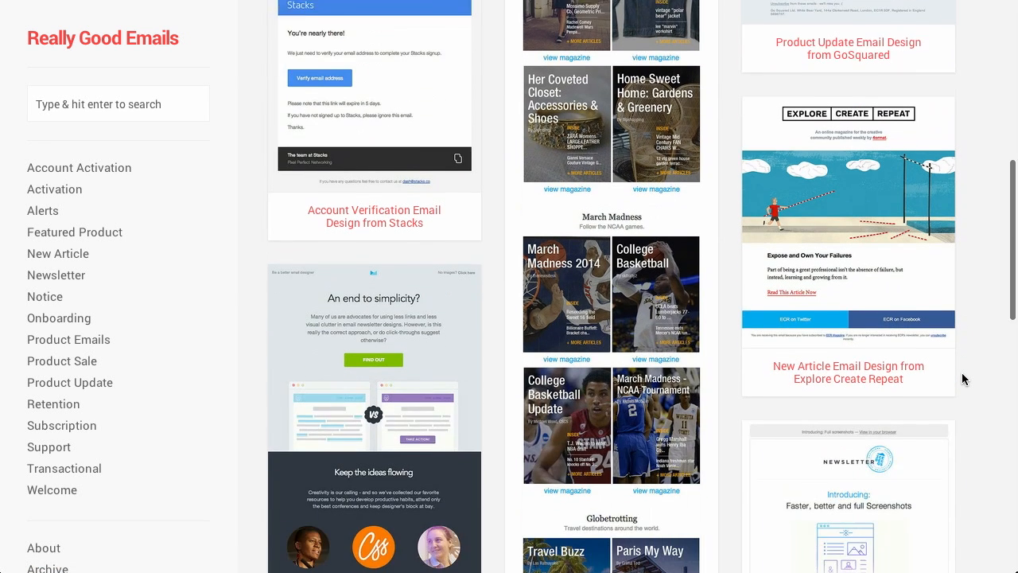
scroll(down, 3)
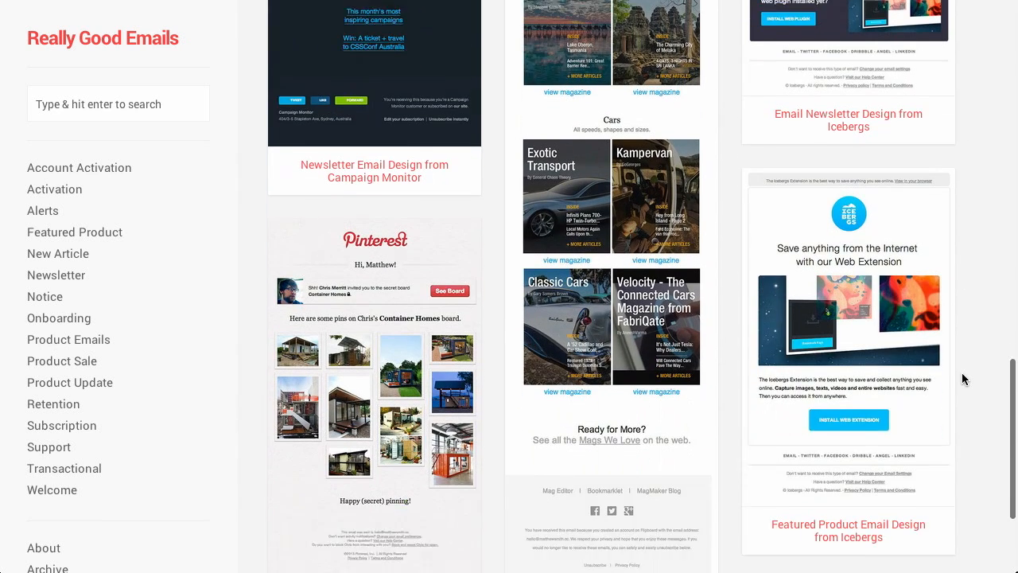
scroll(down, 3)
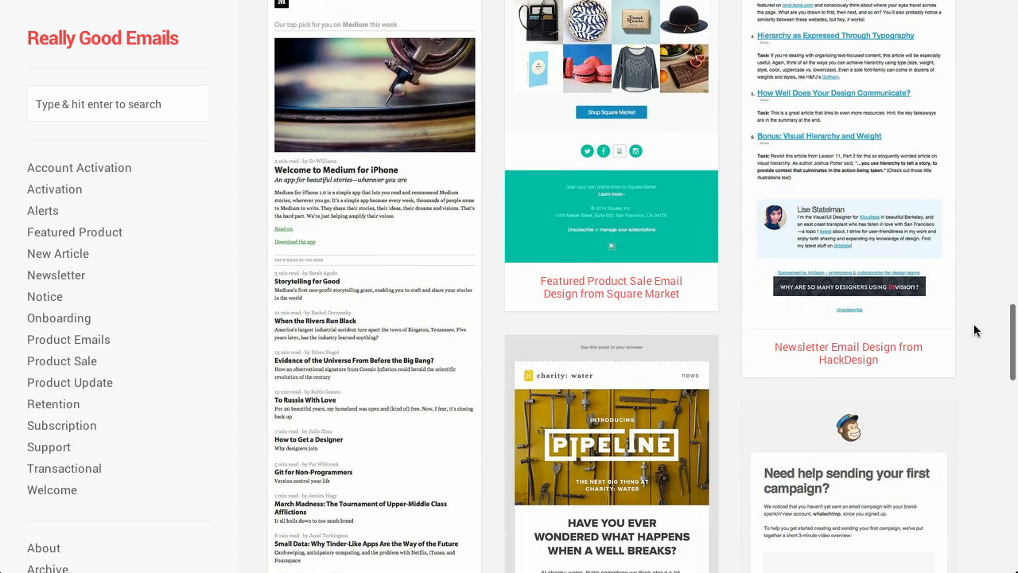
scroll(down, 3)
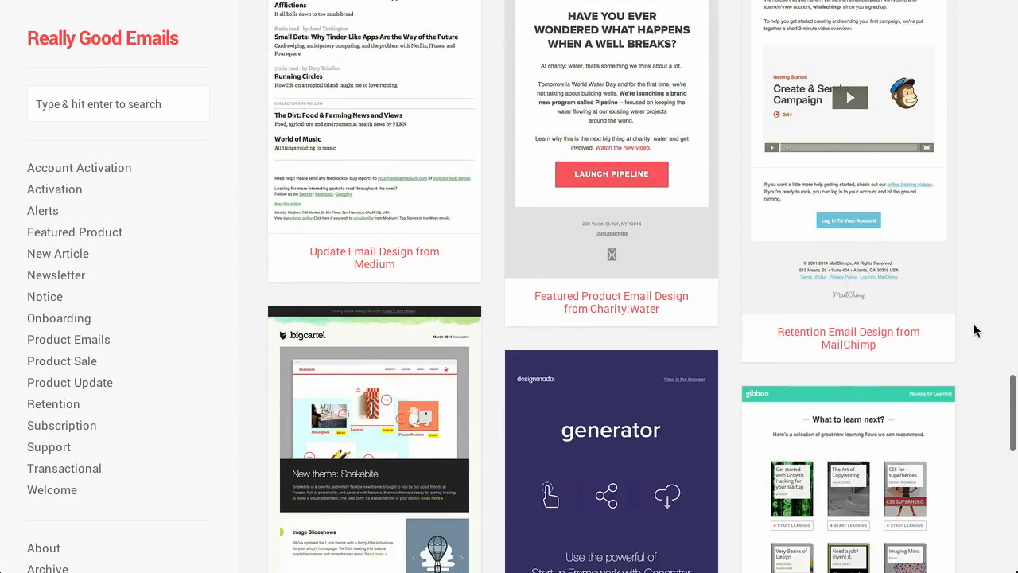
scroll(down, 3)
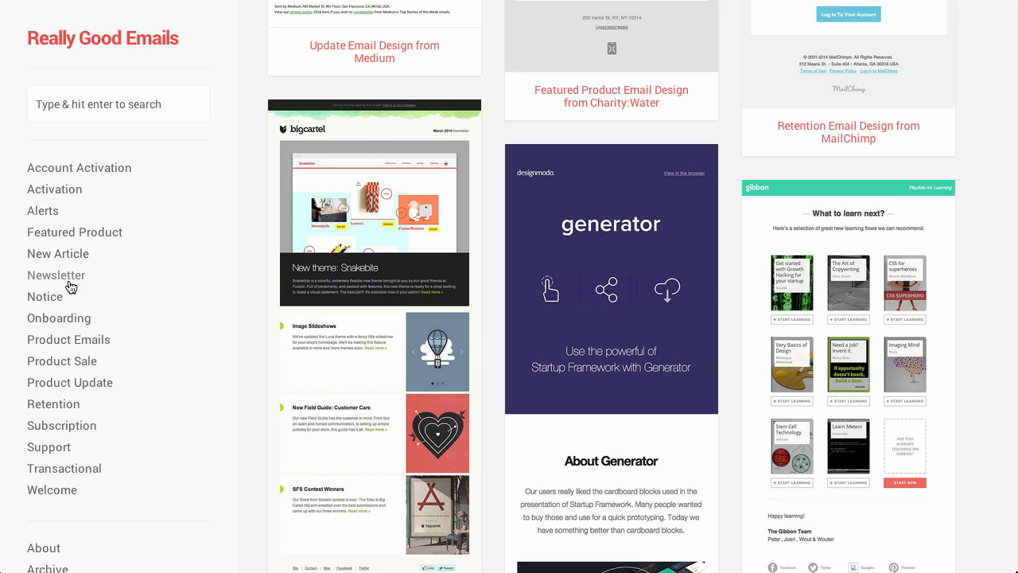
mouse_move(59, 318)
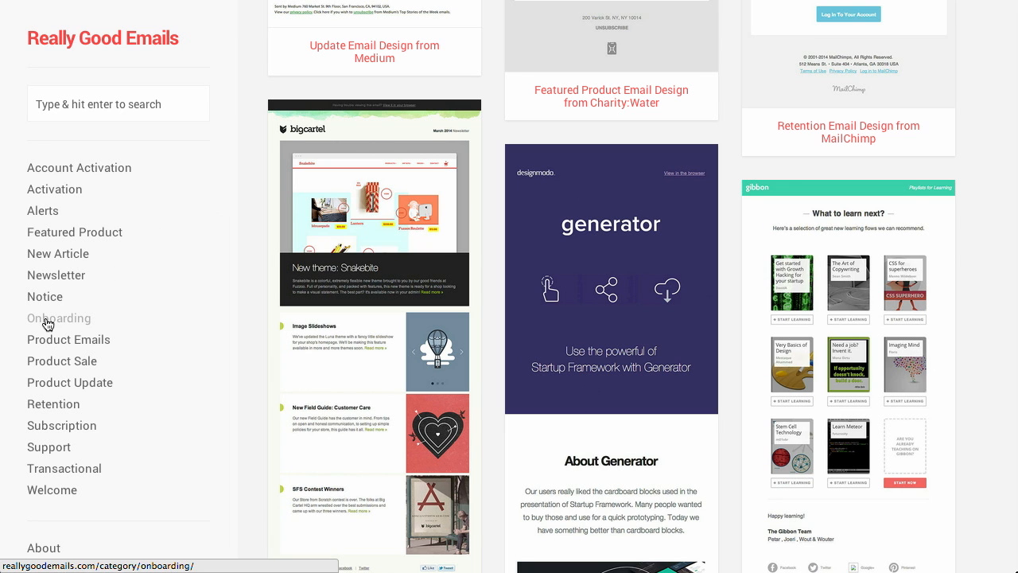
mouse_move(48, 445)
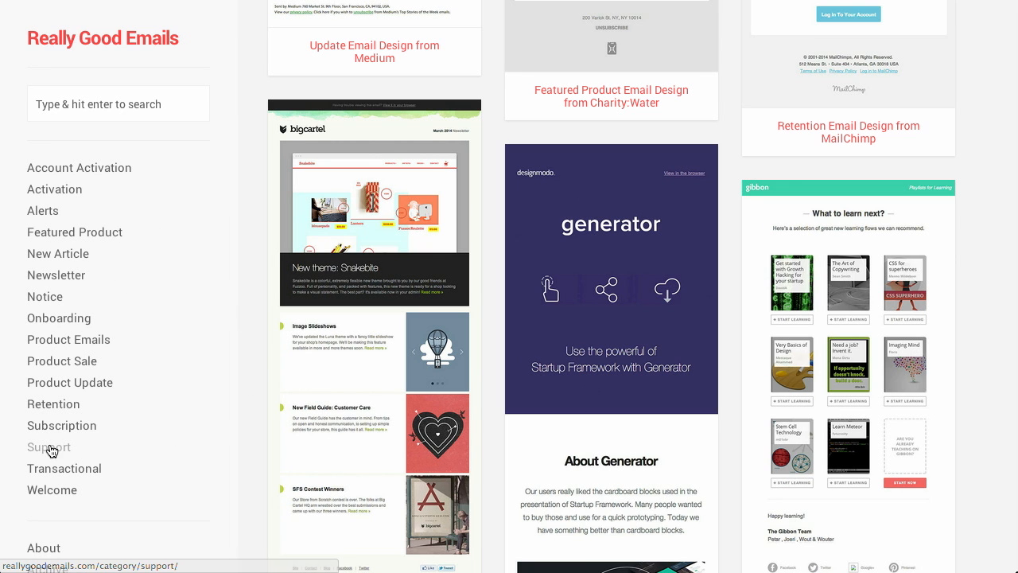
scroll(down, 3)
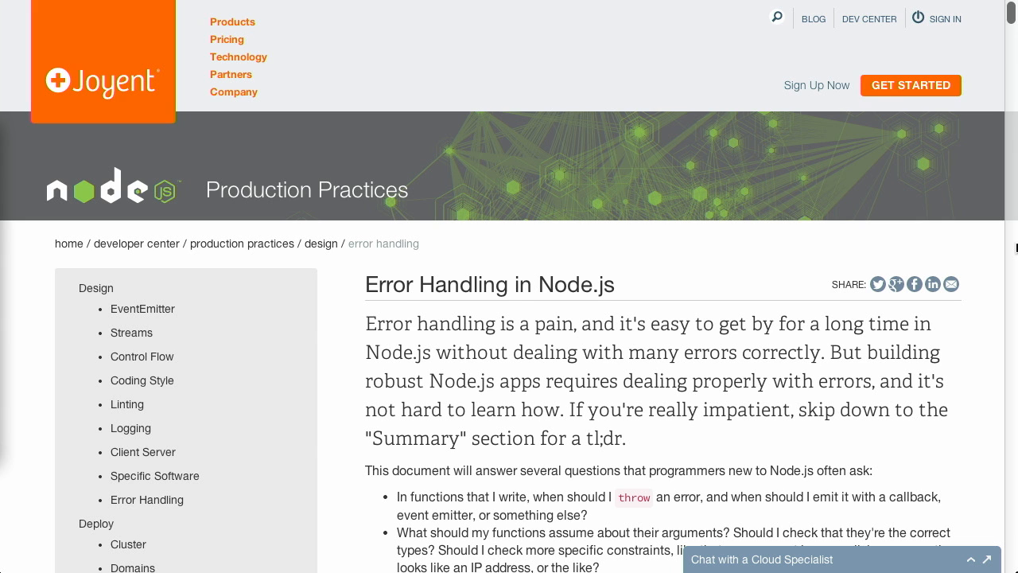
- Read the Error Handling article down to the Background section's try/catch callback example
scroll(down, 3)
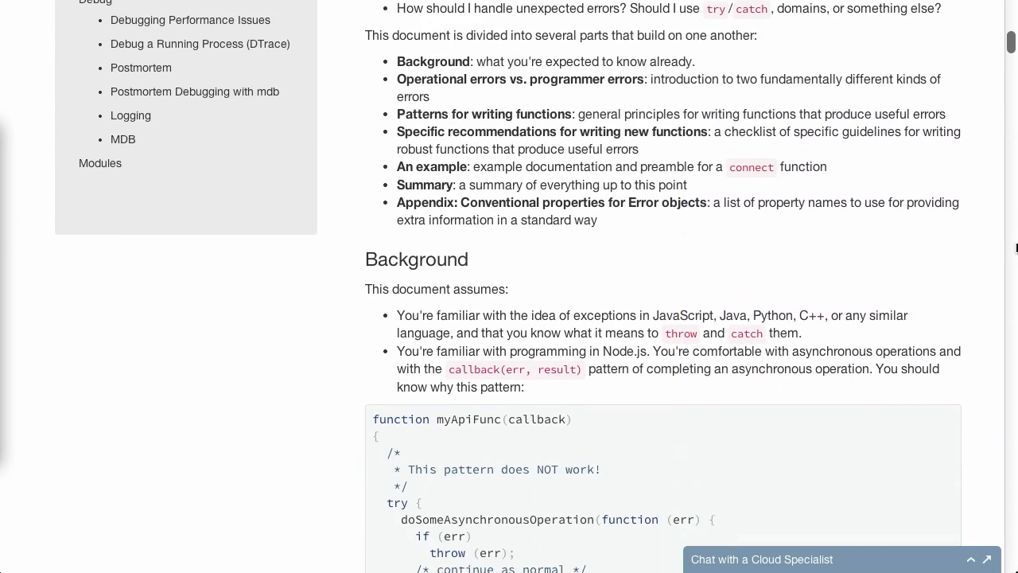
scroll(down, 3)
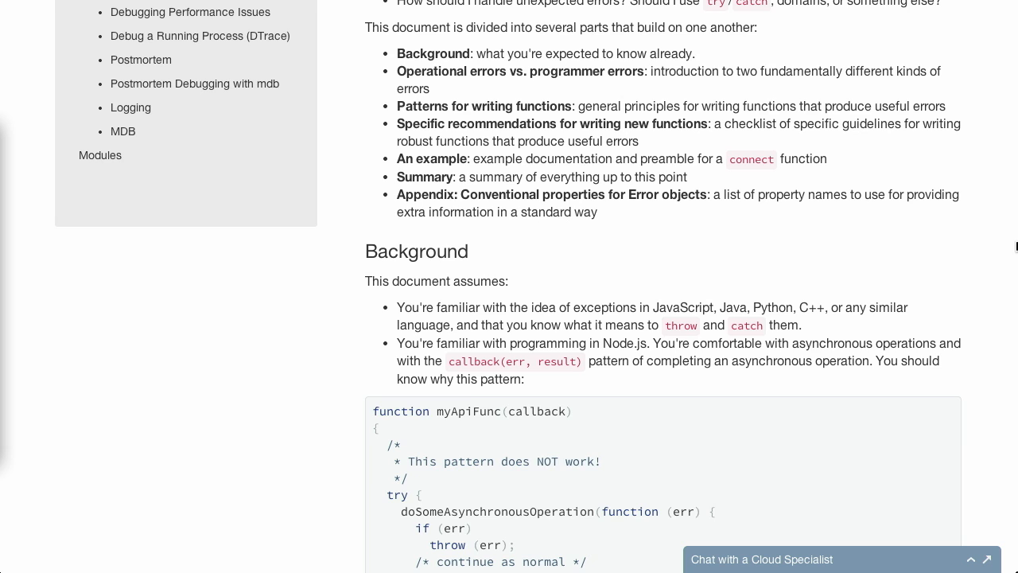
scroll(down, 3)
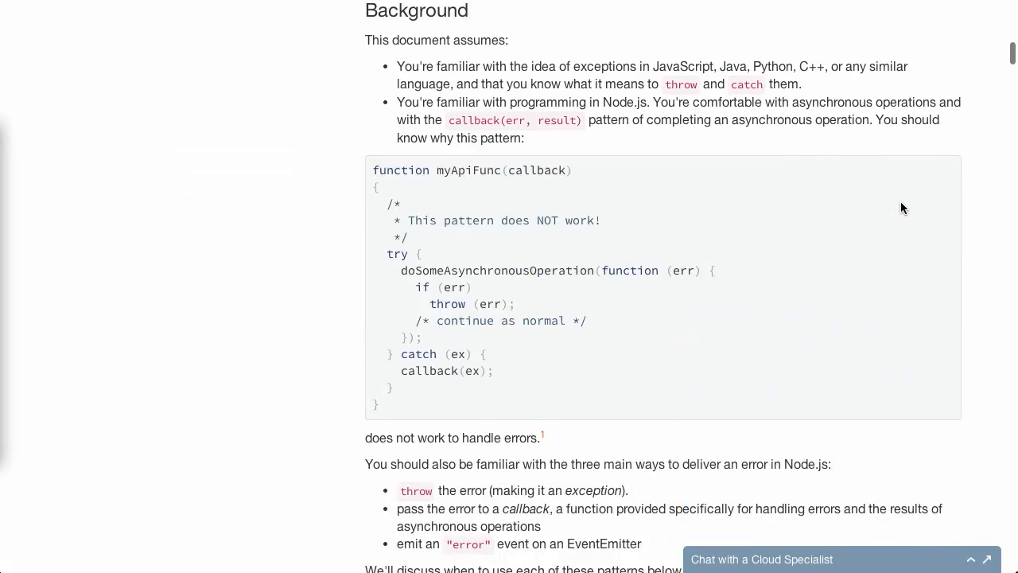
- Read past operational versus programmer errors to the 'Throw, Callback, or EventEmitter?' section
scroll(down, 3)
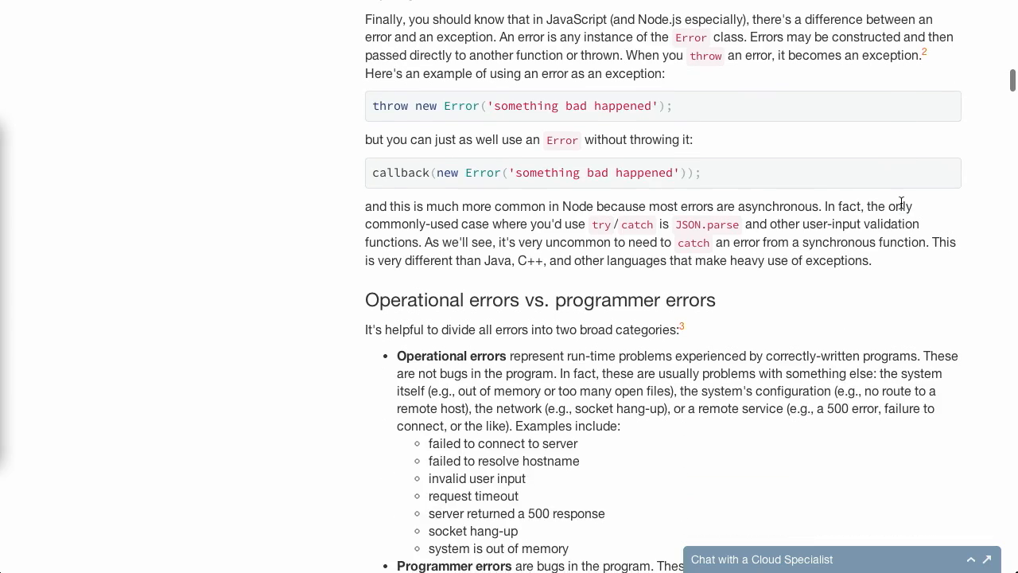
scroll(down, 3)
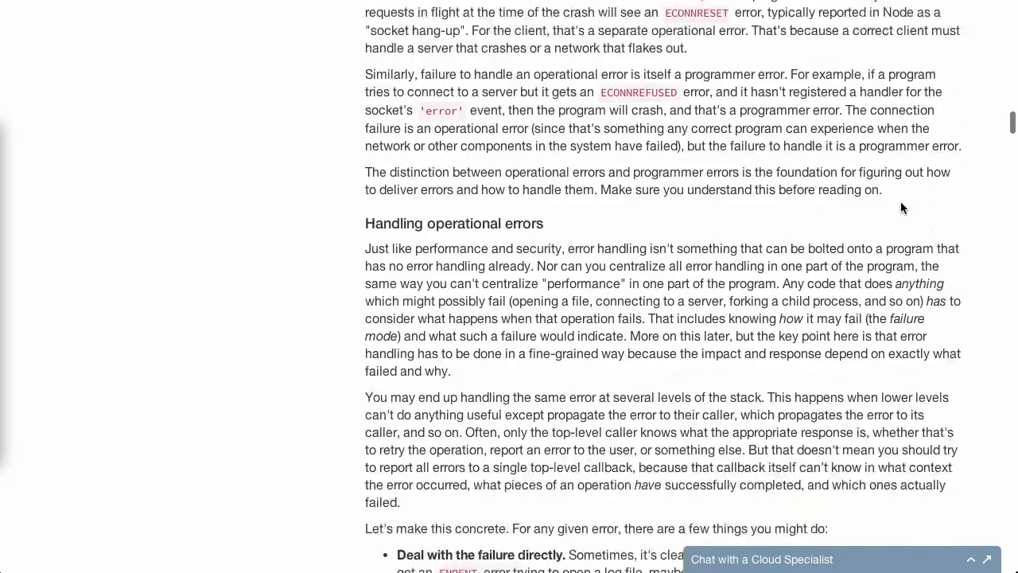
scroll(down, 3)
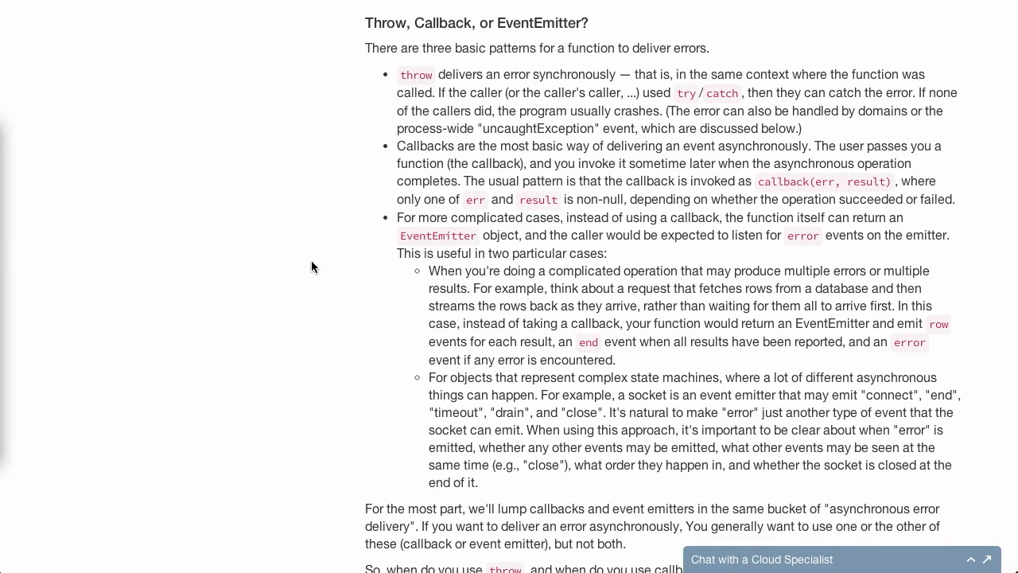
scroll(down, 3)
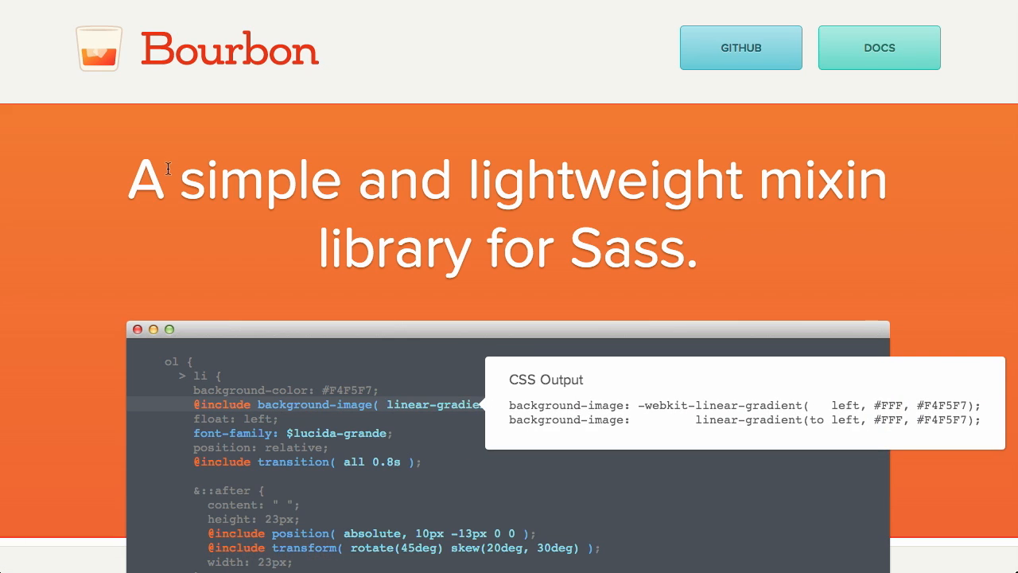
mouse_move(649, 245)
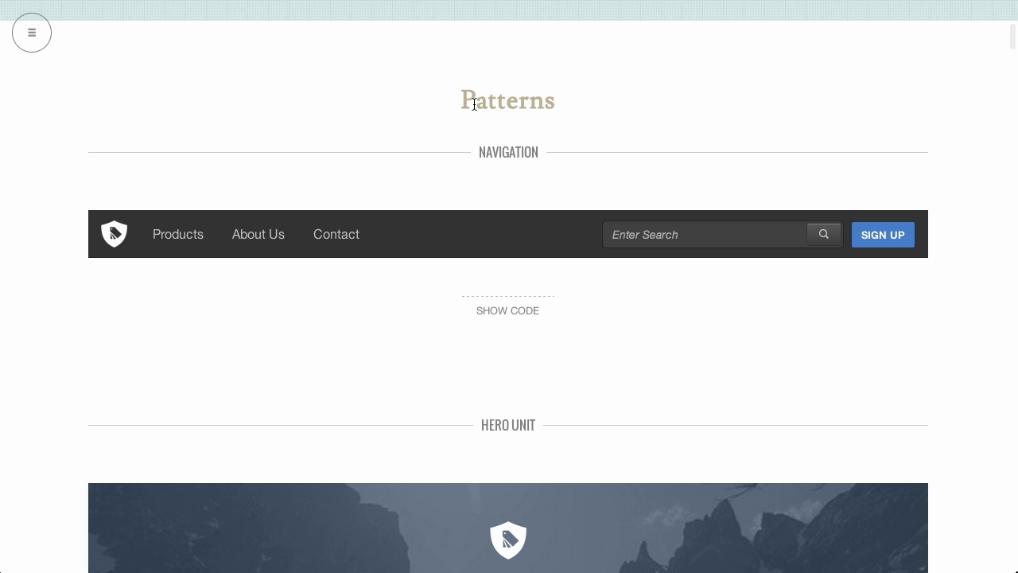
mouse_move(222, 177)
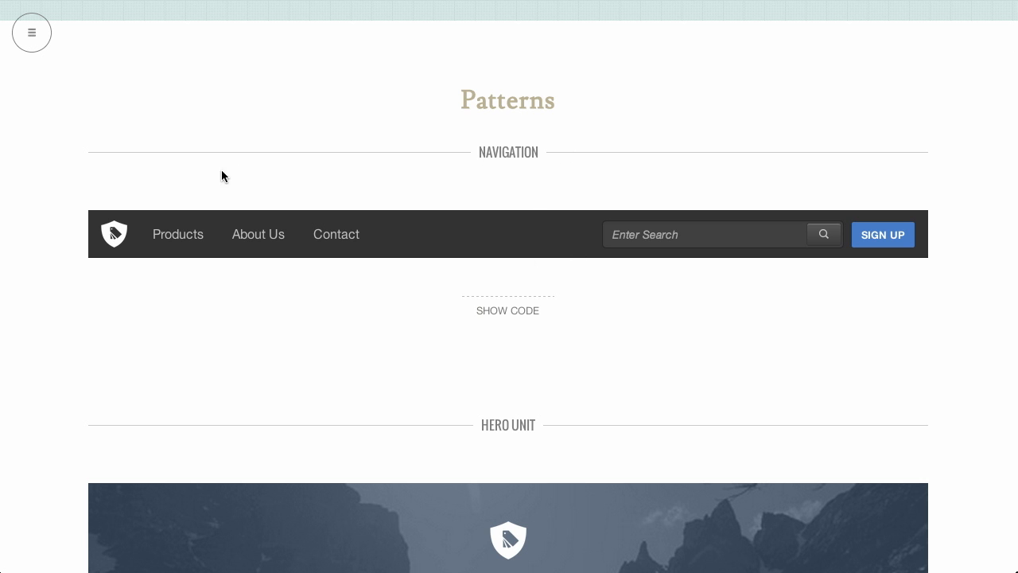
- Show the Icon Bullet Points pattern's code and look through its HTML and Sass
scroll(down, 3)
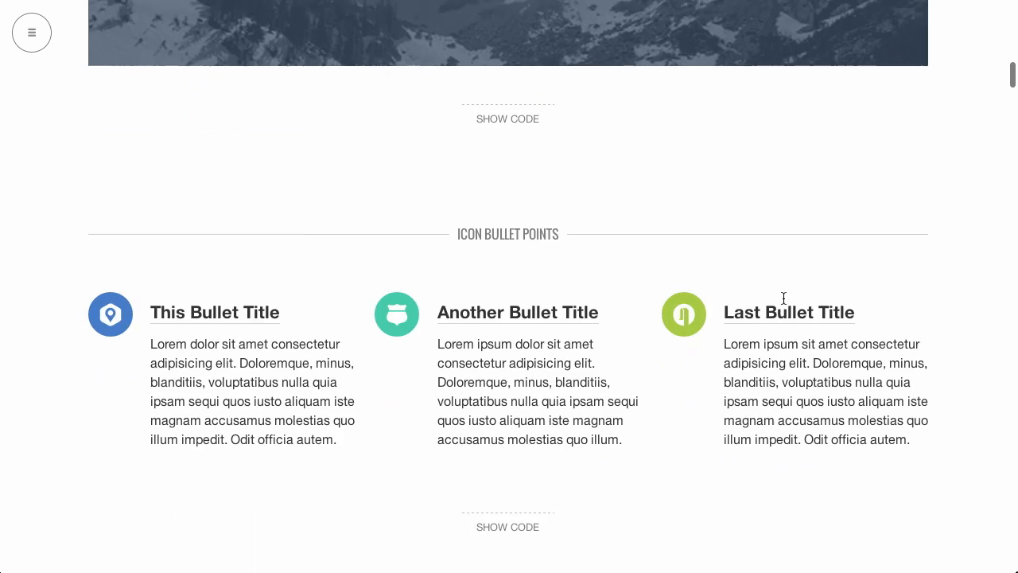
scroll(down, 3)
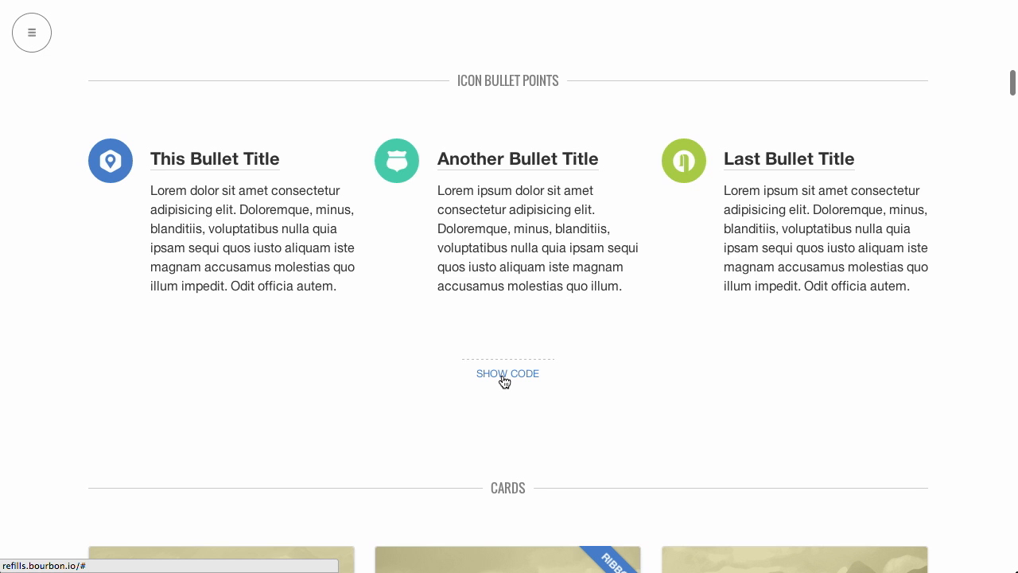
click(508, 372)
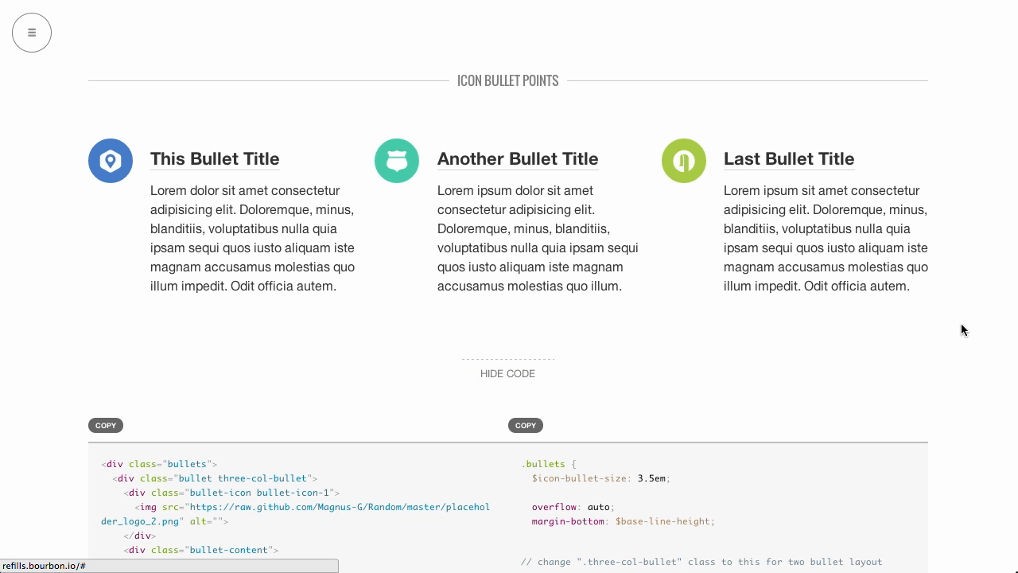
scroll(down, 3)
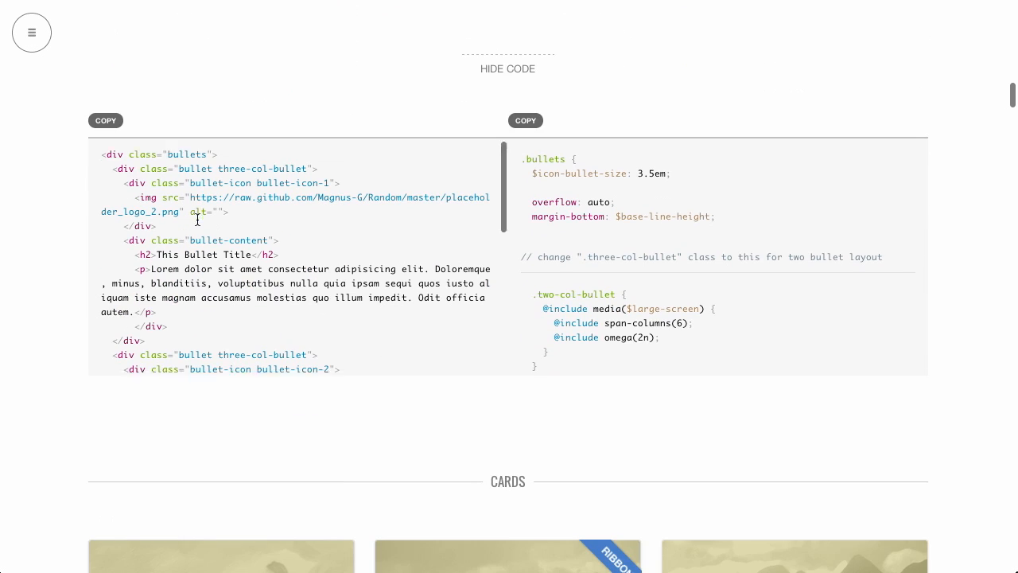
scroll(down, 3)
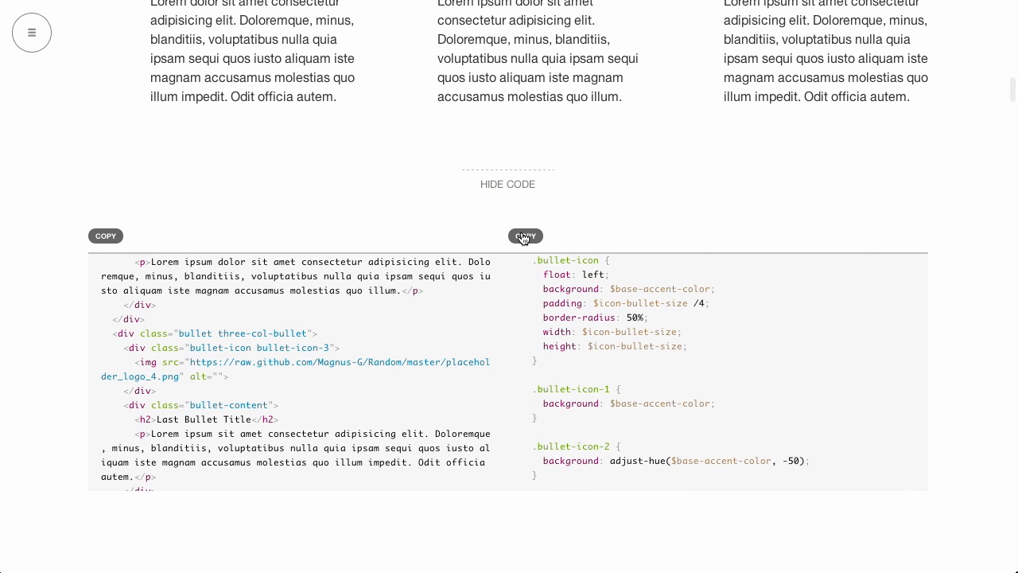
mouse_move(682, 379)
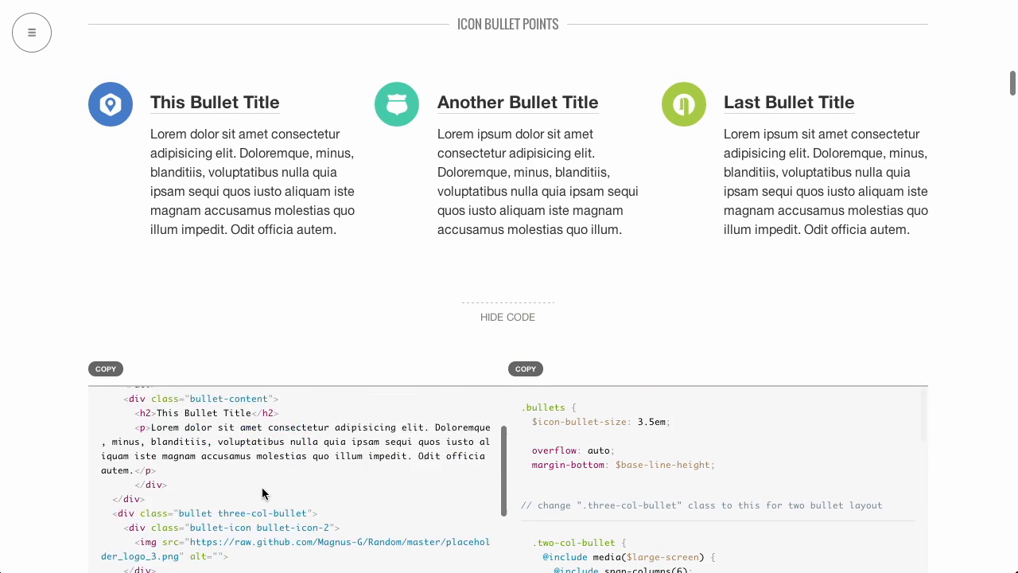
- Jump to the Modal component, browse past Sliding Menu to Badges, and show the Badges code
click(32, 32)
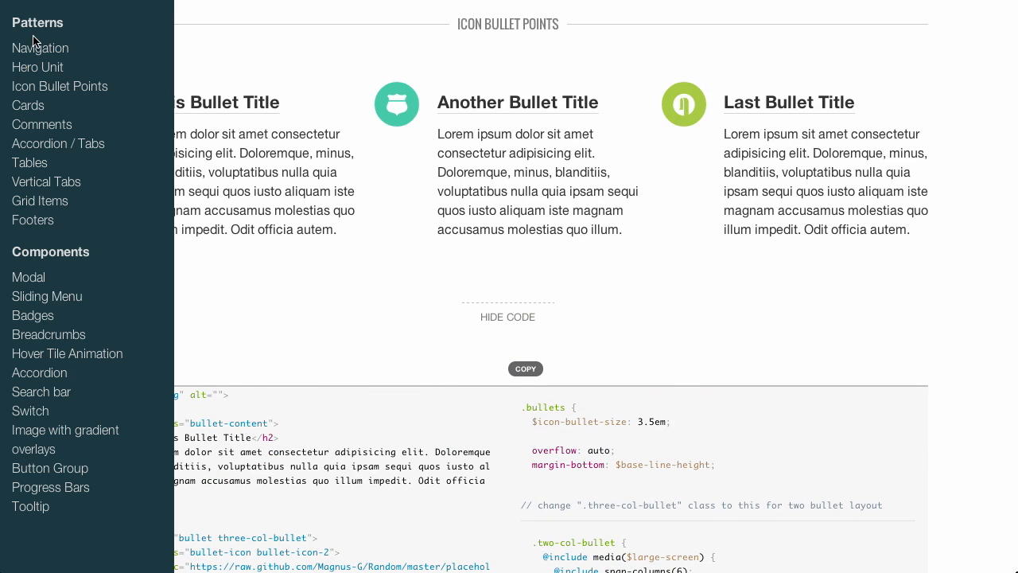
mouse_move(76, 134)
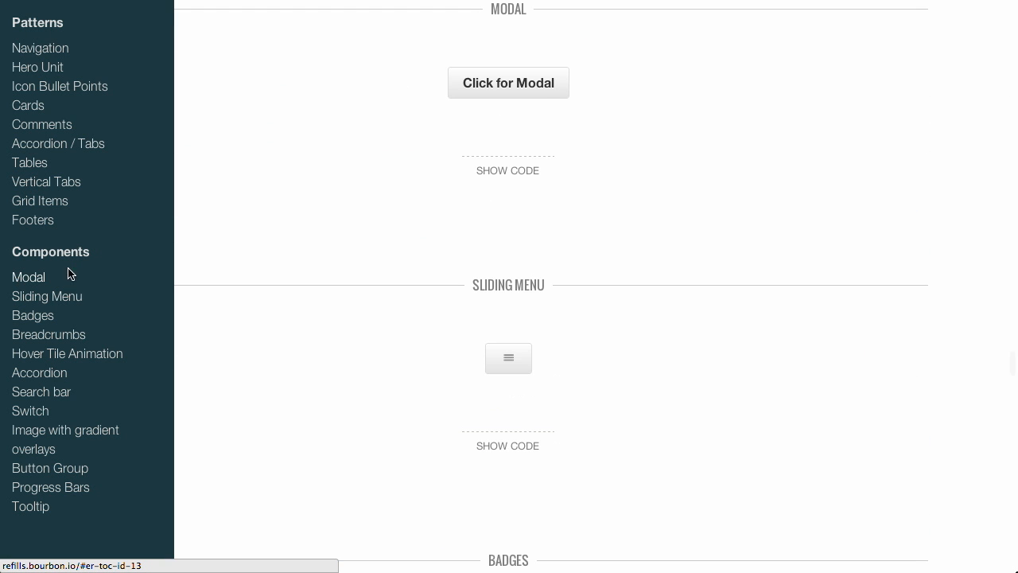
mouse_move(611, 130)
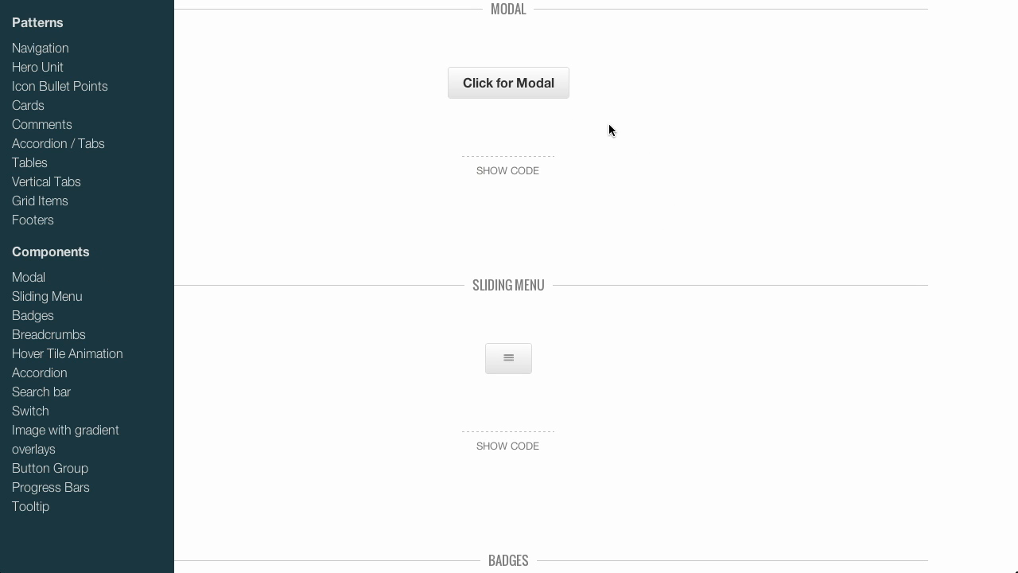
scroll(up, 3)
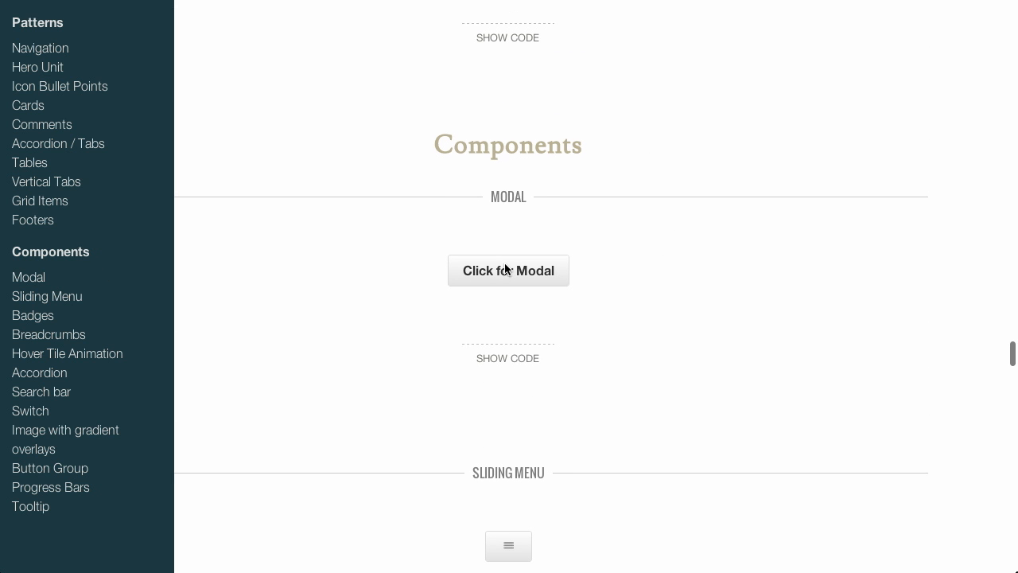
scroll(down, 3)
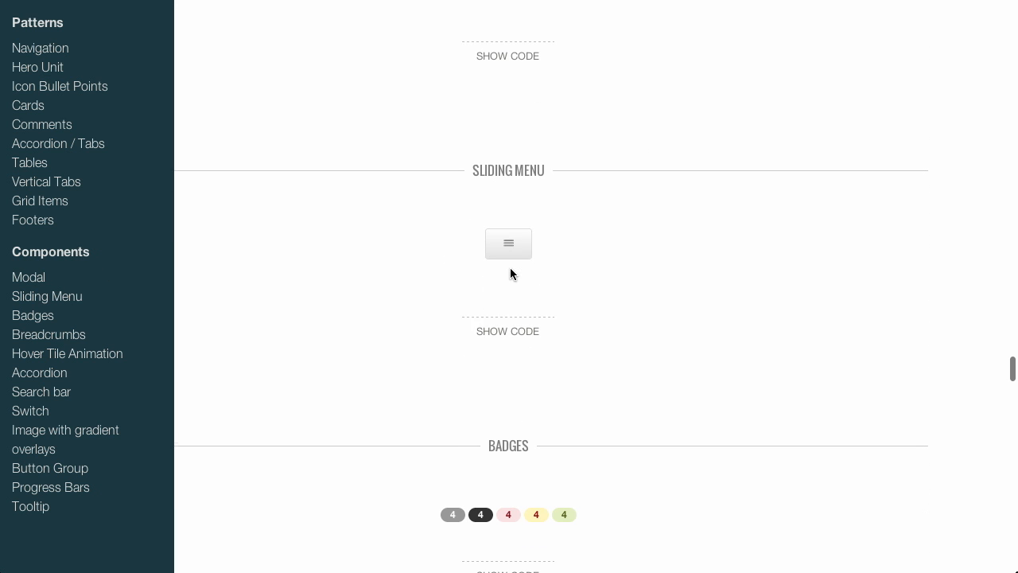
scroll(down, 3)
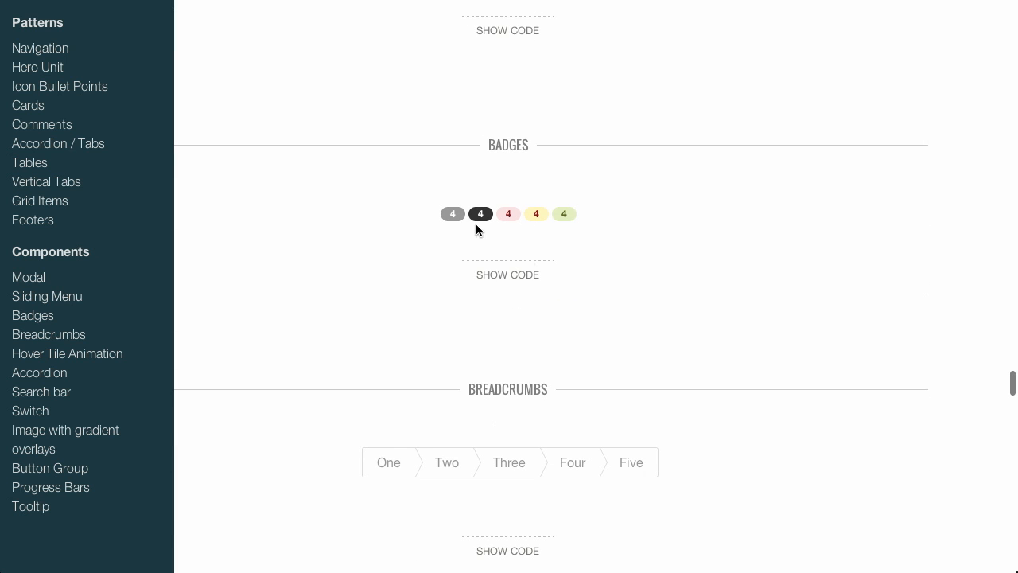
mouse_move(525, 278)
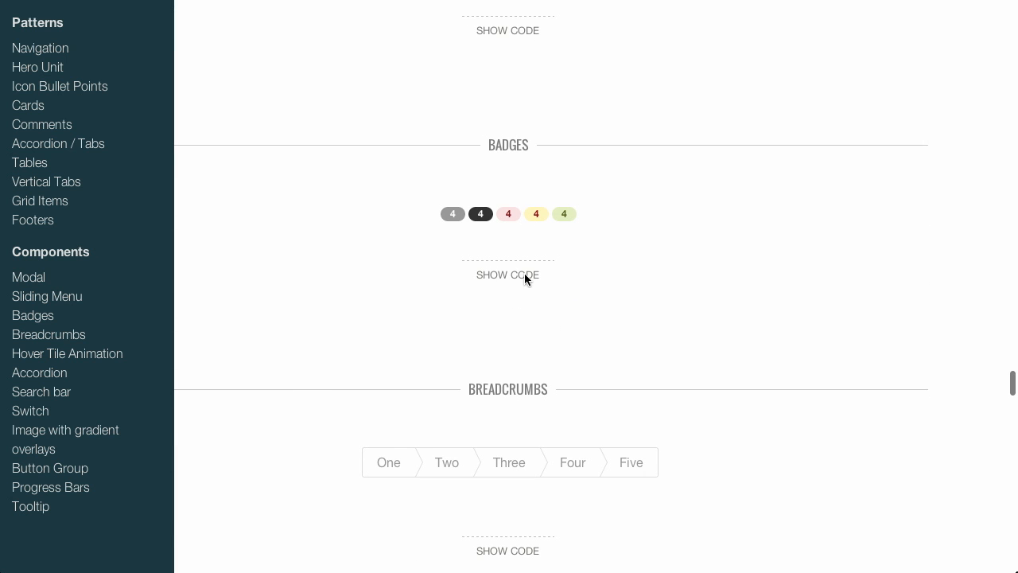
click(508, 273)
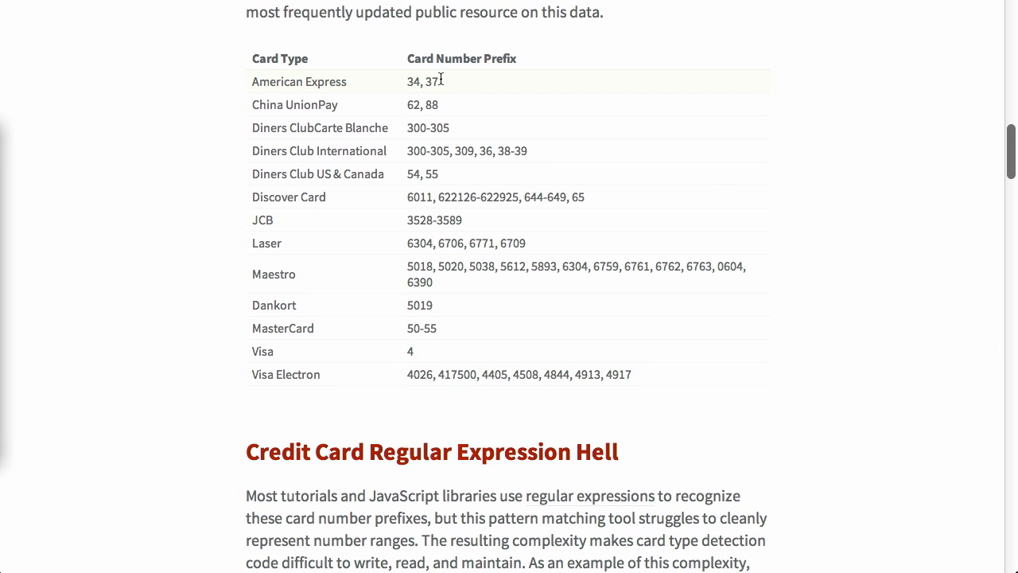
- Read past the regular-expression and inversion-map sections to the confusing card-type interface discussion
scroll(down, 3)
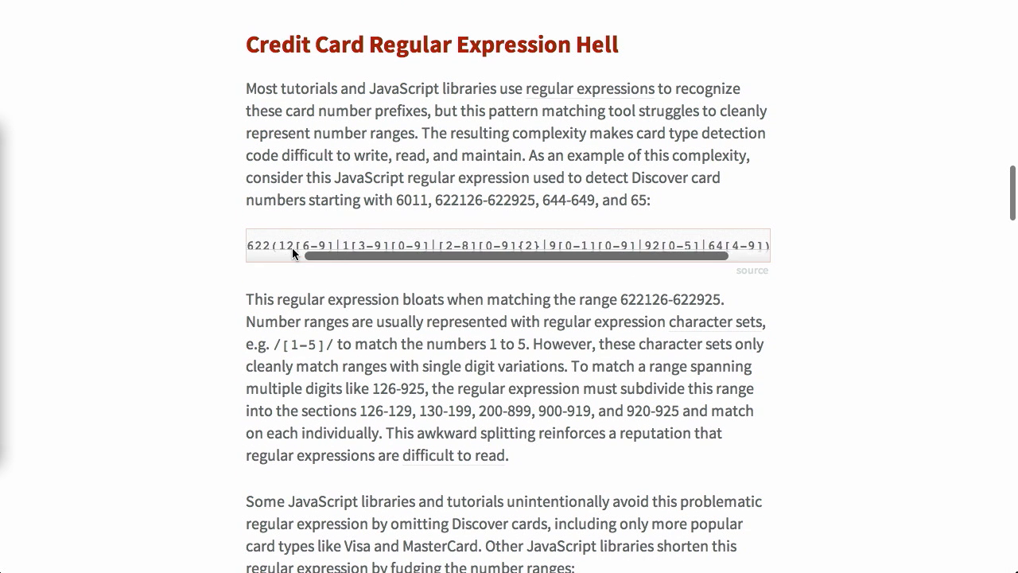
scroll(down, 3)
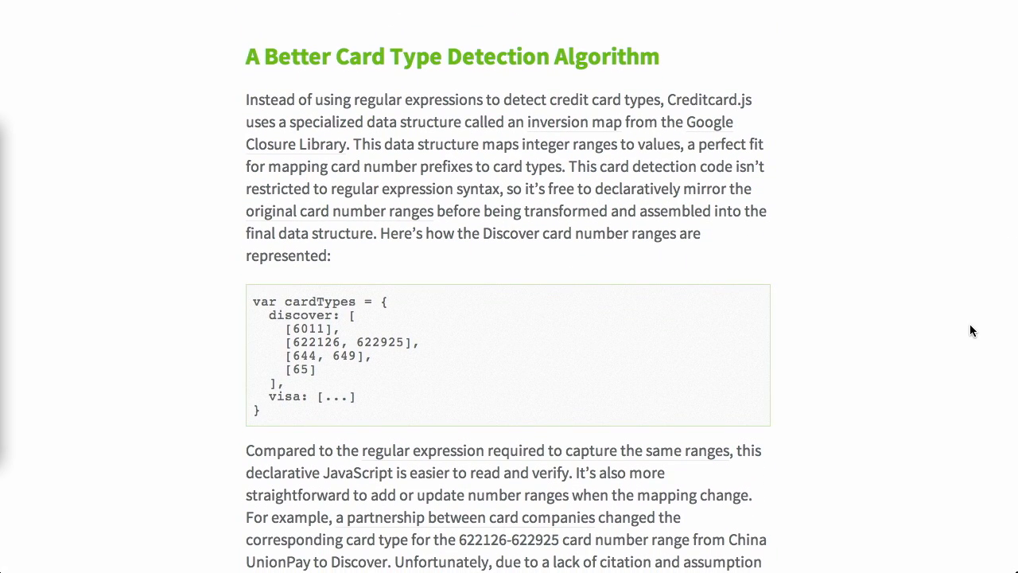
scroll(down, 3)
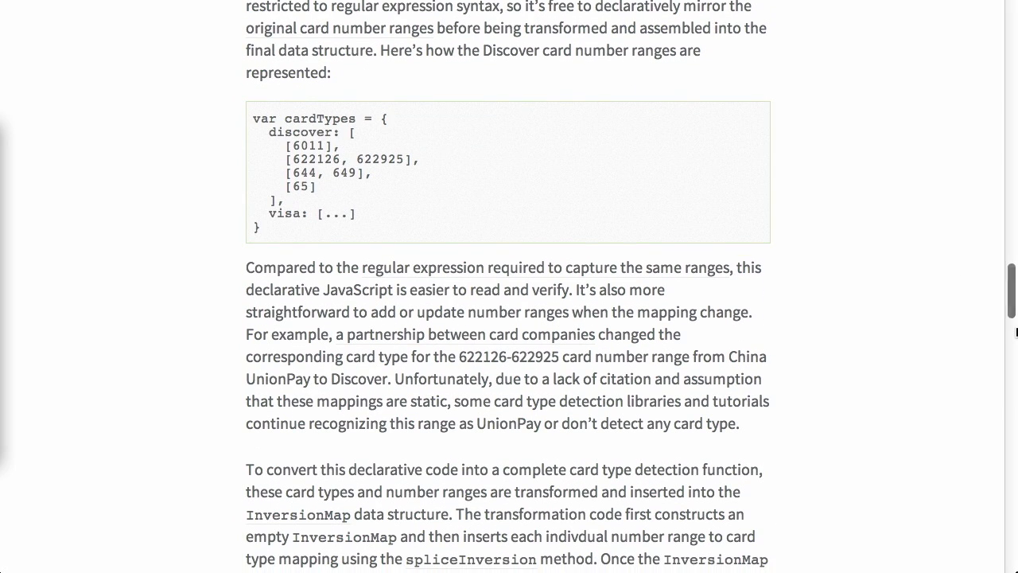
scroll(down, 3)
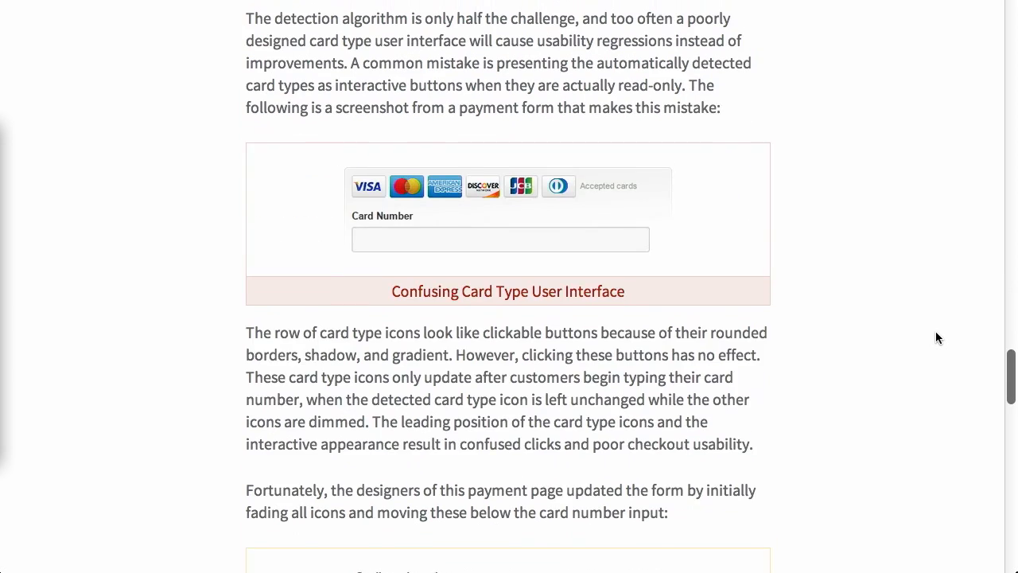
- Move from the confusing card type screenshot to the revised card type interface figure
scroll(up, 3)
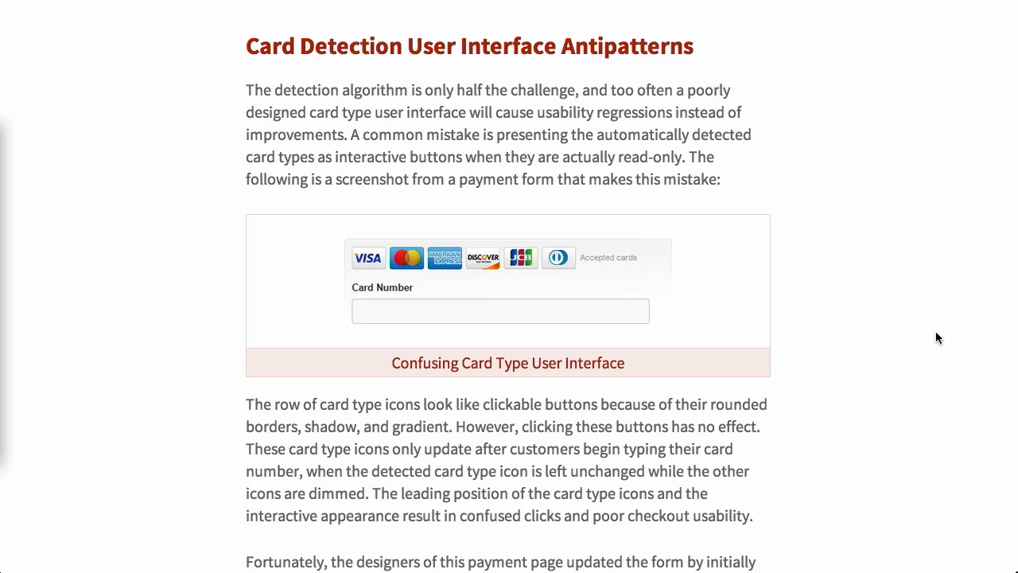
mouse_move(576, 353)
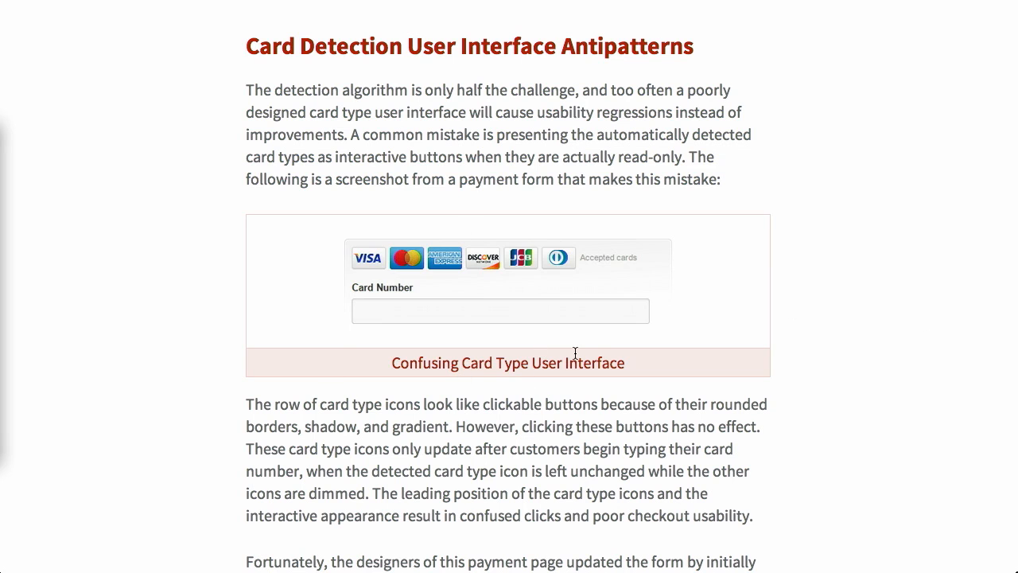
mouse_move(417, 332)
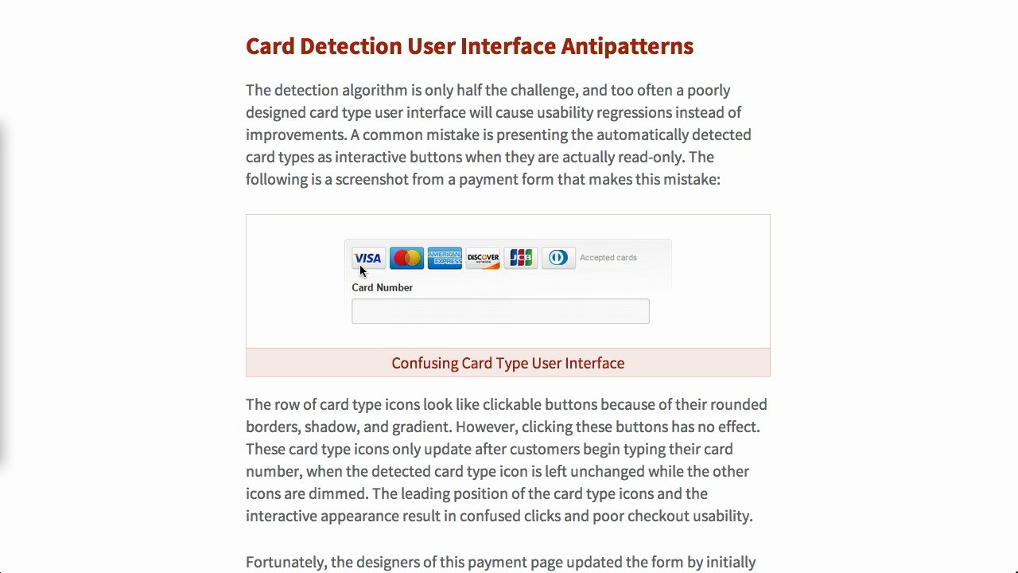
mouse_move(380, 277)
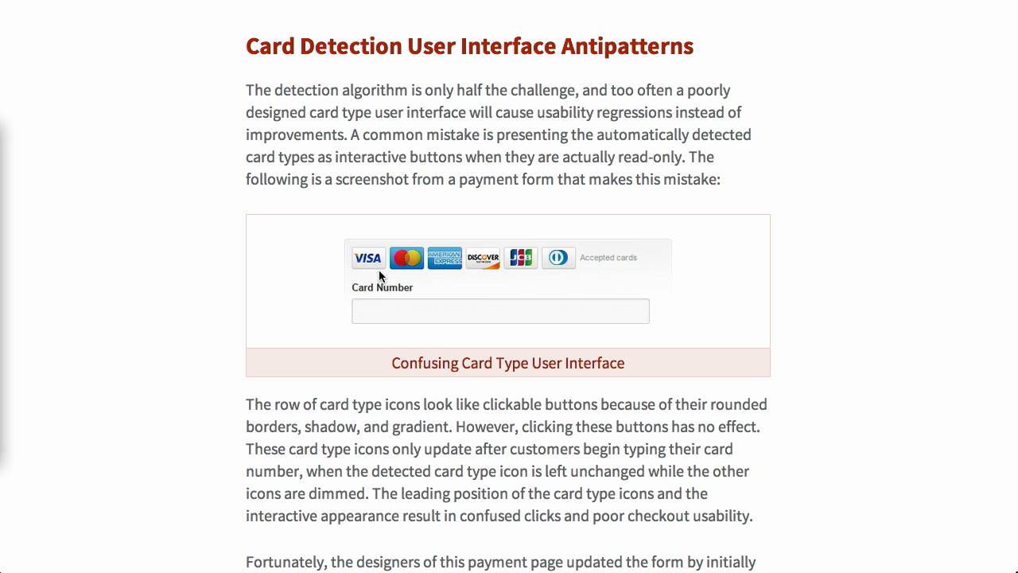
mouse_move(592, 257)
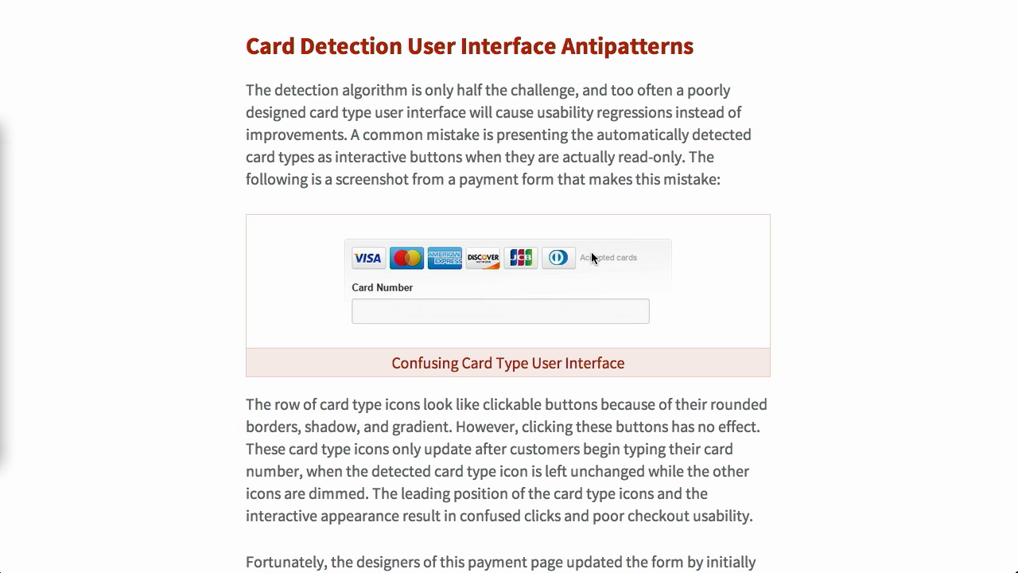
scroll(down, 3)
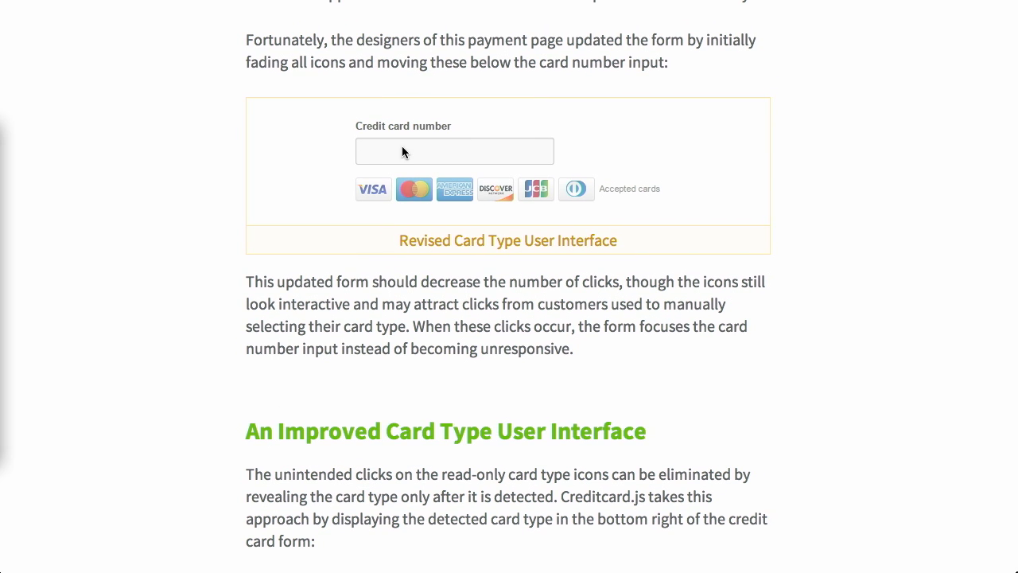
mouse_move(459, 165)
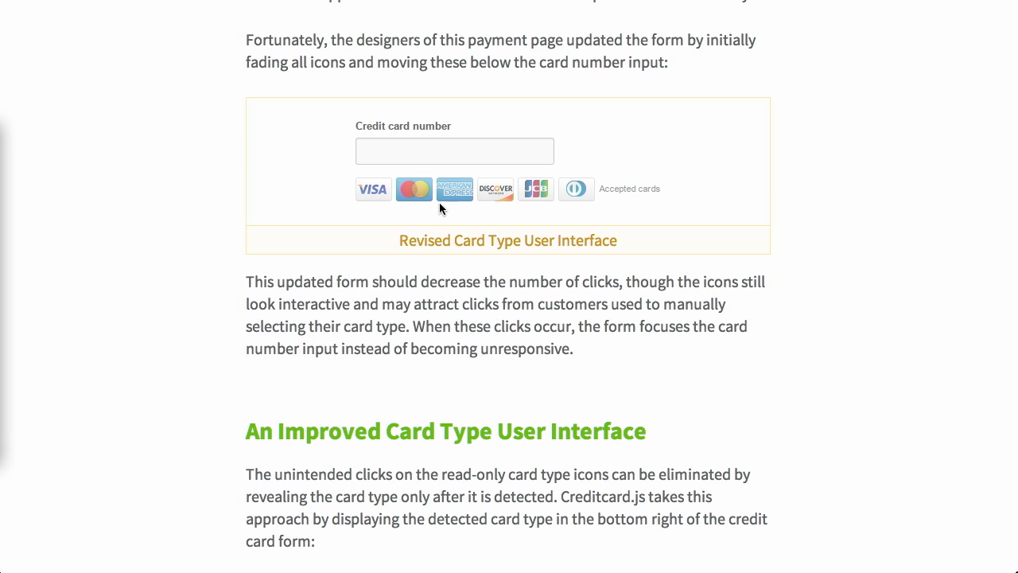
mouse_move(398, 207)
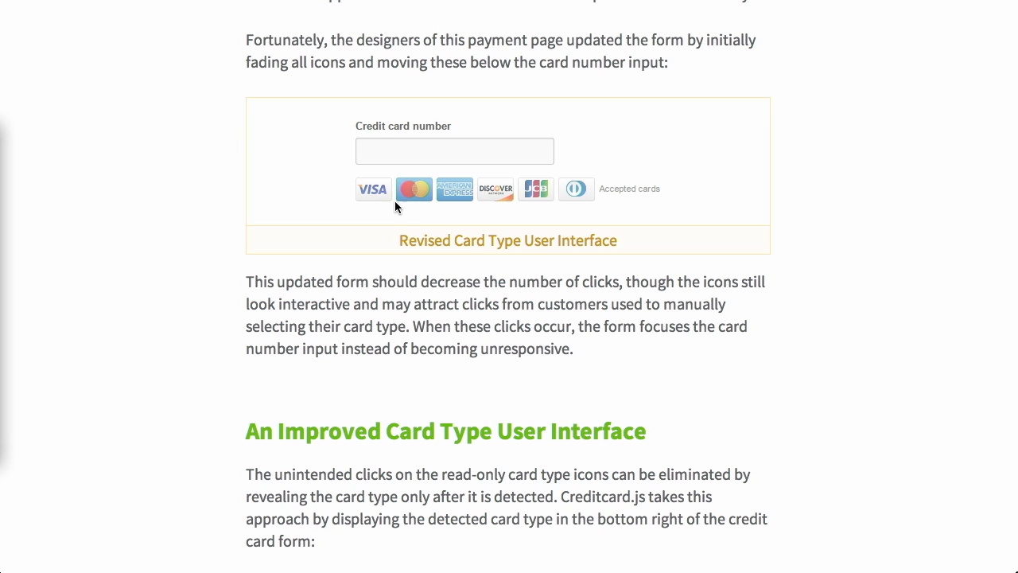
mouse_move(692, 208)
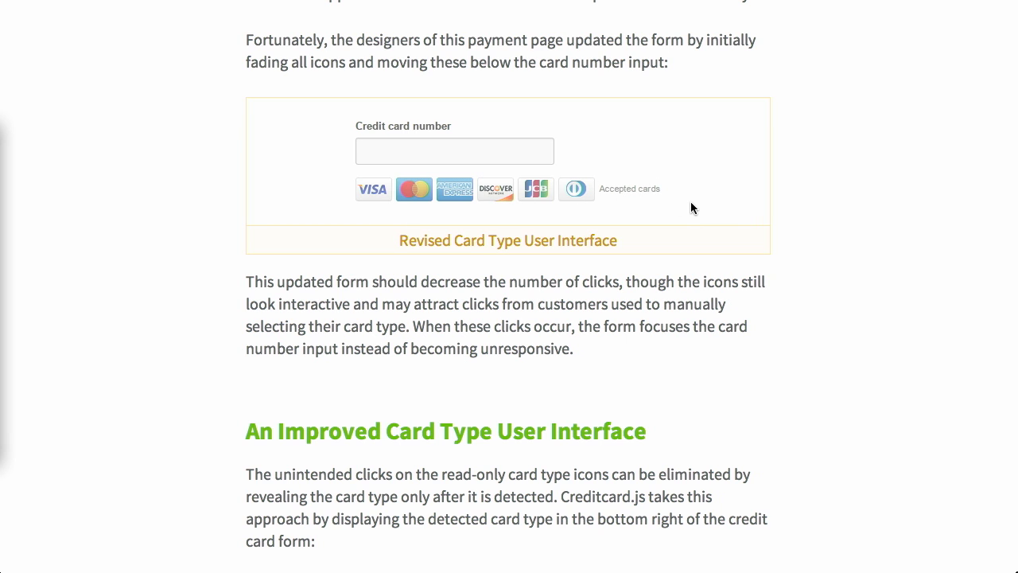
mouse_move(423, 217)
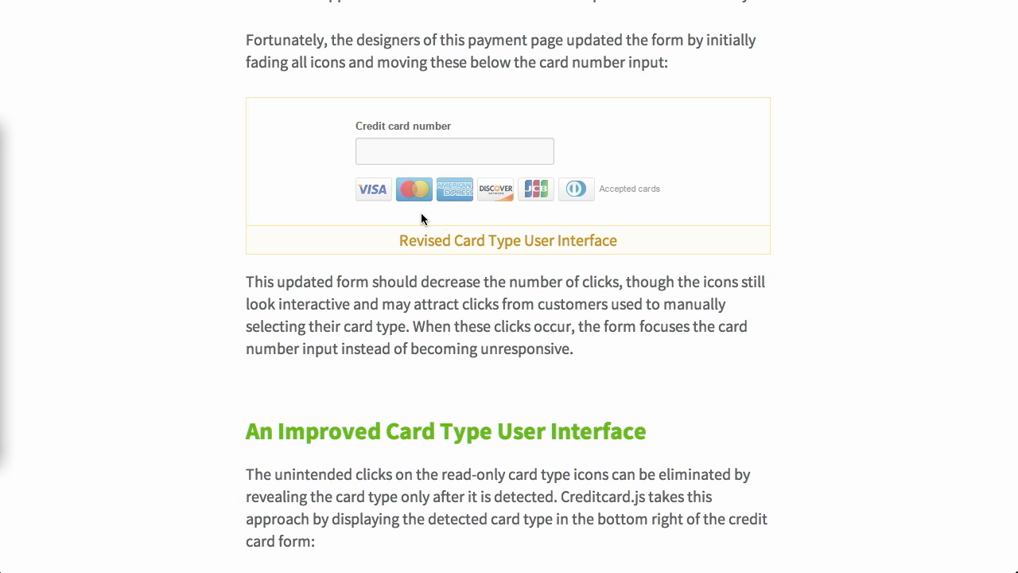
- Reach the Creditcard.js demo form, focus its Card Number field, and continue down the article
scroll(down, 3)
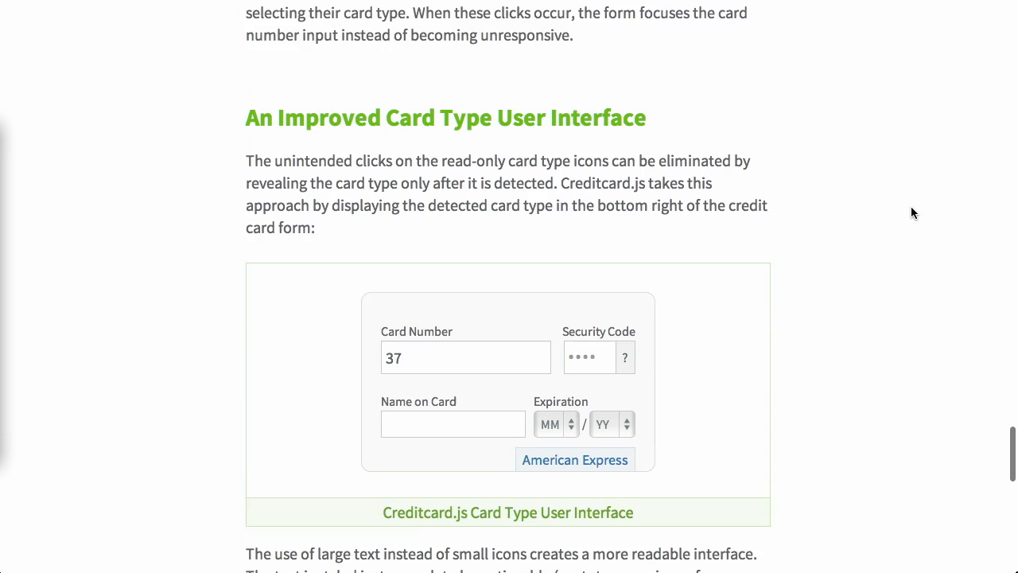
scroll(down, 3)
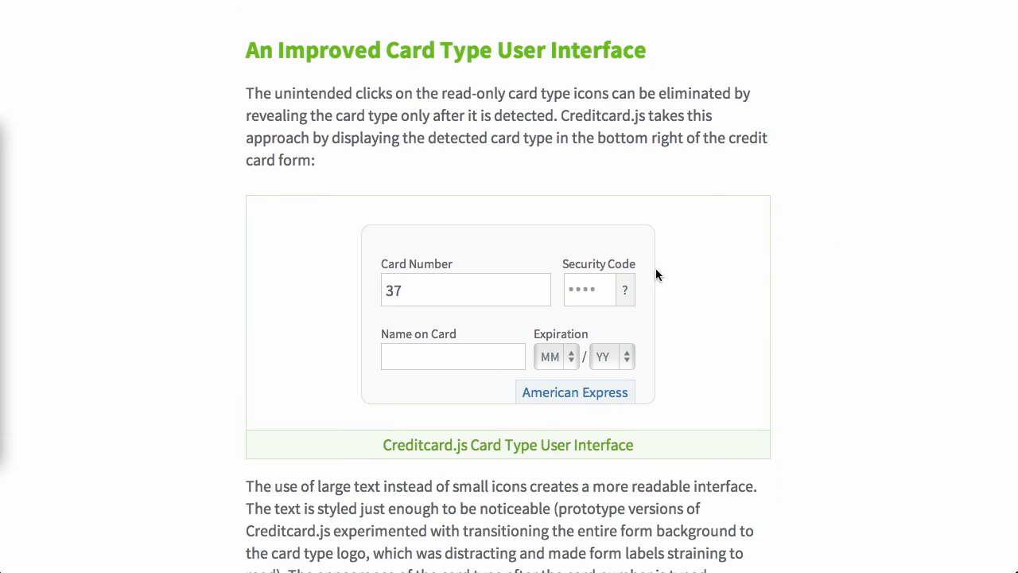
click(461, 289)
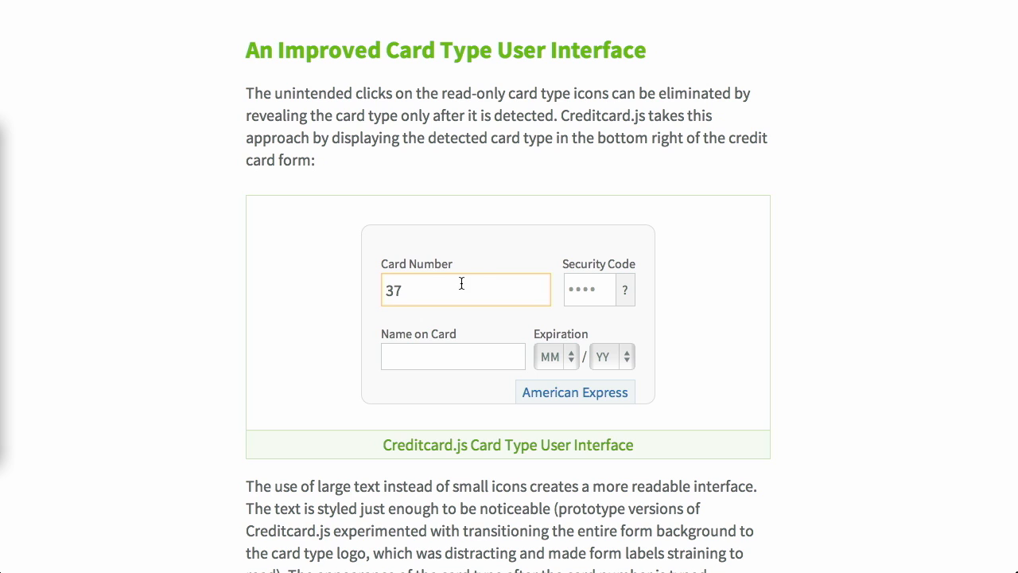
mouse_move(502, 293)
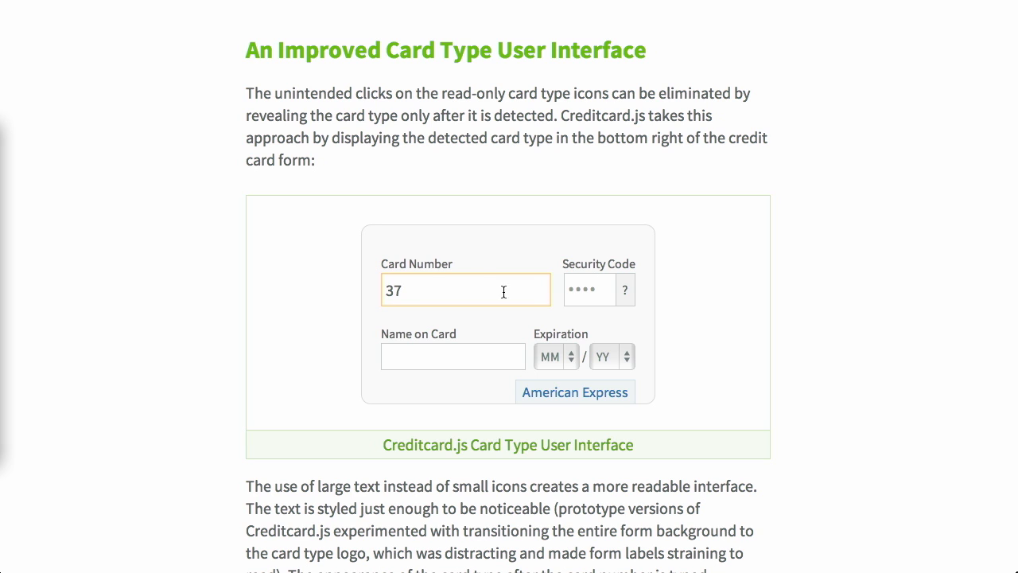
mouse_move(581, 429)
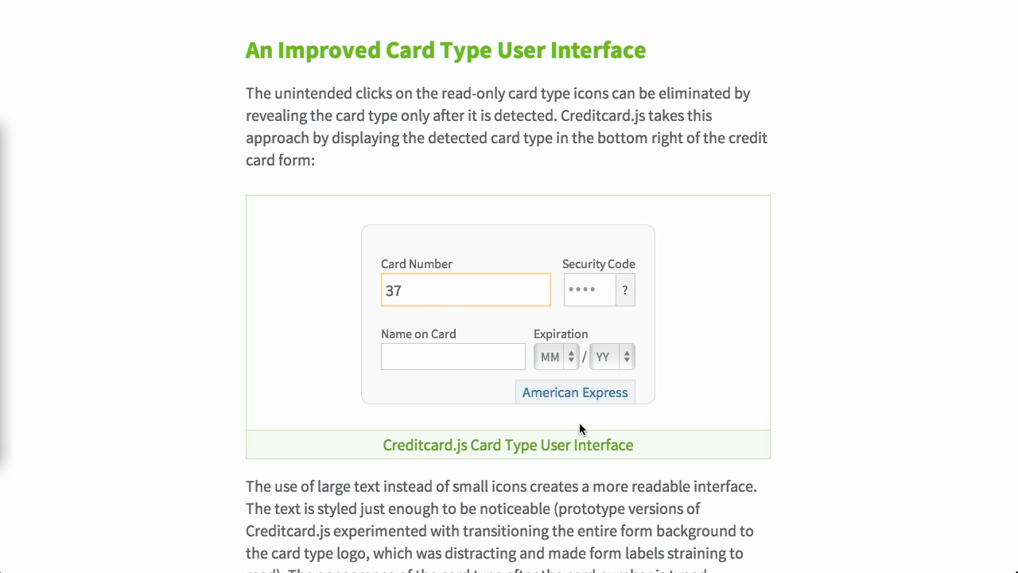
mouse_move(585, 384)
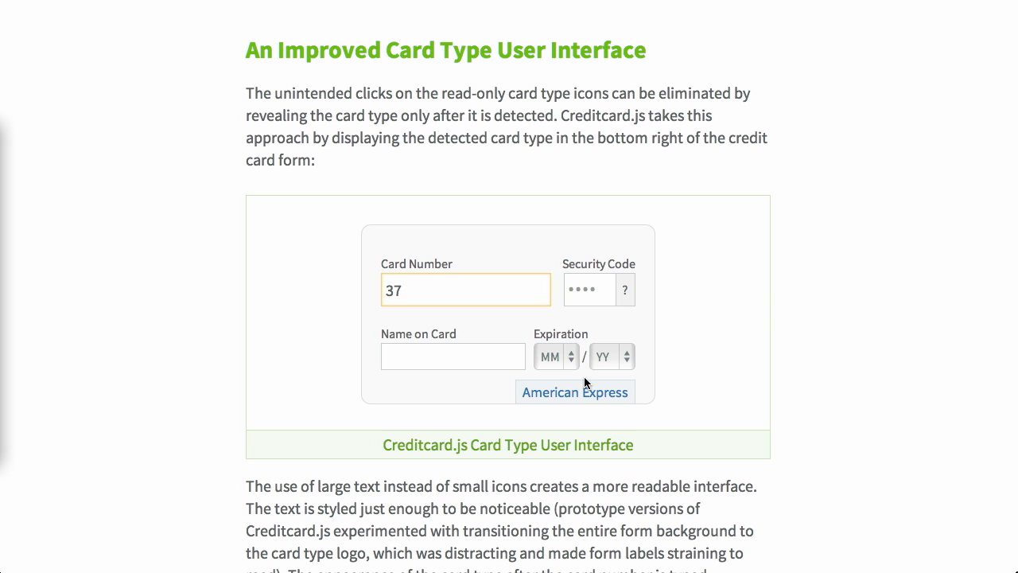
scroll(down, 3)
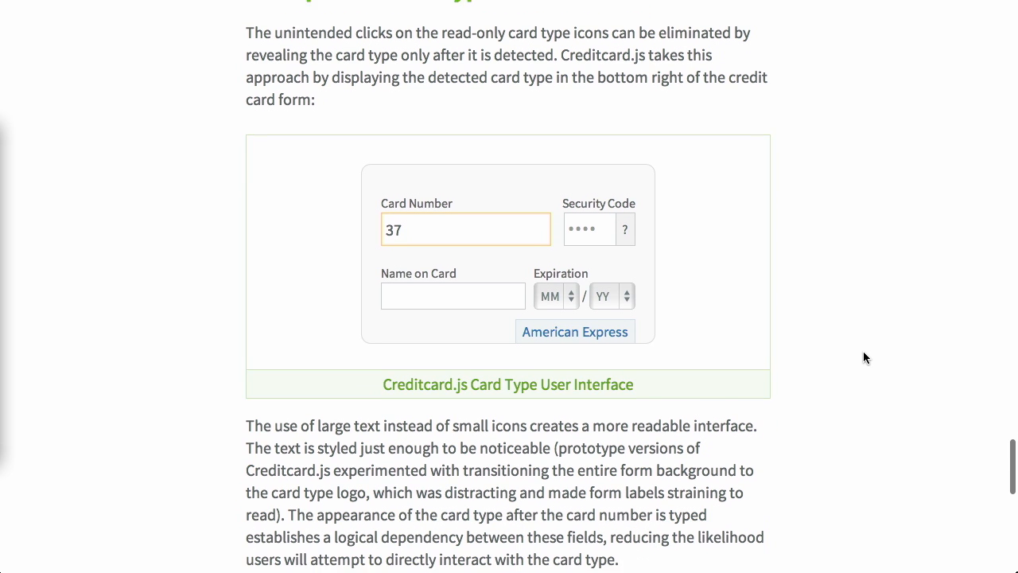
scroll(down, 3)
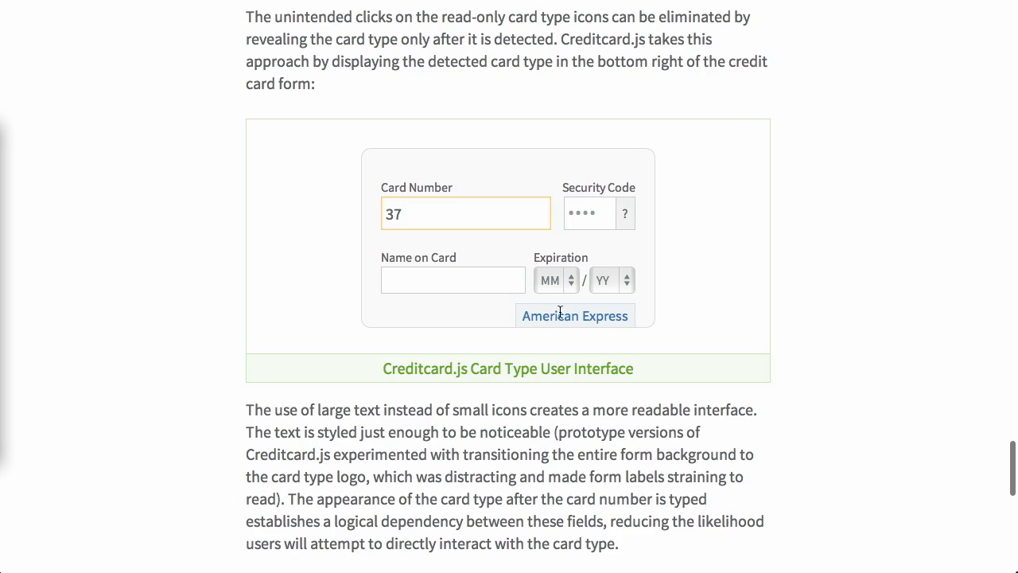
scroll(down, 3)
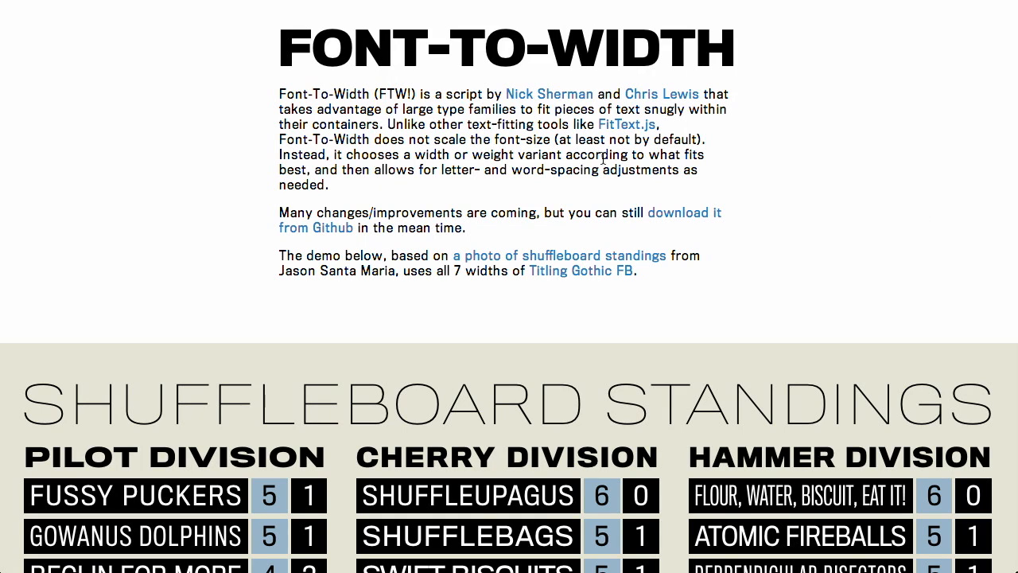
drag(388, 124, 703, 140)
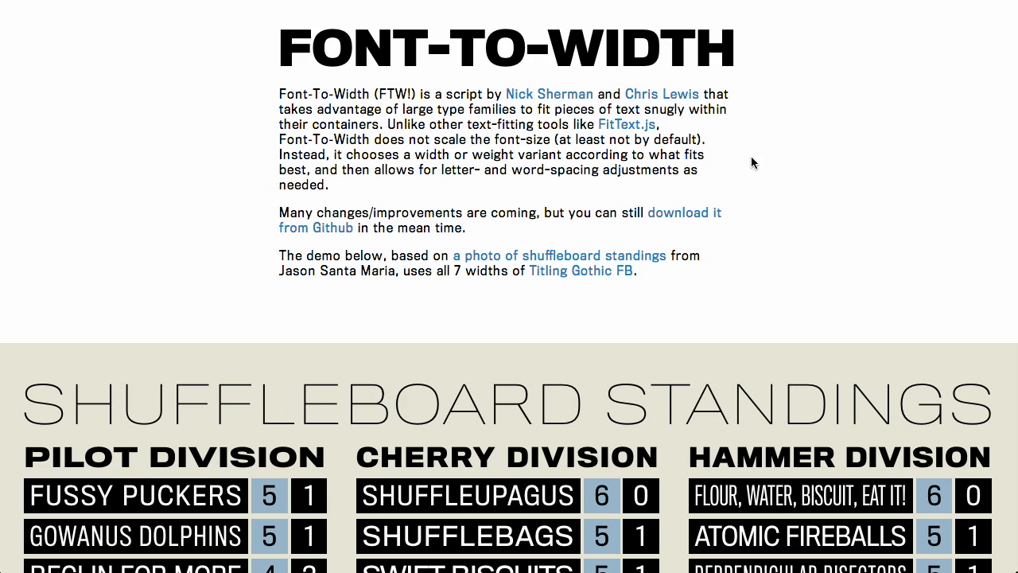
mouse_move(331, 384)
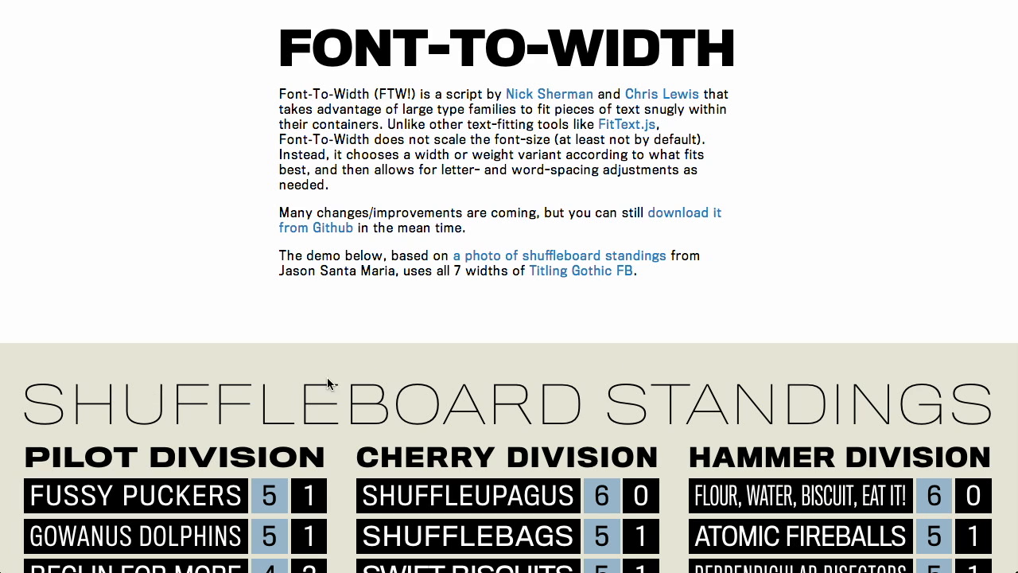
mouse_move(767, 196)
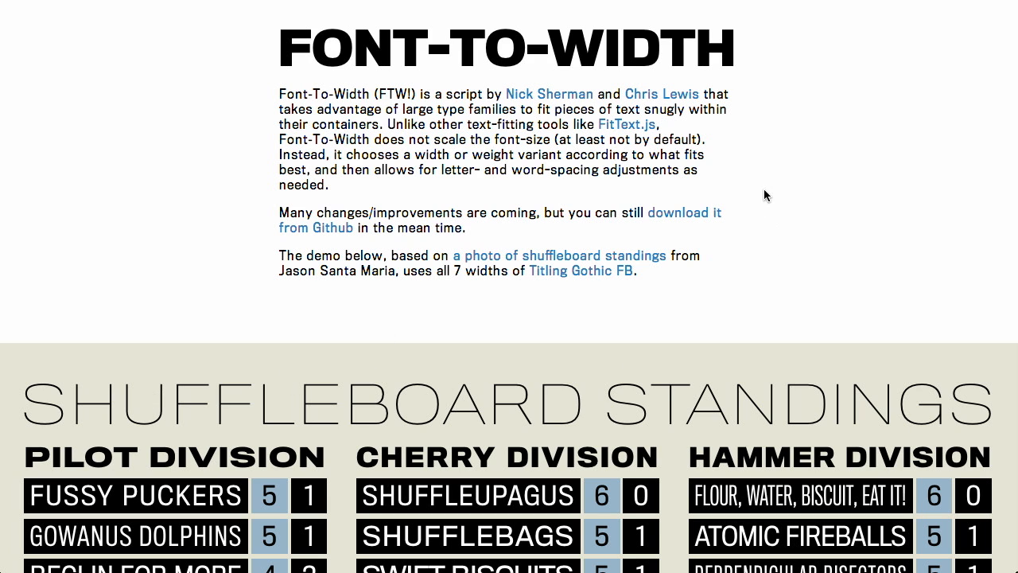
mouse_move(820, 208)
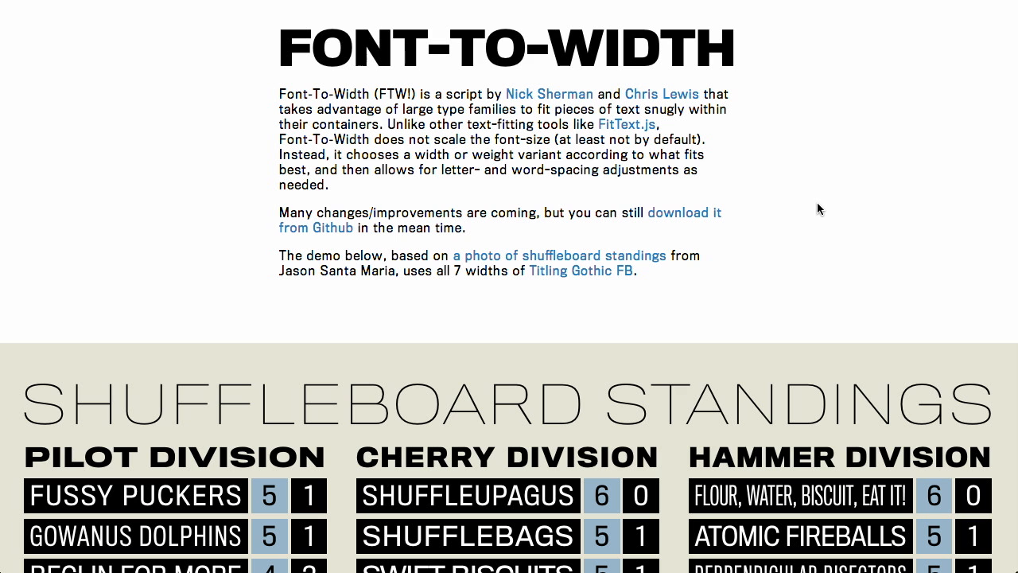
scroll(down, 3)
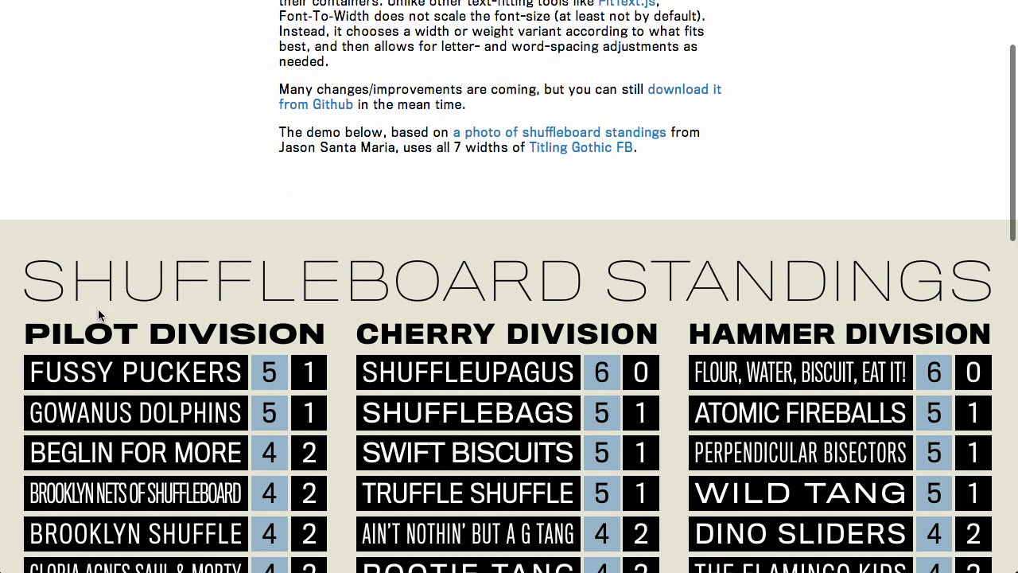
scroll(down, 3)
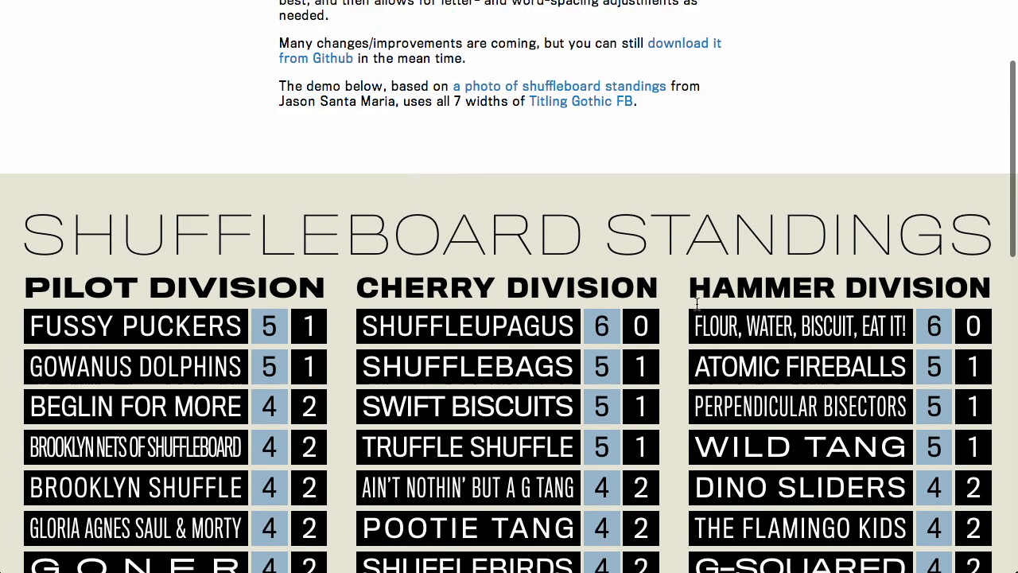
scroll(down, 3)
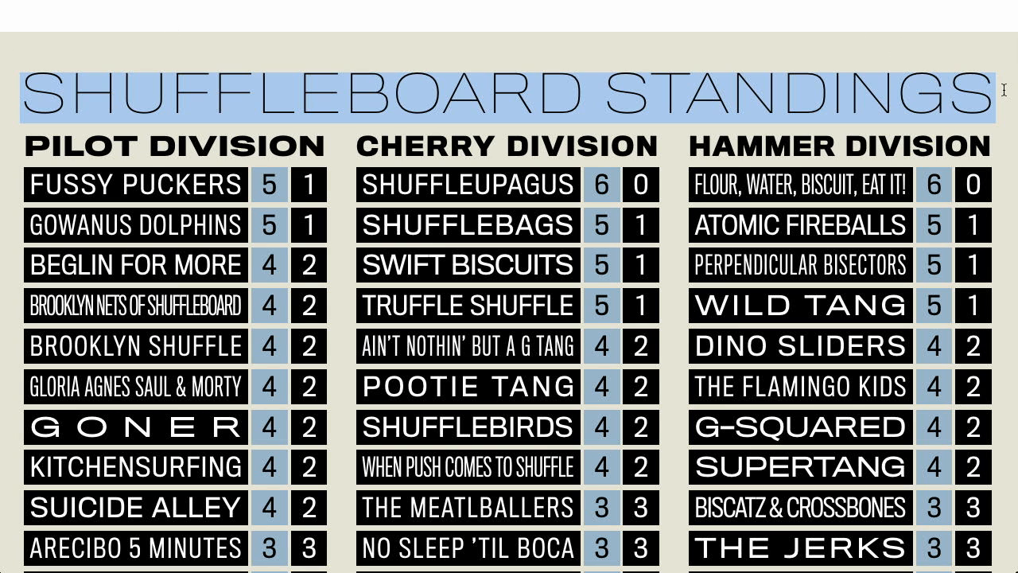
scroll(down, 3)
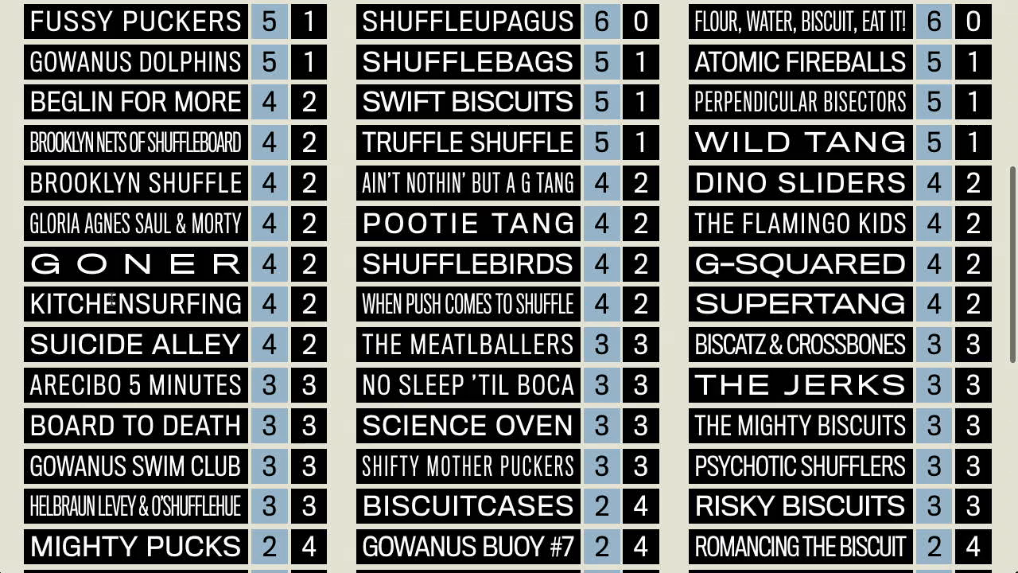
scroll(down, 3)
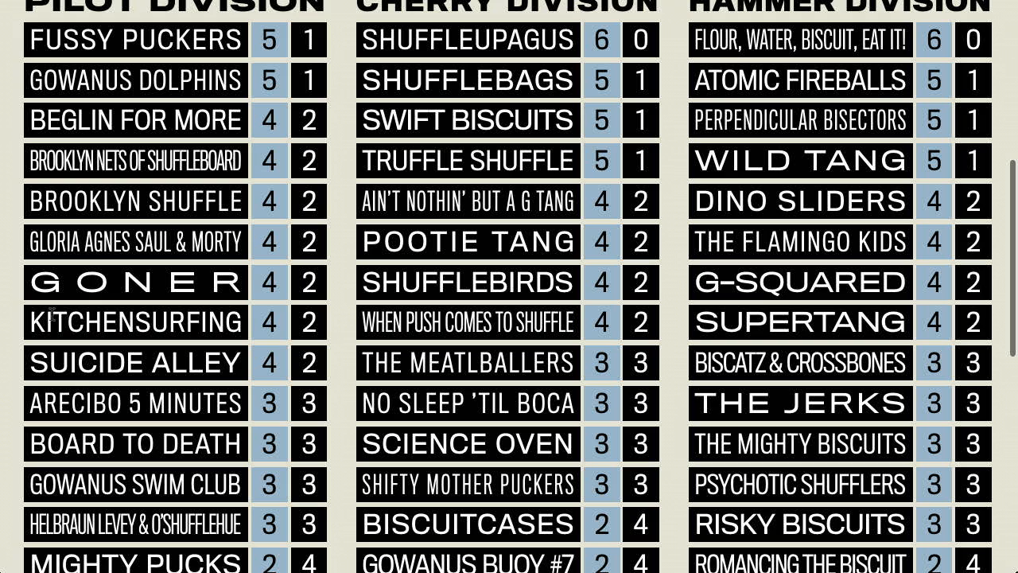
mouse_move(45, 268)
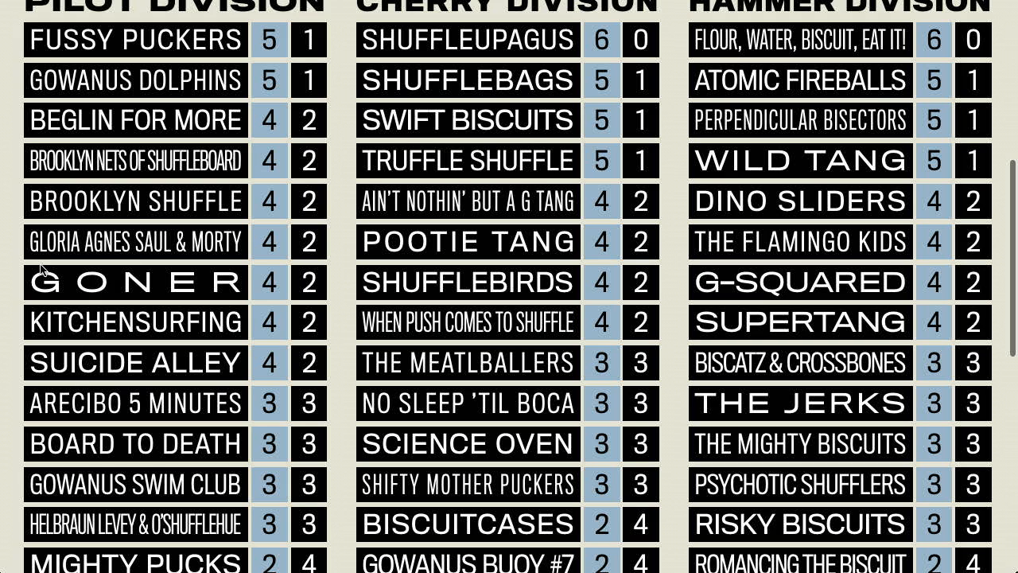
double_click(135, 283)
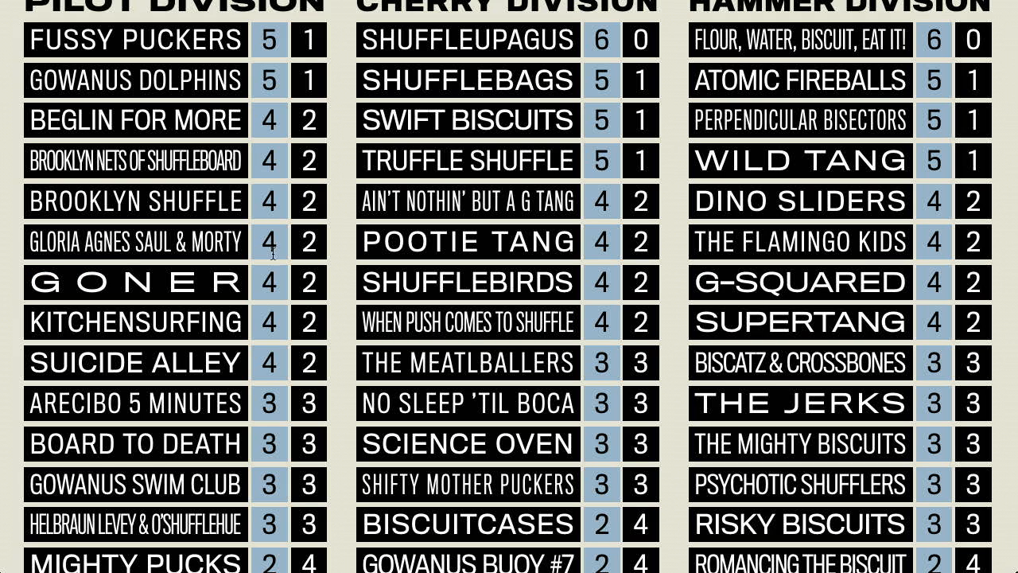
mouse_move(279, 364)
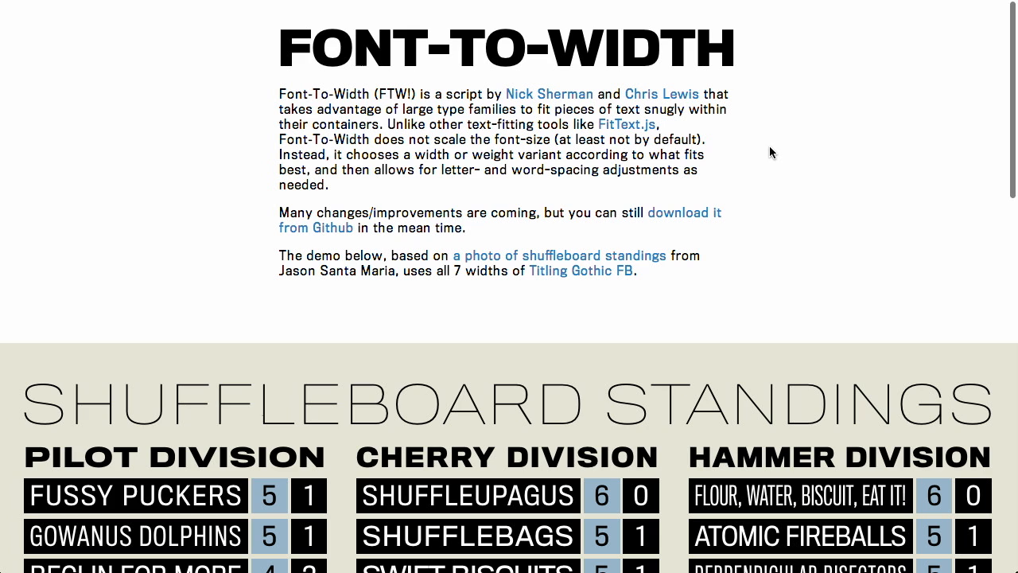
mouse_move(638, 162)
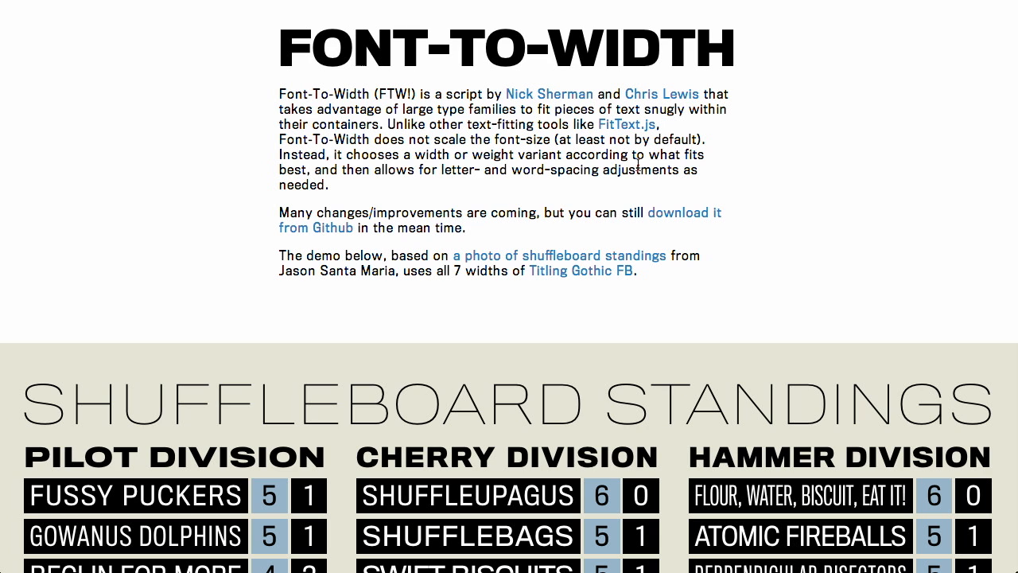
- Bring the 'A Few Notes' section below the Shuffleboard Standings demo into view
scroll(down, 3)
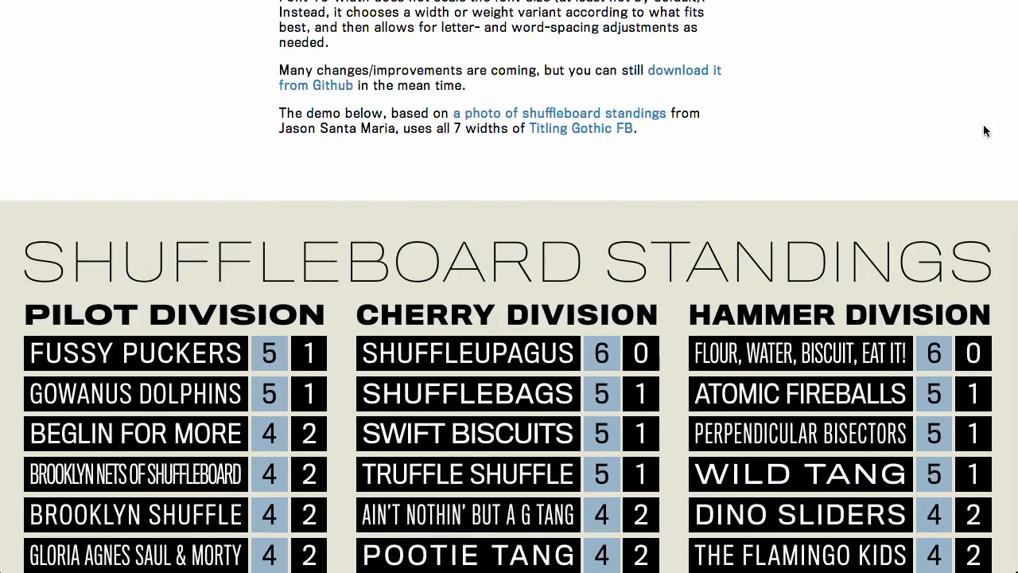
scroll(down, 3)
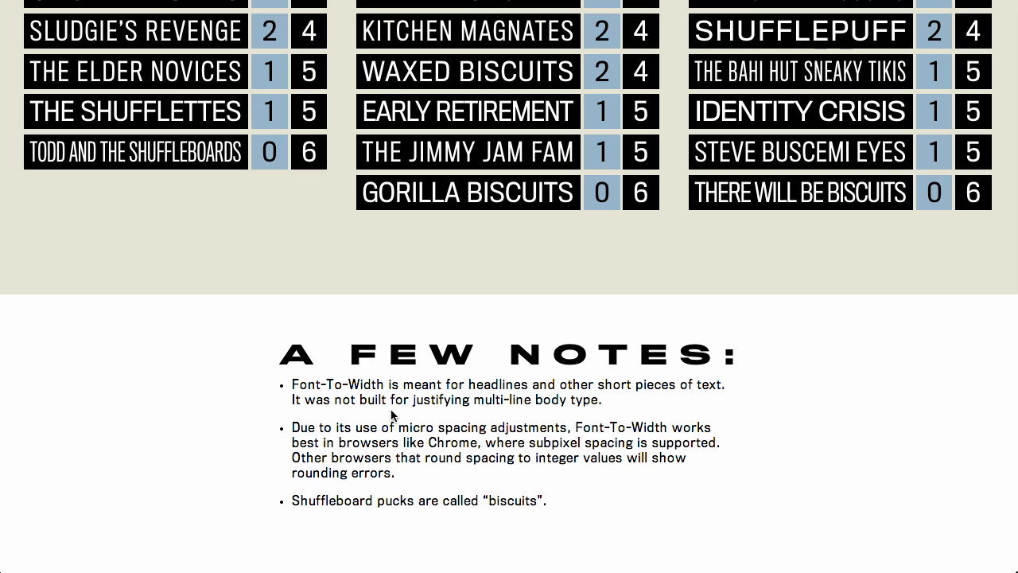
mouse_move(643, 394)
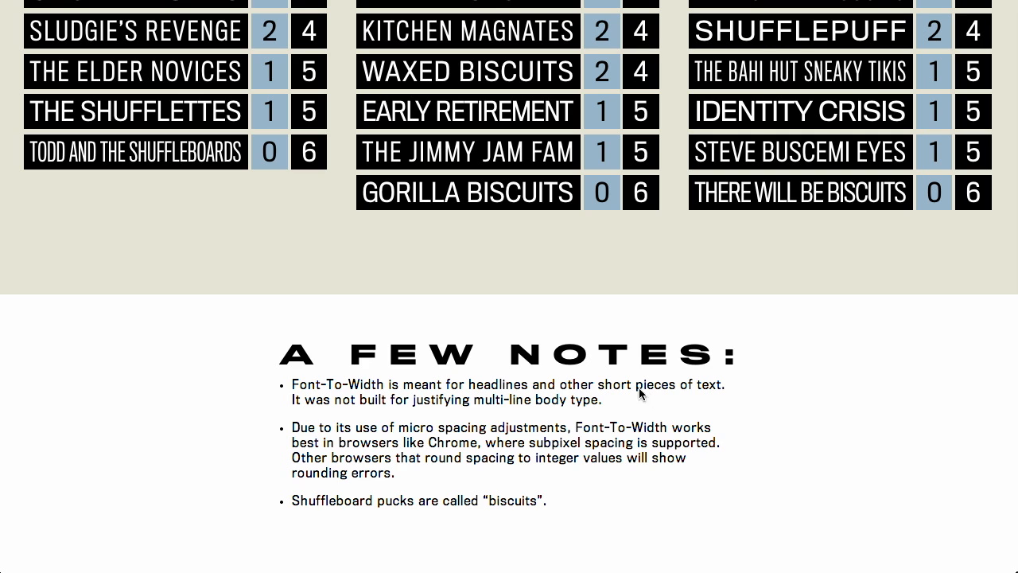
mouse_move(651, 402)
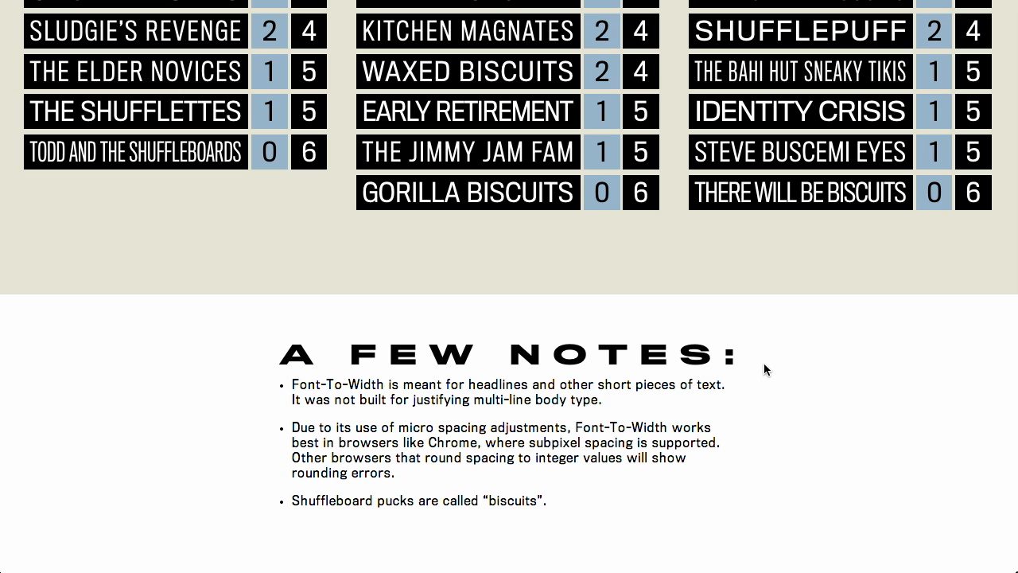
mouse_move(805, 364)
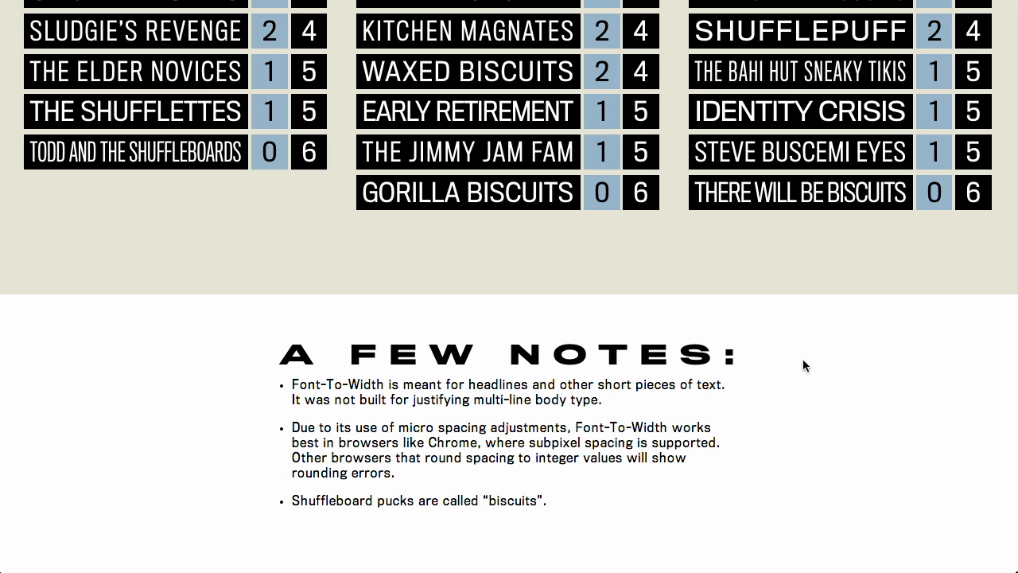
mouse_move(738, 419)
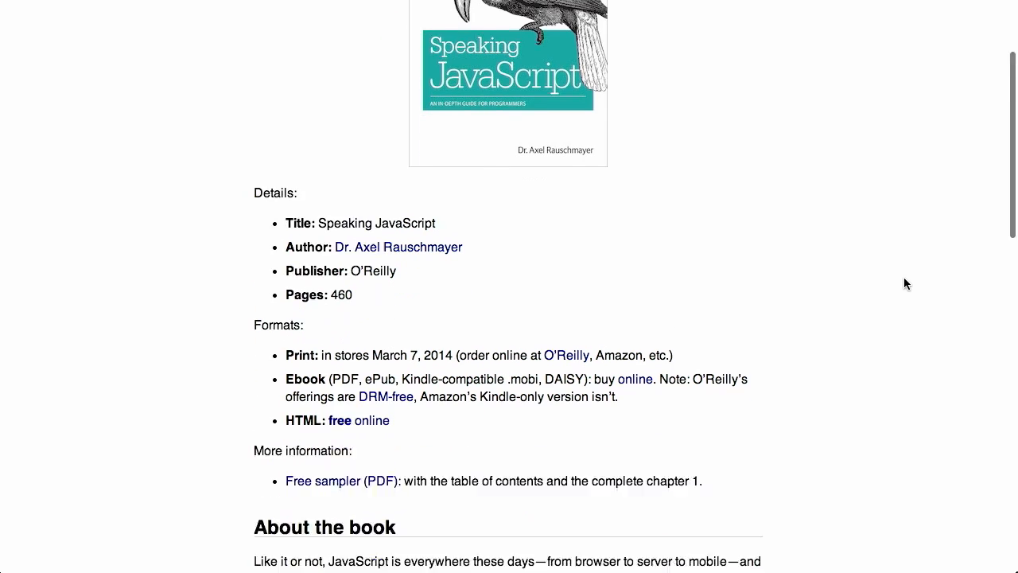
- Review the Speaking JavaScript formats list down to the free online HTML edition
scroll(down, 3)
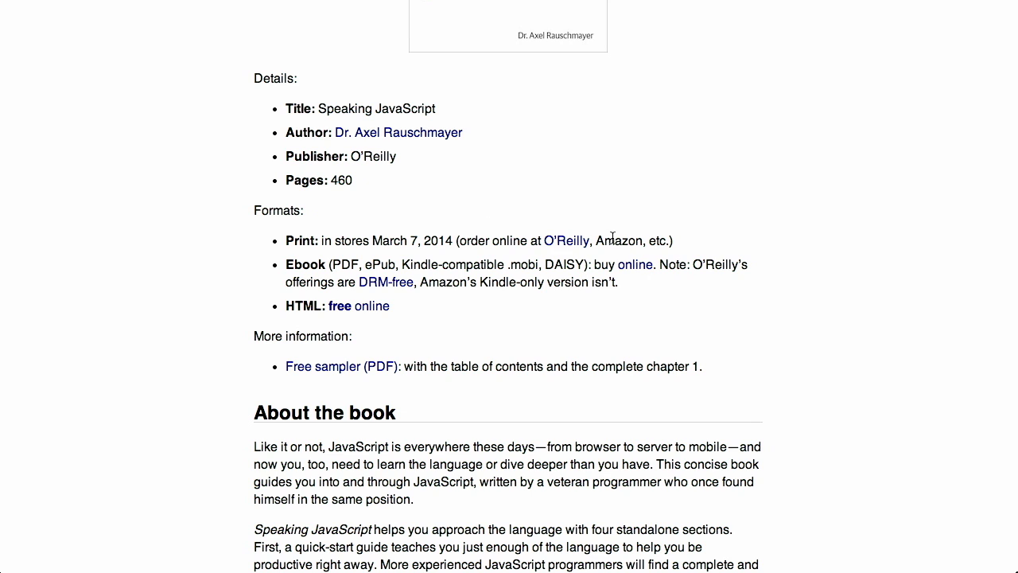
mouse_move(961, 303)
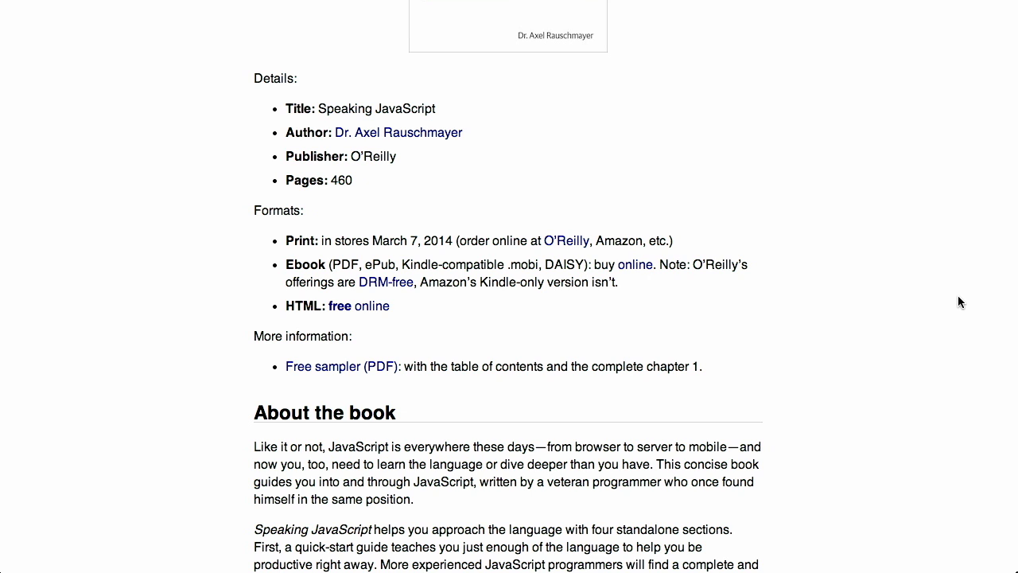
scroll(down, 3)
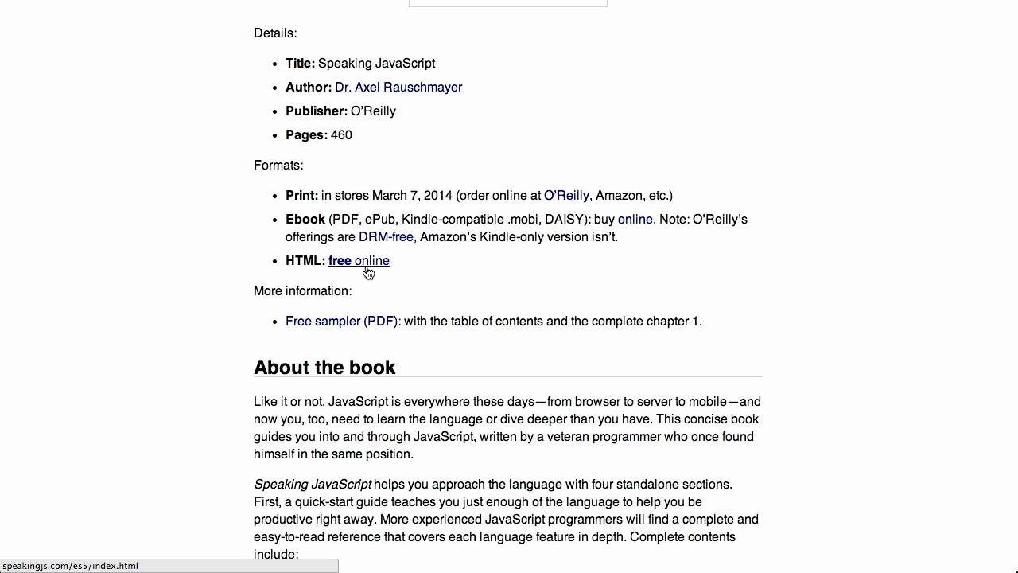
- Open the free online edition and scroll its table of contents down to Part III, JavaScript in Depth
click(359, 261)
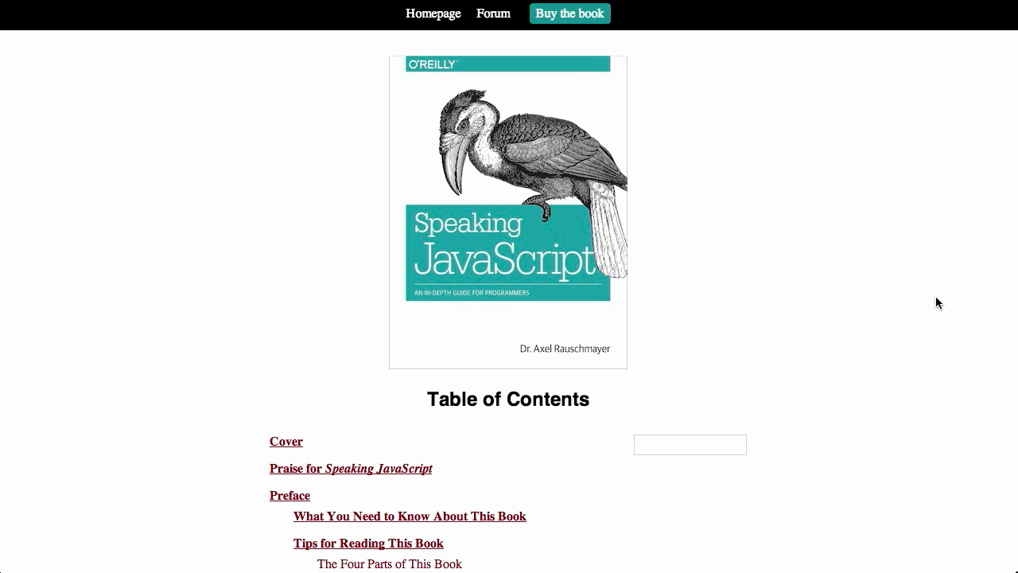
scroll(down, 3)
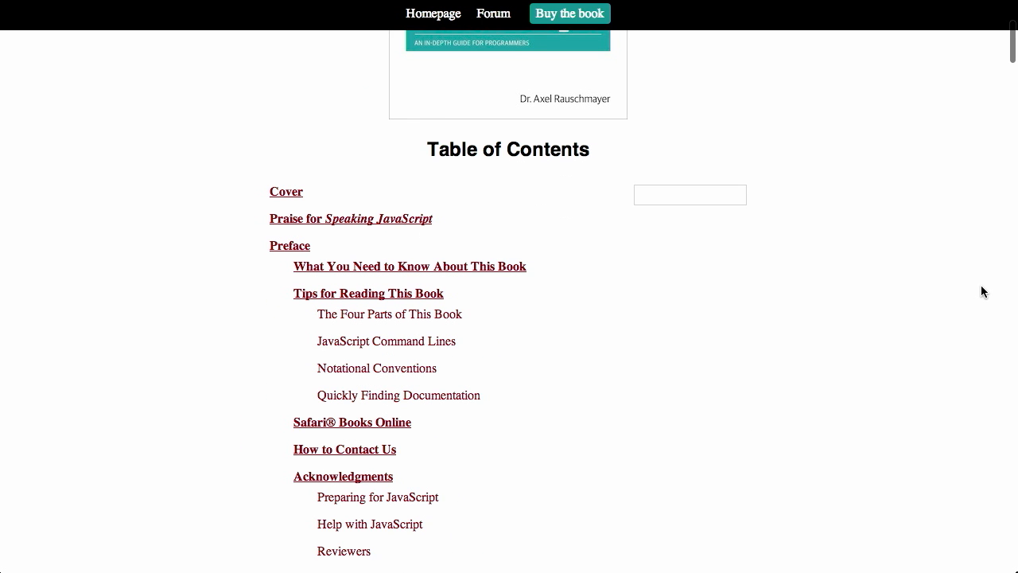
scroll(down, 3)
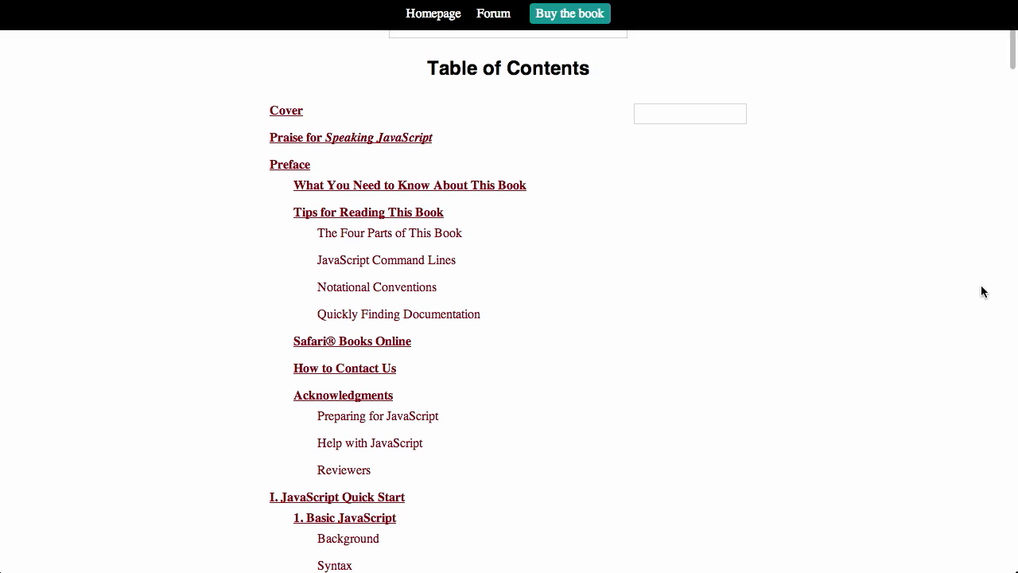
scroll(down, 3)
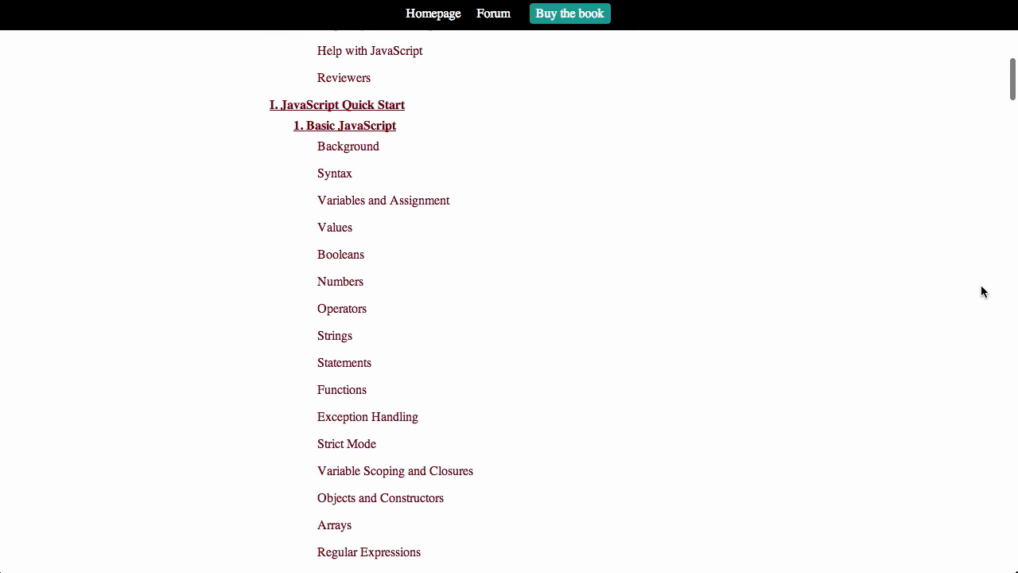
scroll(down, 3)
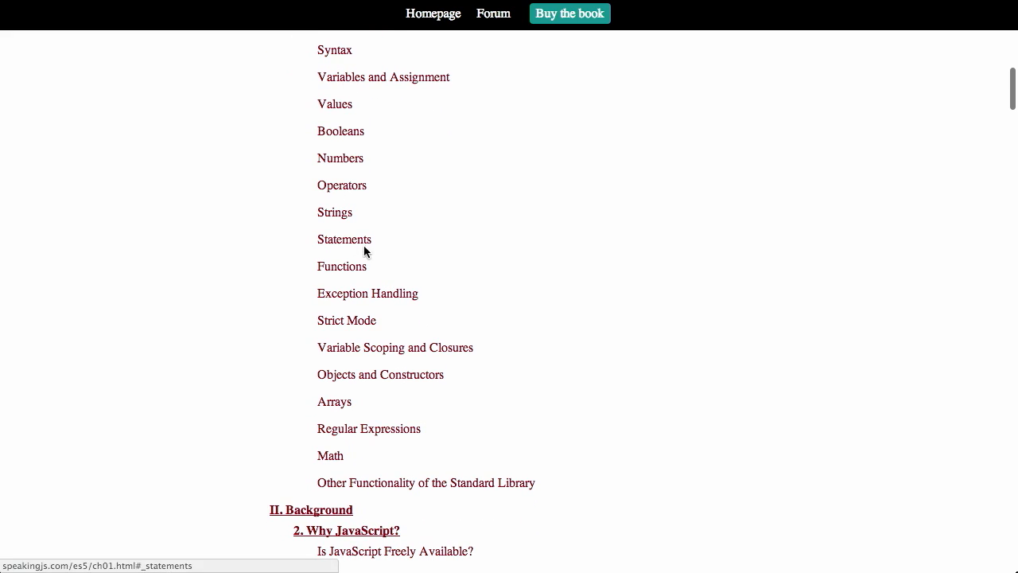
mouse_move(458, 270)
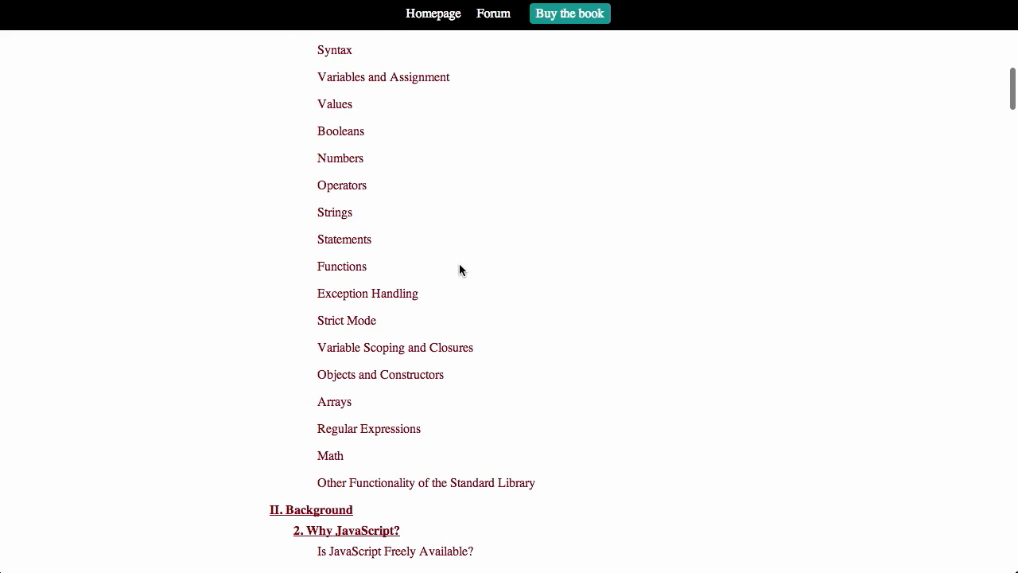
scroll(down, 3)
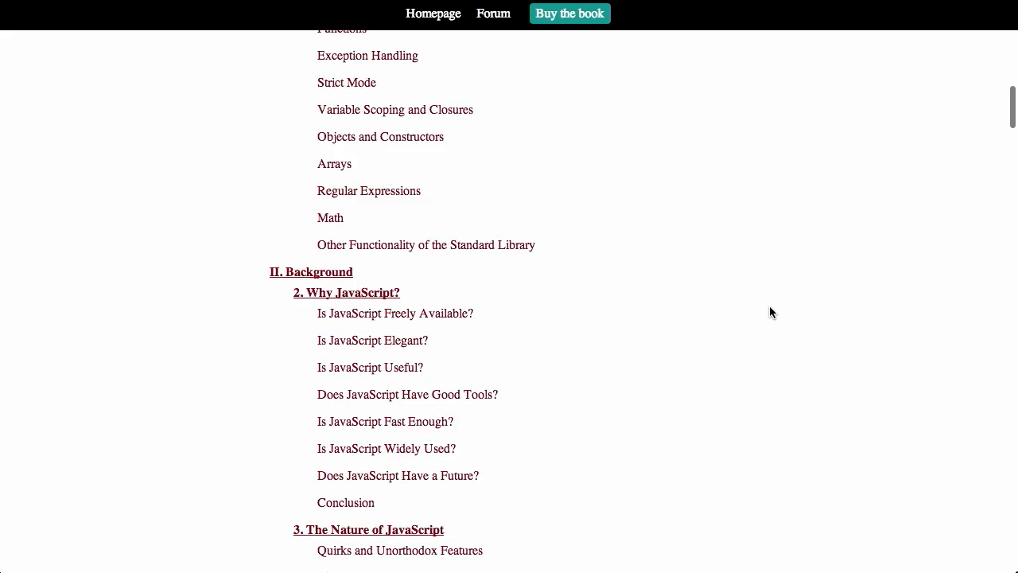
scroll(down, 3)
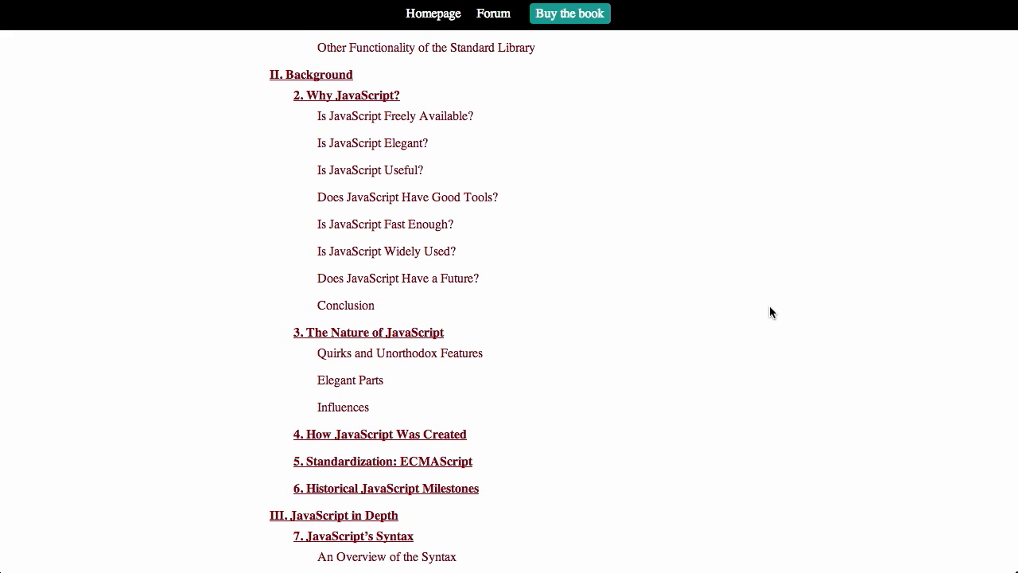
scroll(down, 3)
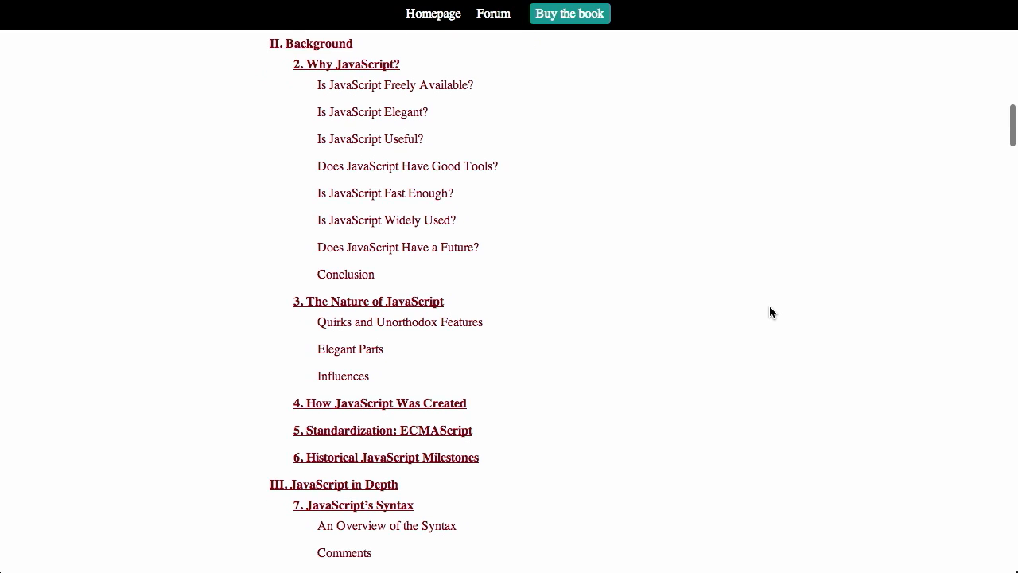
scroll(down, 3)
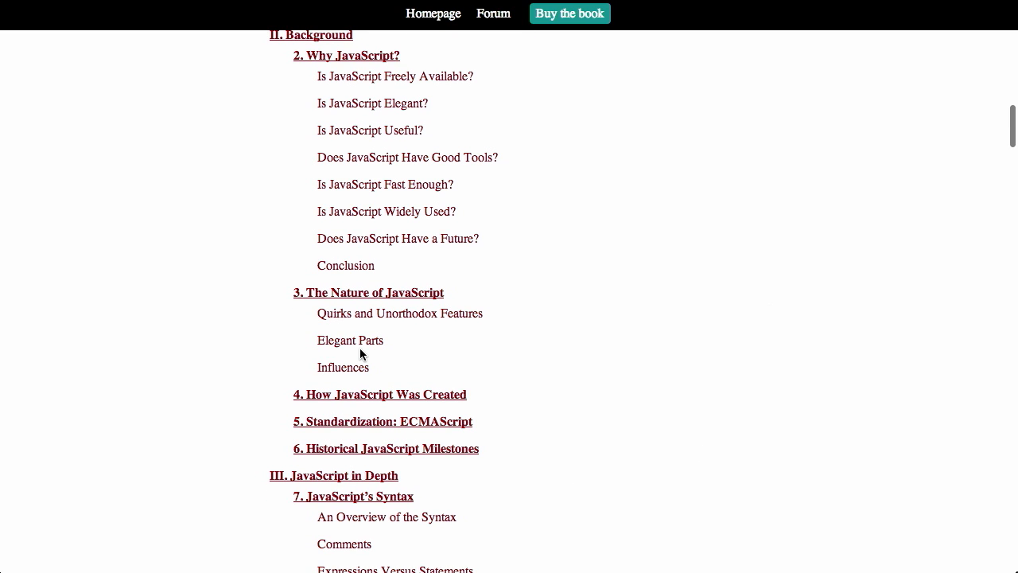
mouse_move(350, 341)
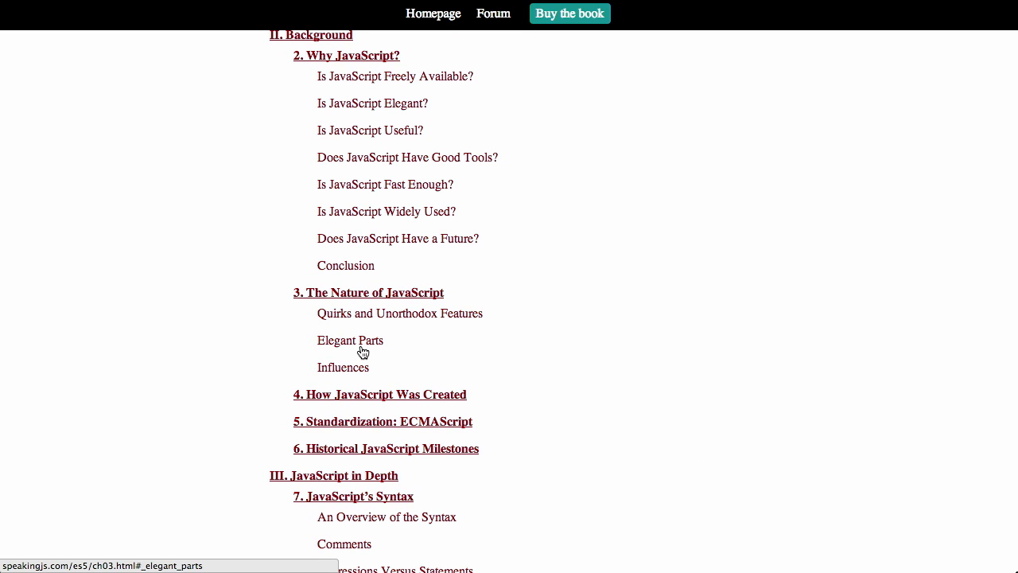
mouse_move(649, 366)
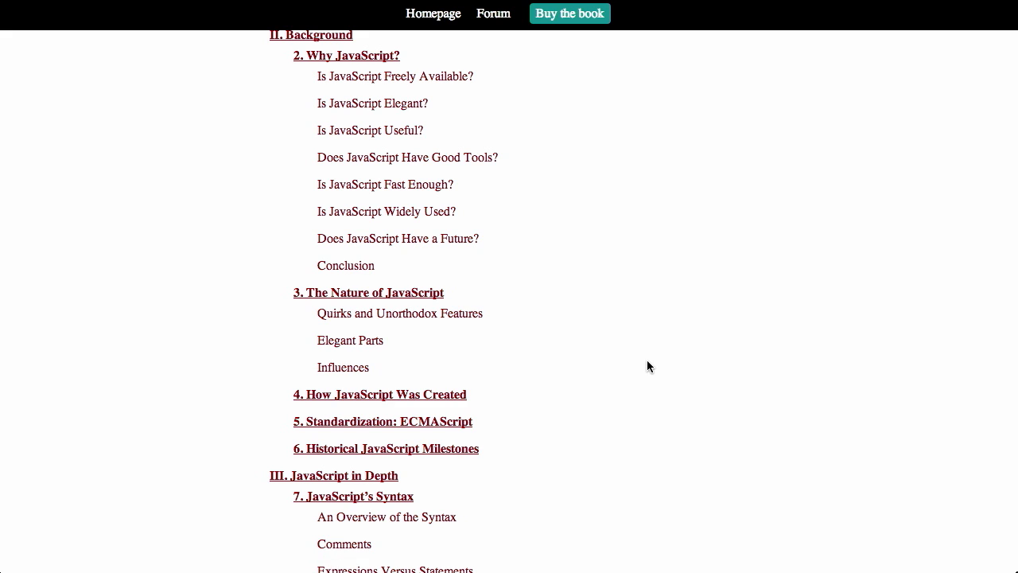
scroll(down, 3)
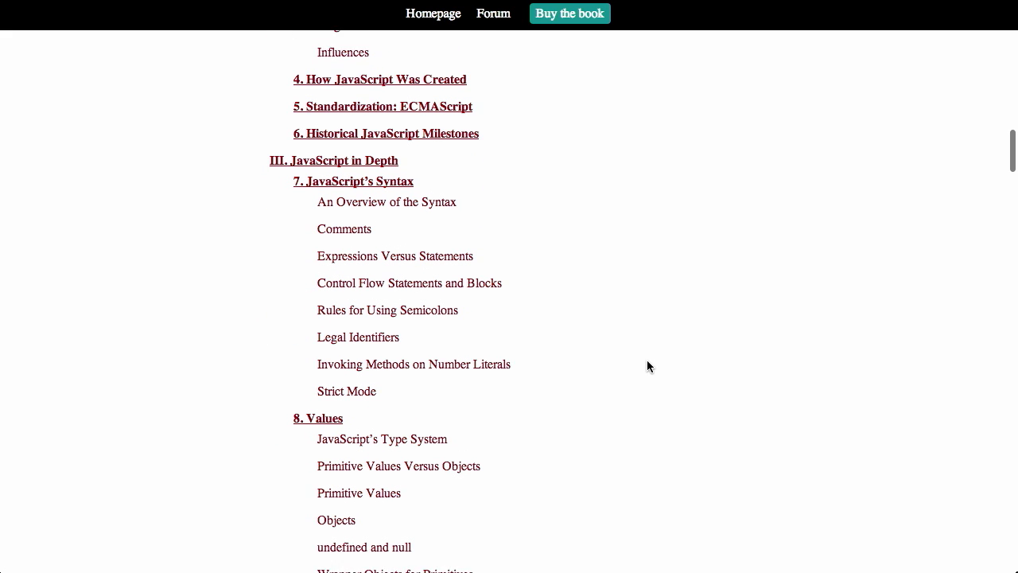
scroll(down, 3)
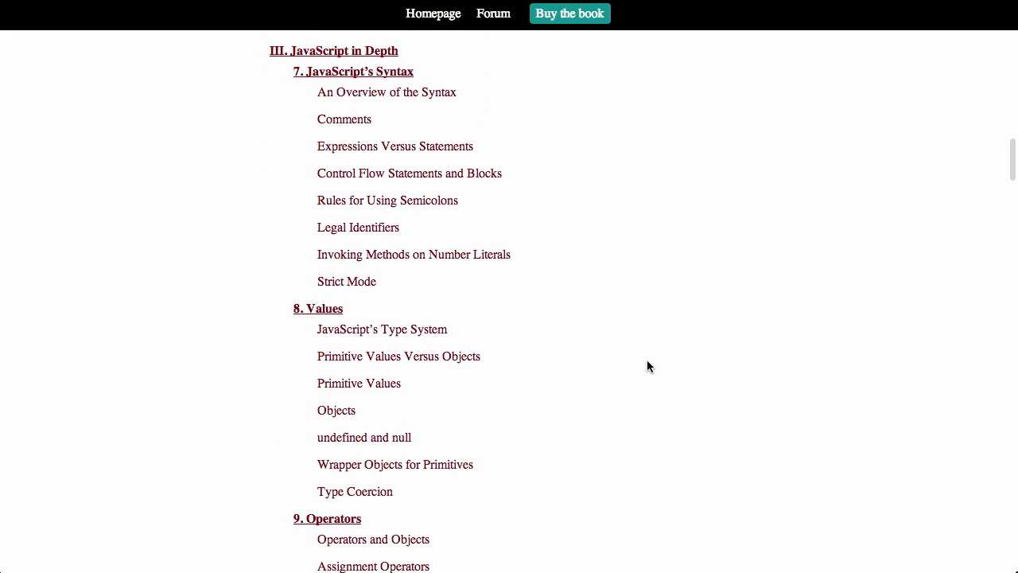
scroll(down, 3)
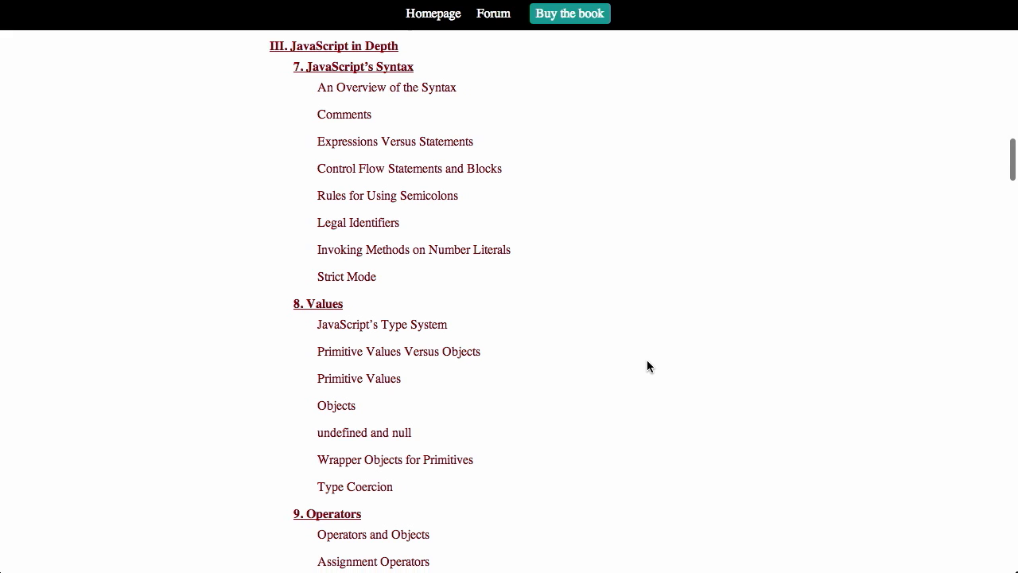
scroll(down, 3)
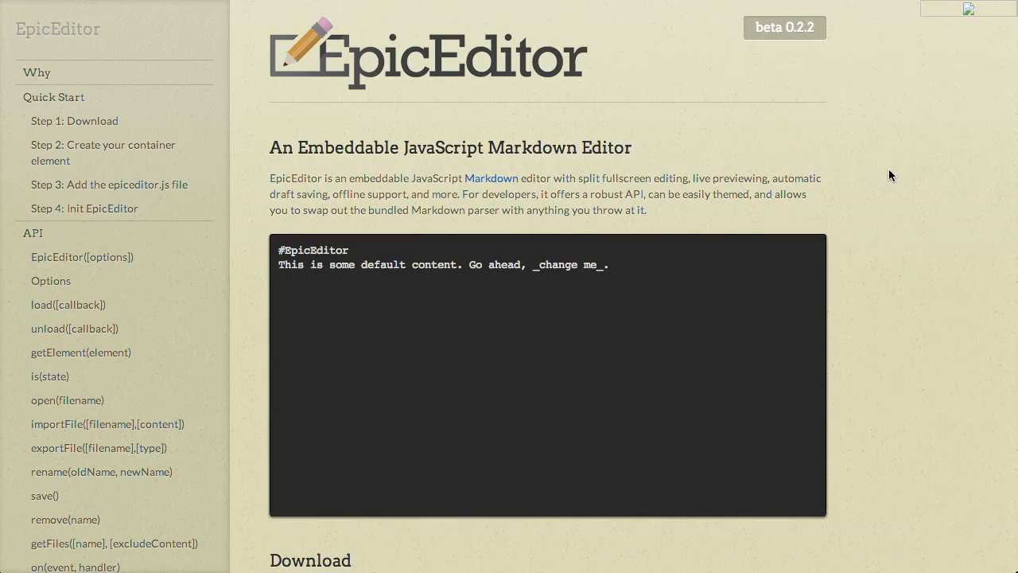
mouse_move(819, 146)
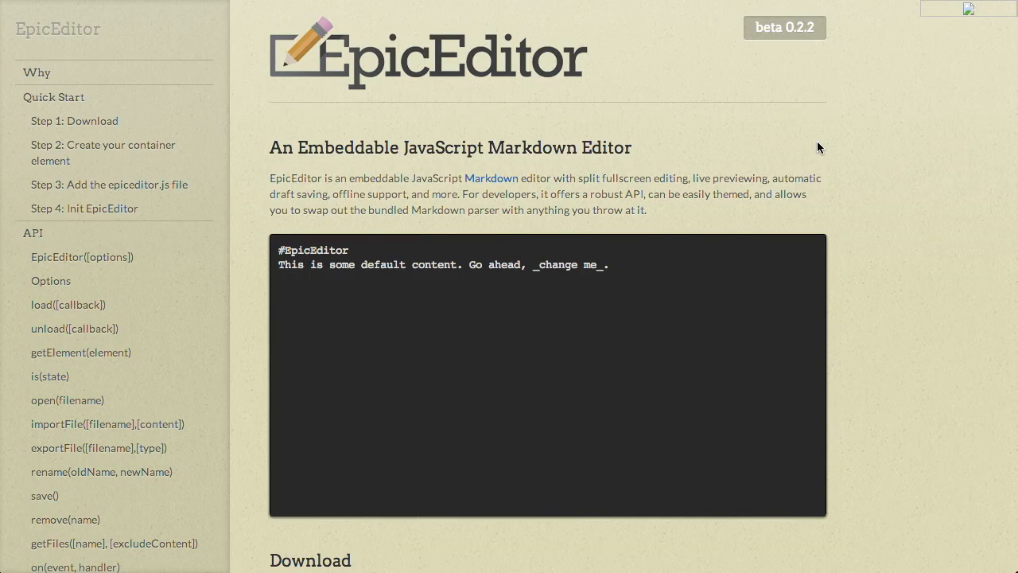
- Scroll the EpicEditor project page to the embedded demo editor with its default Markdown content
scroll(down, 3)
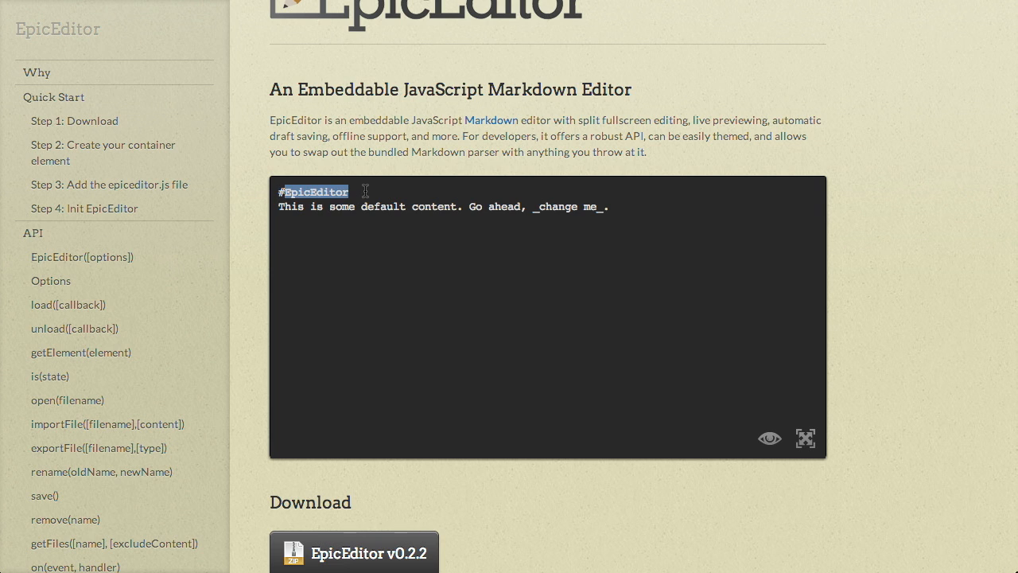
mouse_move(334, 194)
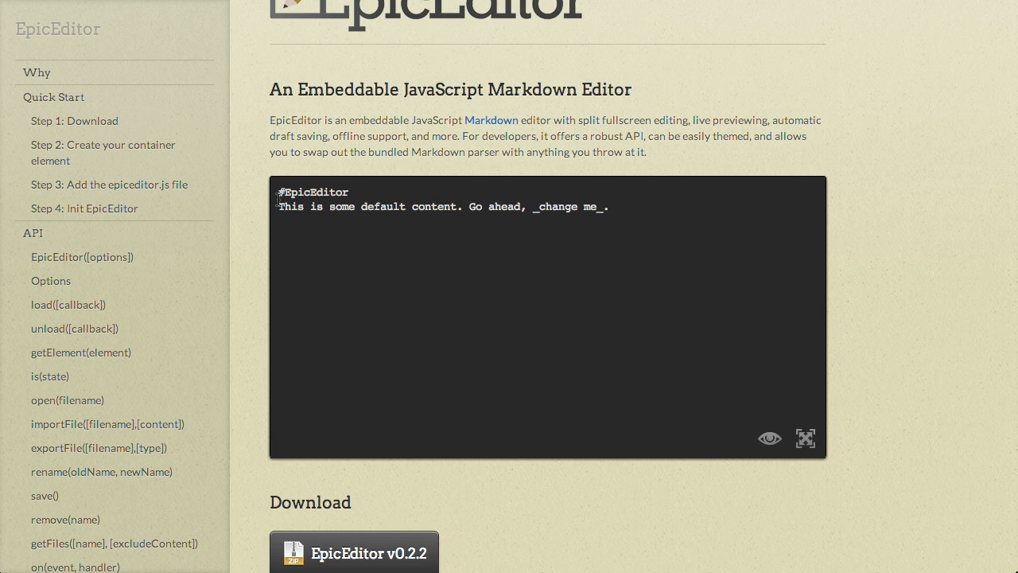
mouse_move(604, 221)
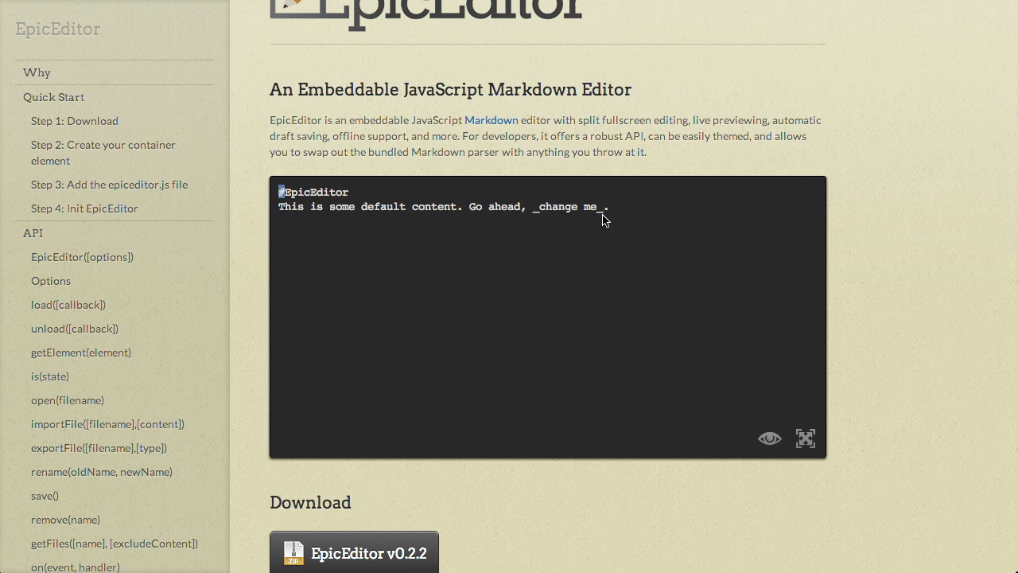
mouse_move(783, 408)
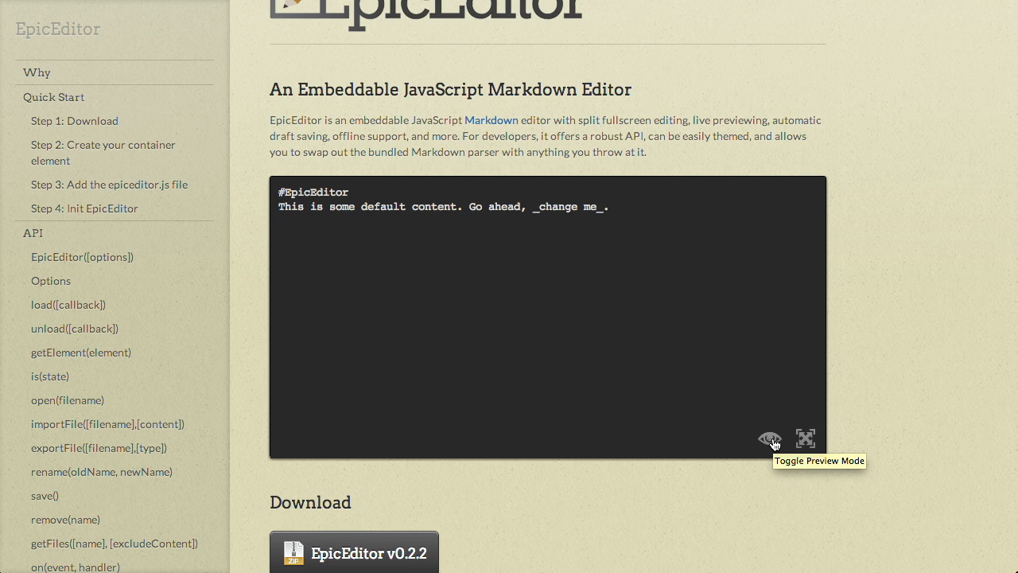
- Toggle the demo editor into preview mode so the default Markdown renders as formatted text
click(770, 439)
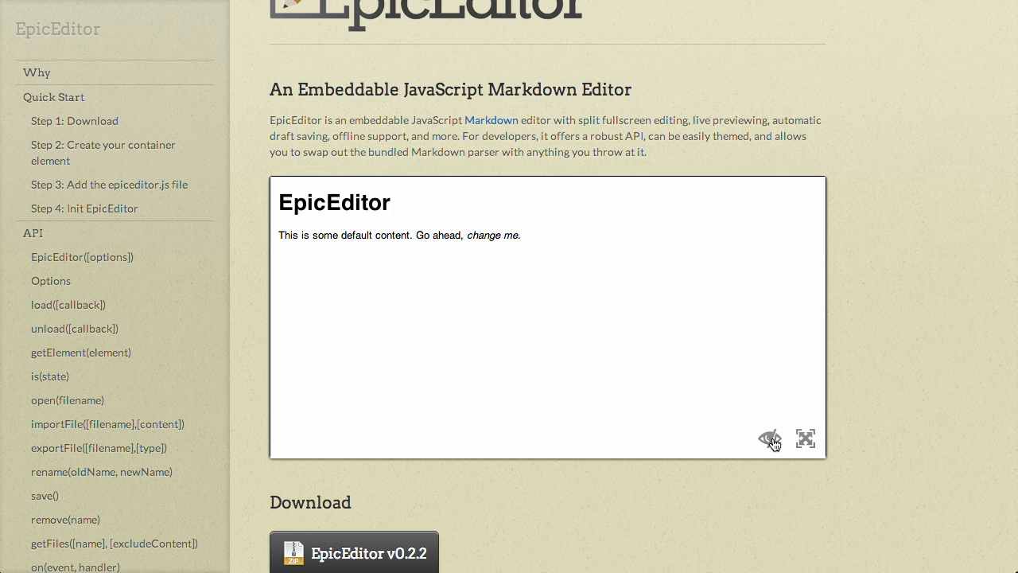
scroll(down, 3)
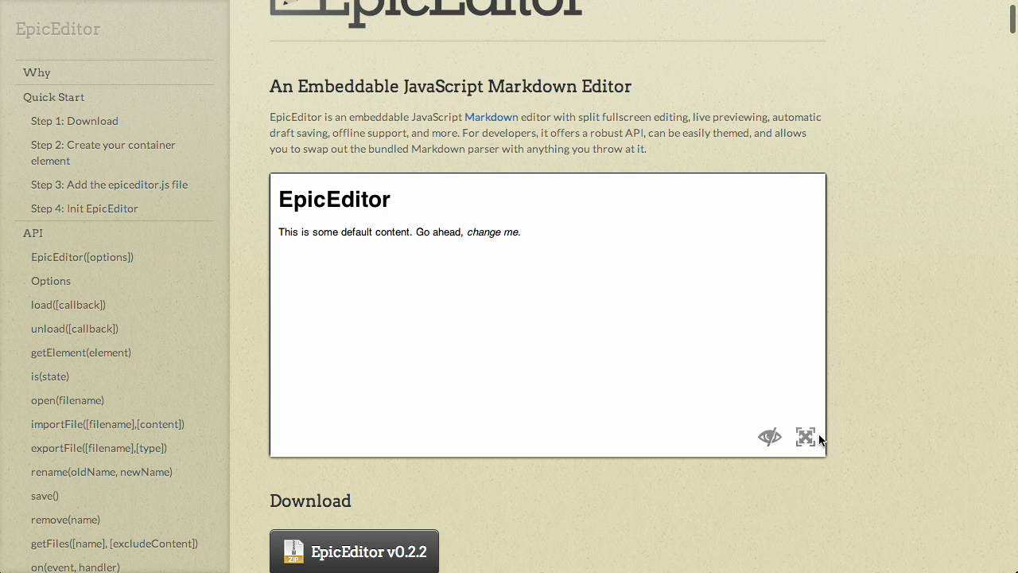
mouse_move(805, 436)
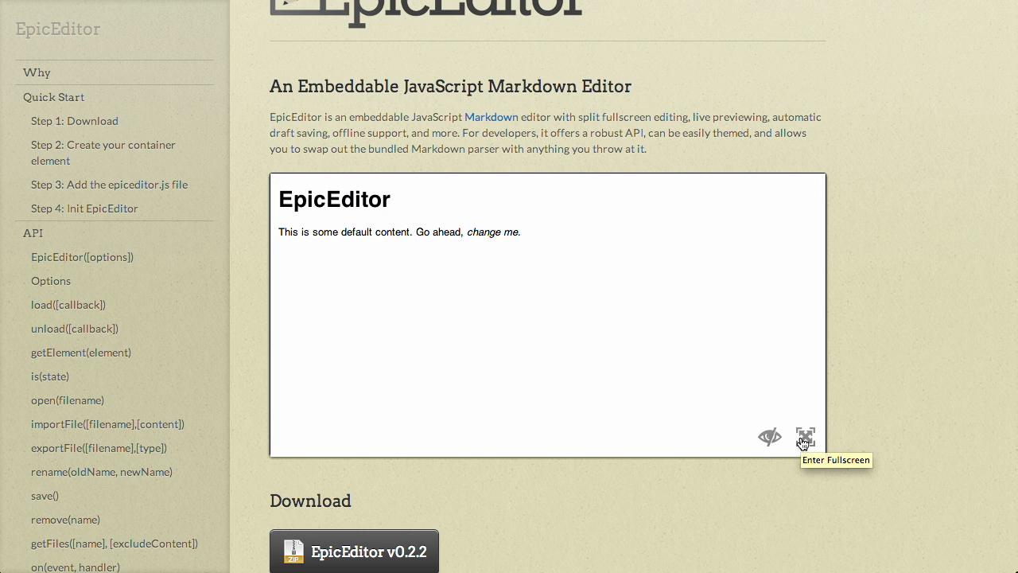
click(805, 436)
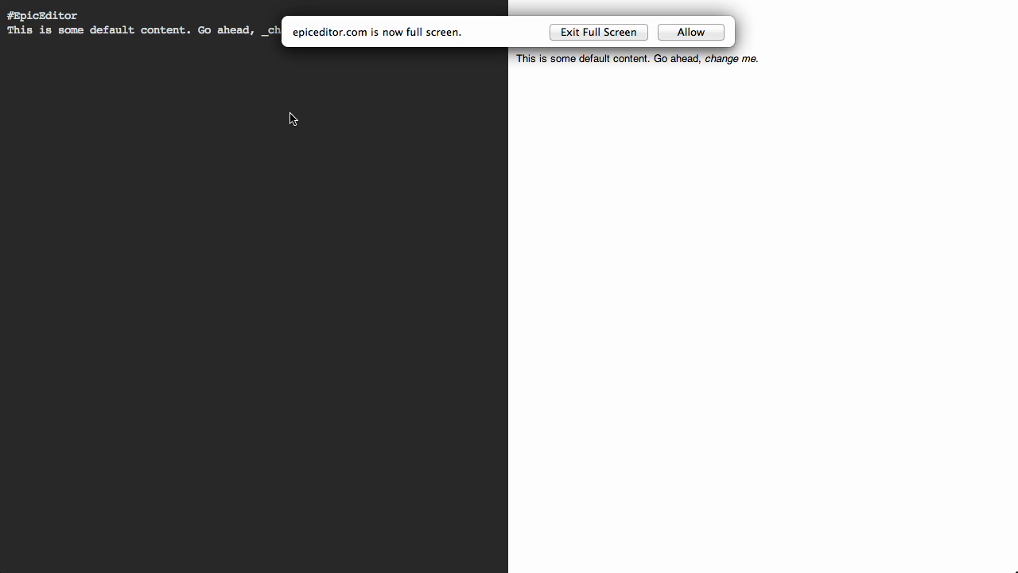
mouse_move(568, 222)
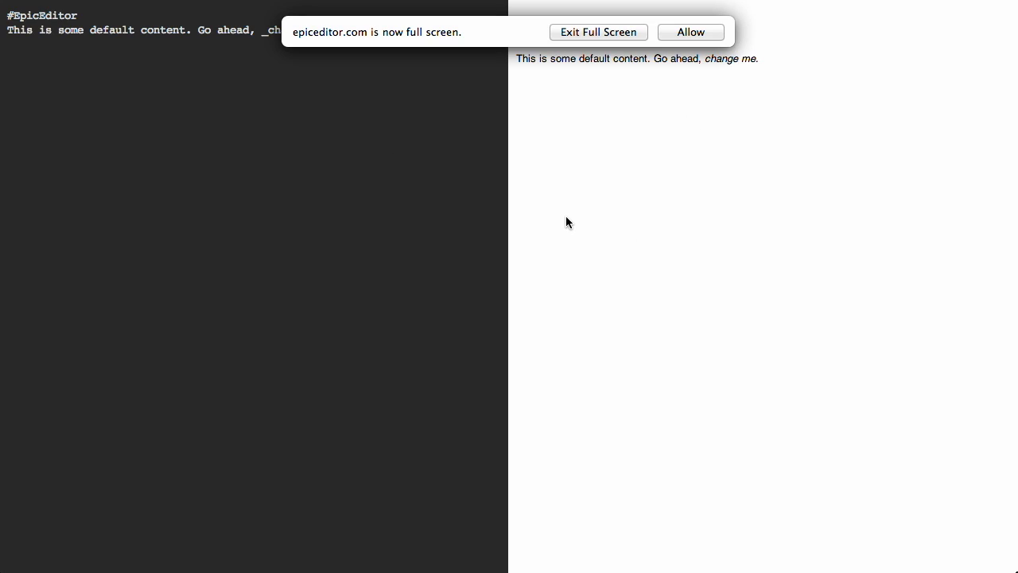
mouse_move(178, 86)
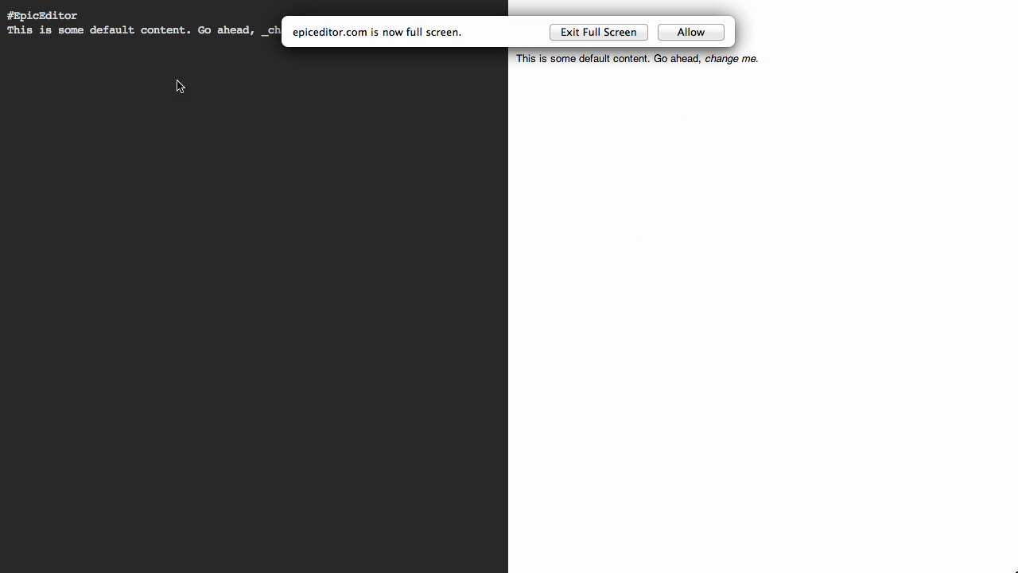
mouse_move(579, 92)
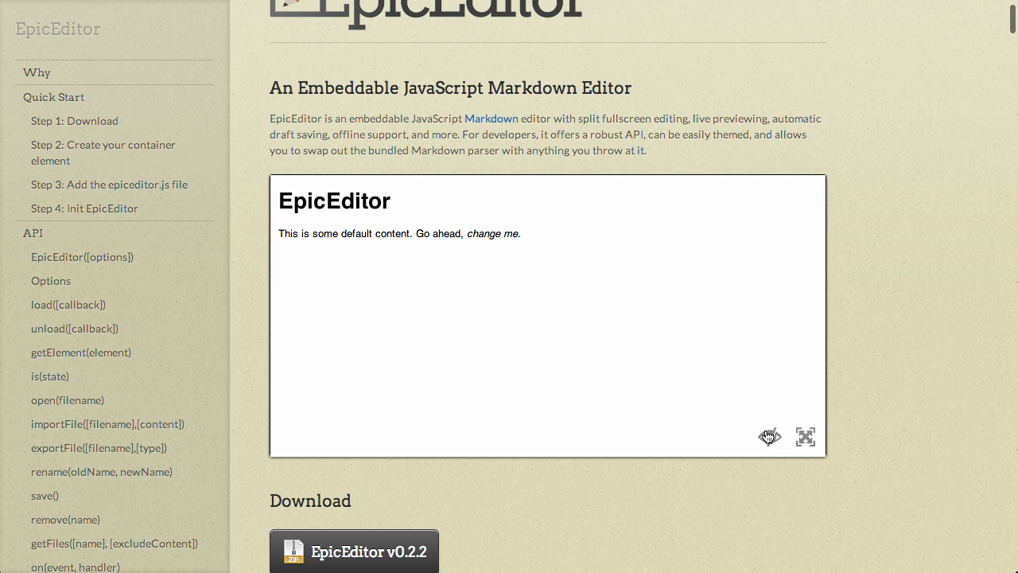
- Leave preview mode and scroll to the Quick Start section showing Steps 1–4
click(770, 436)
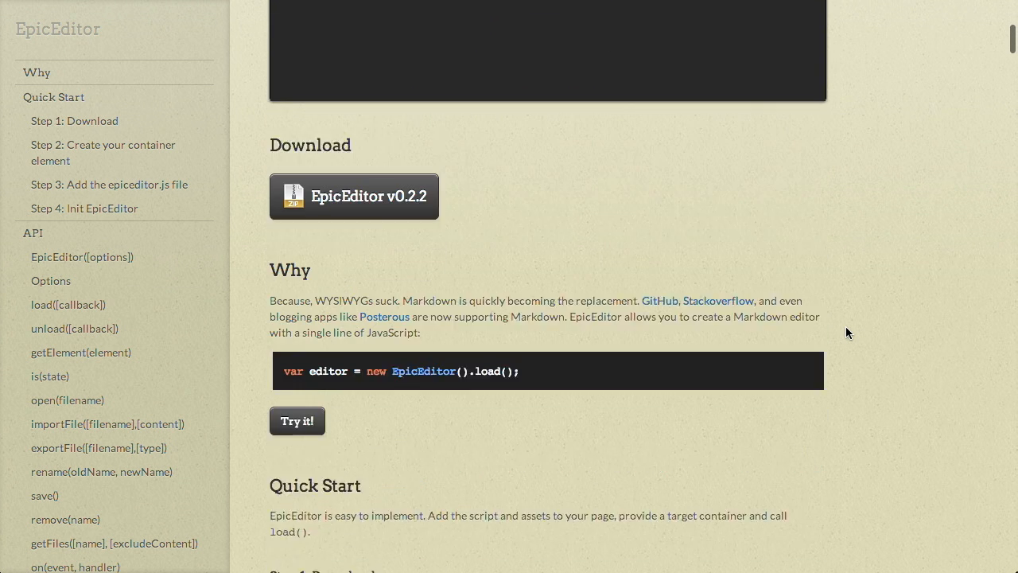
scroll(down, 3)
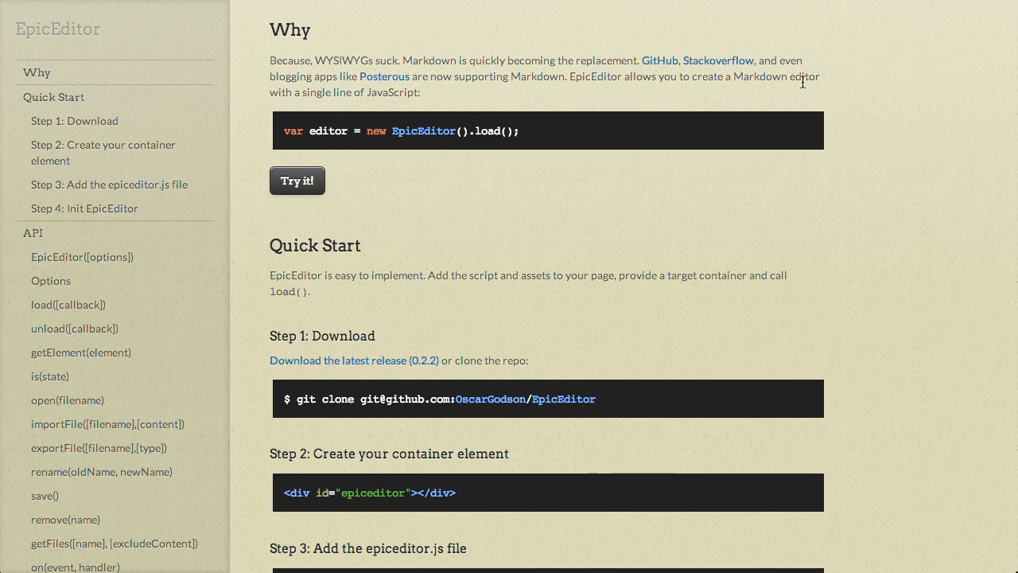
mouse_move(869, 108)
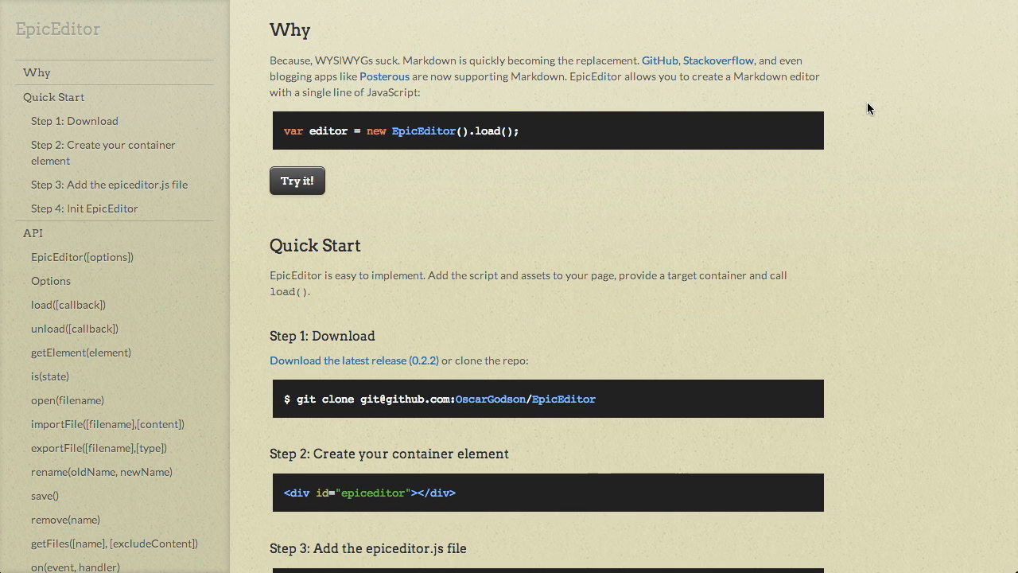
mouse_move(585, 92)
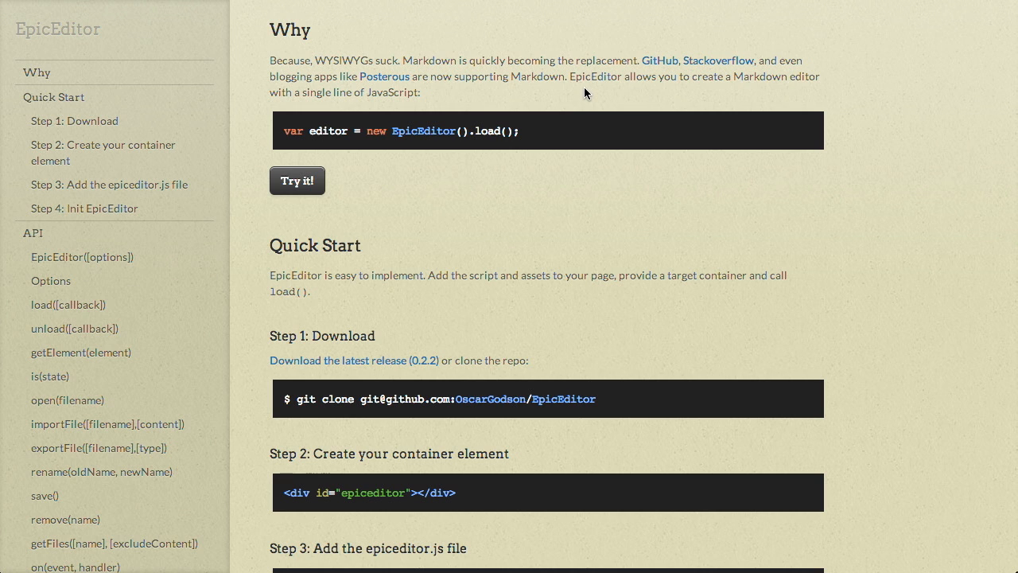
mouse_move(588, 93)
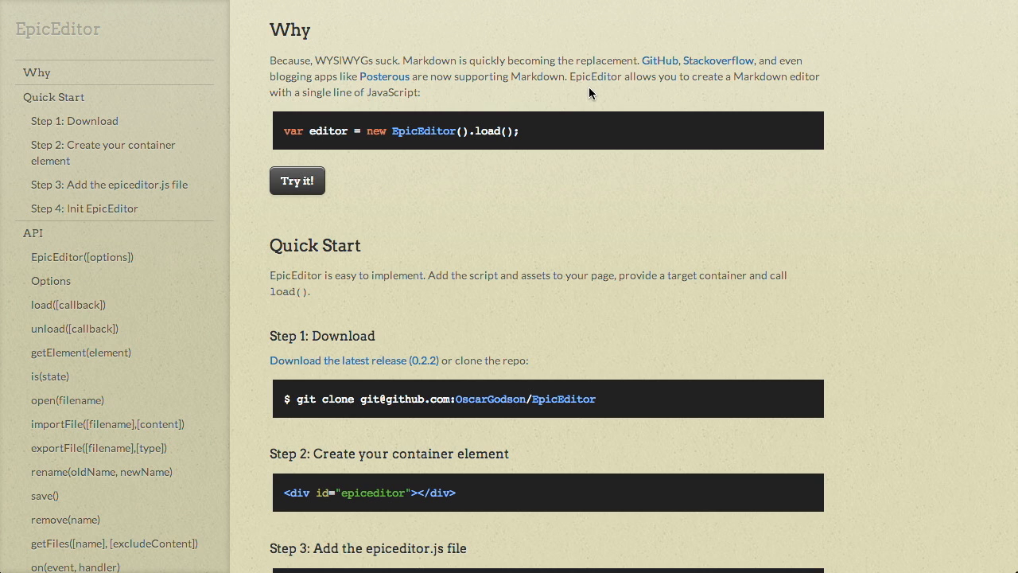
mouse_move(318, 62)
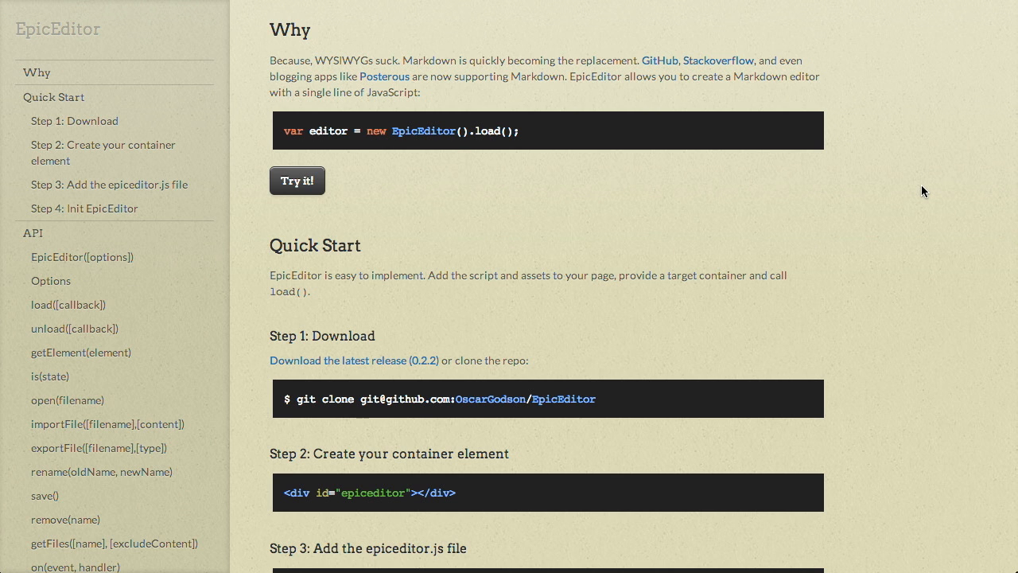
scroll(down, 3)
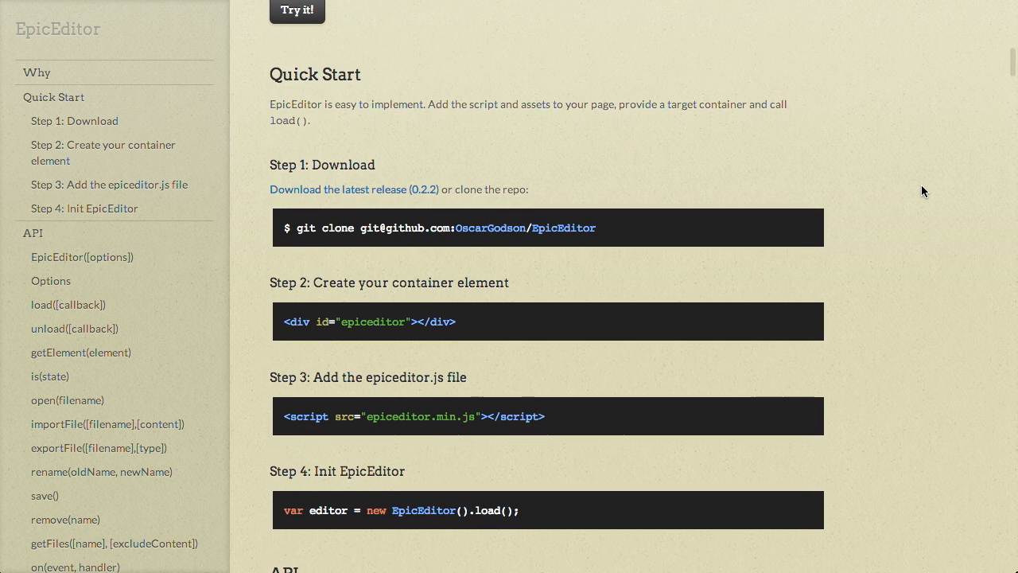
scroll(down, 3)
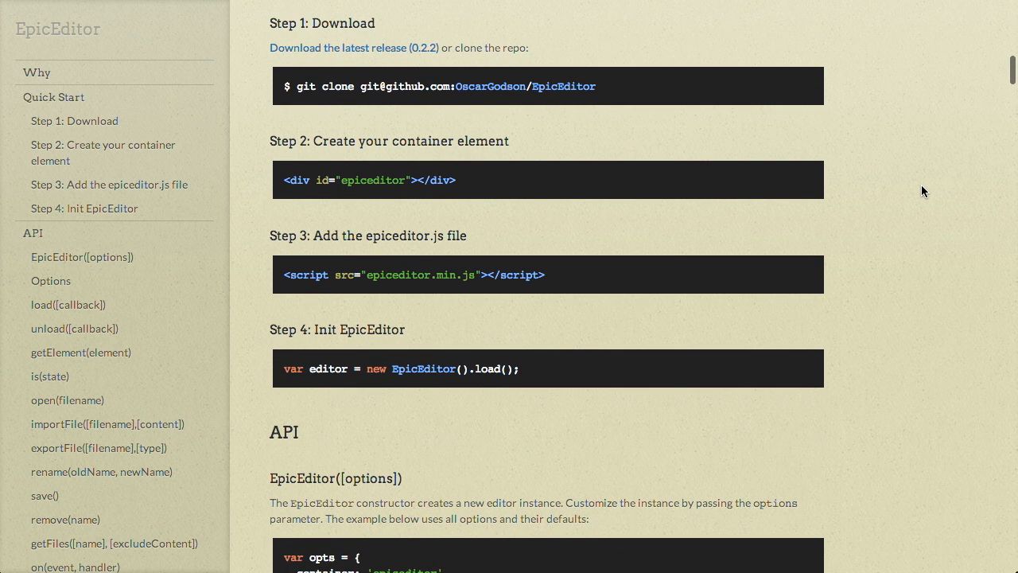
mouse_move(607, 97)
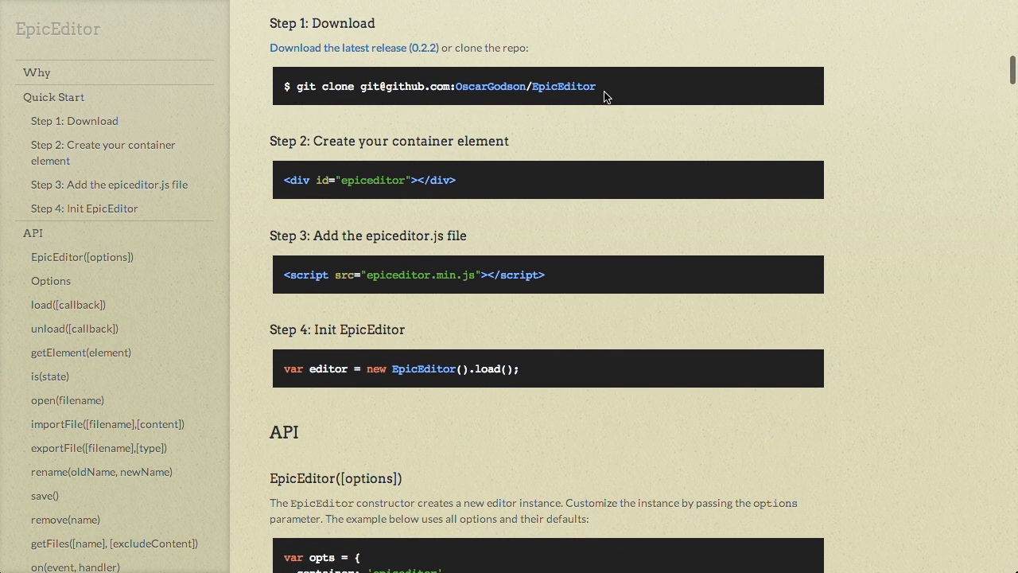
mouse_move(286, 169)
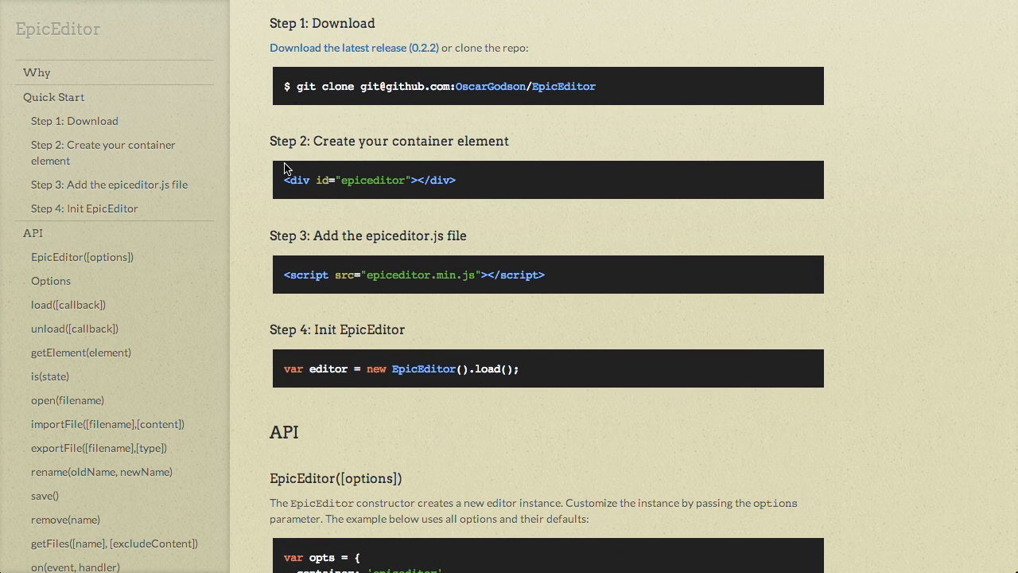
mouse_move(366, 194)
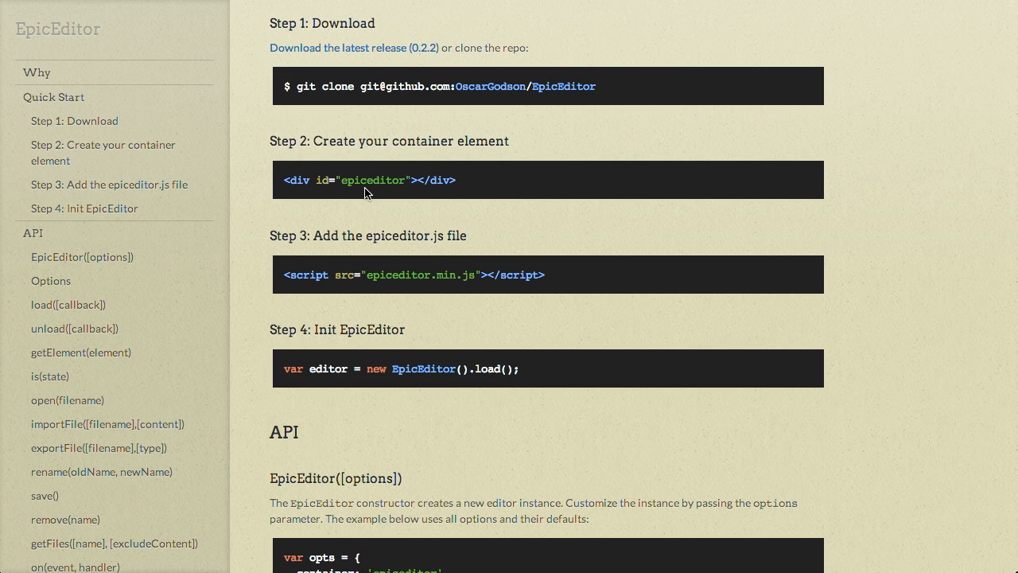
mouse_move(471, 242)
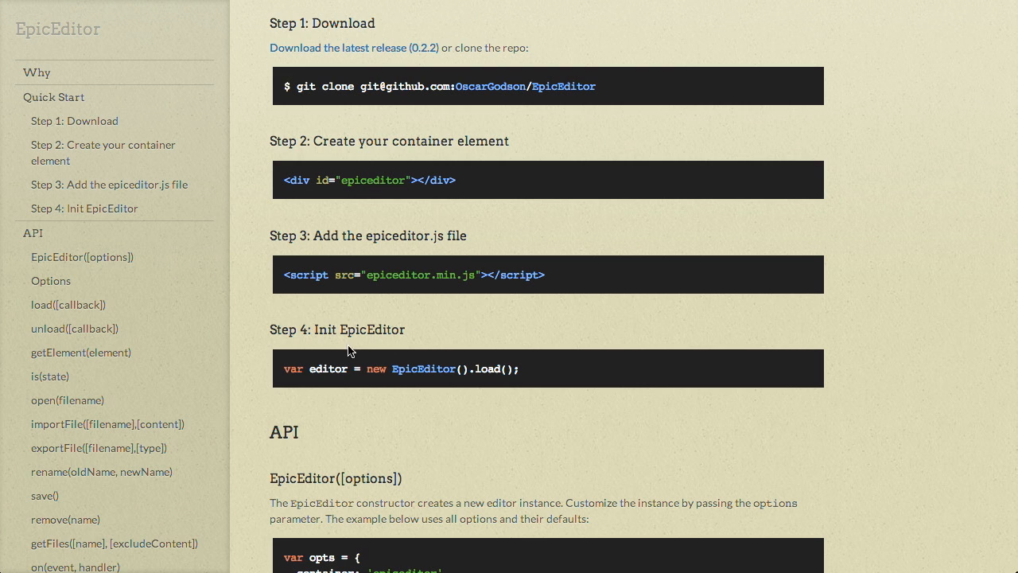
mouse_move(725, 363)
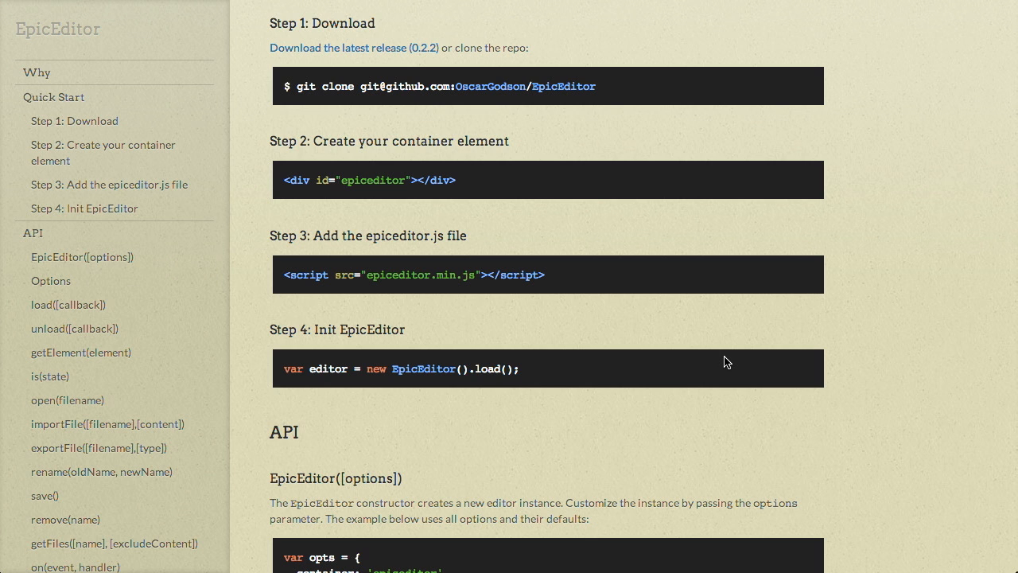
mouse_move(913, 301)
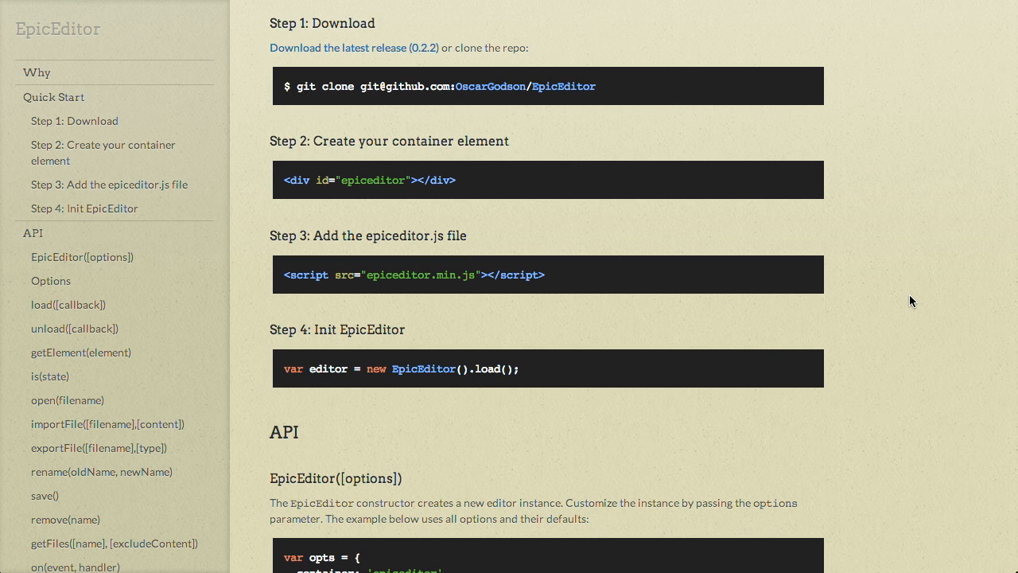
- Scroll to the API EpicEditor([options]) constructor example and the Options table
scroll(down, 3)
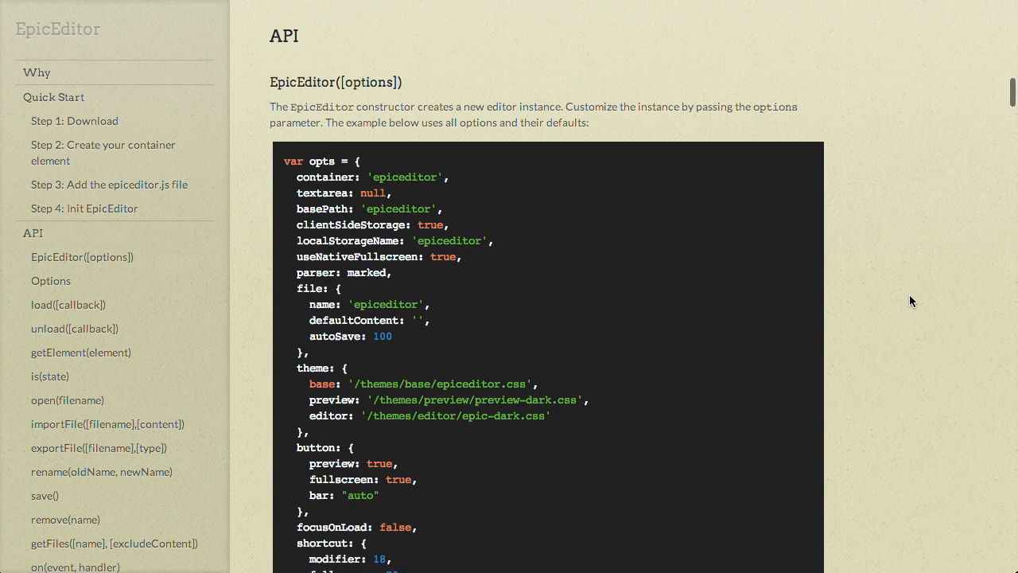
scroll(down, 3)
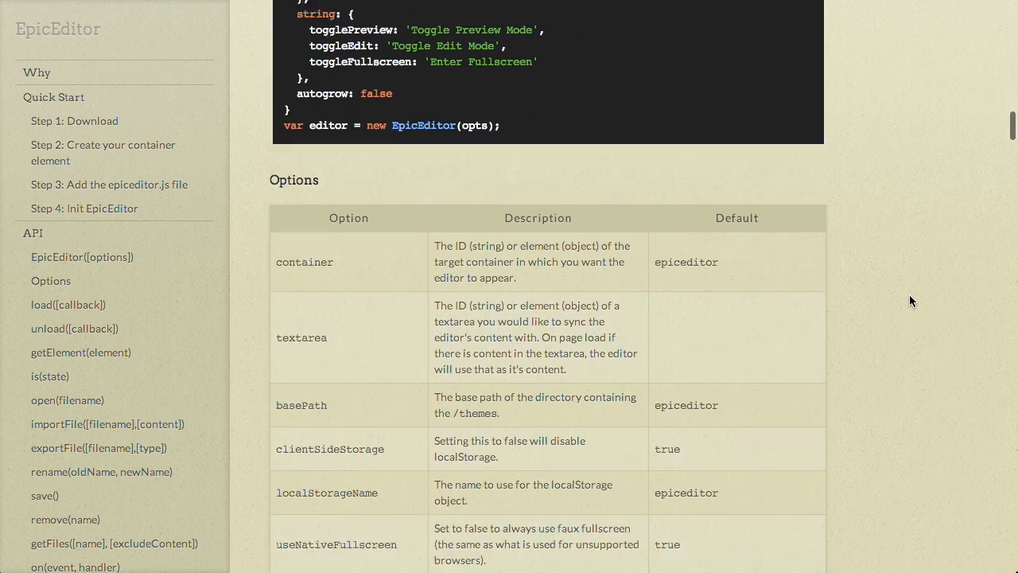
scroll(up, 3)
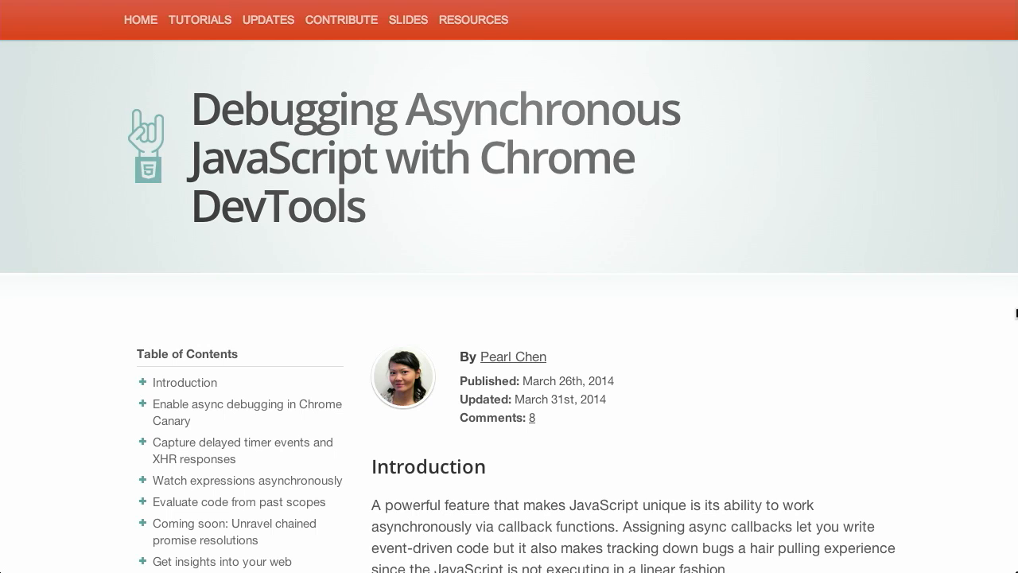
- Open the 'Debugging Asynchronous JavaScript with Chrome DevTools' article and reach its async call stack teaser animation
scroll(down, 3)
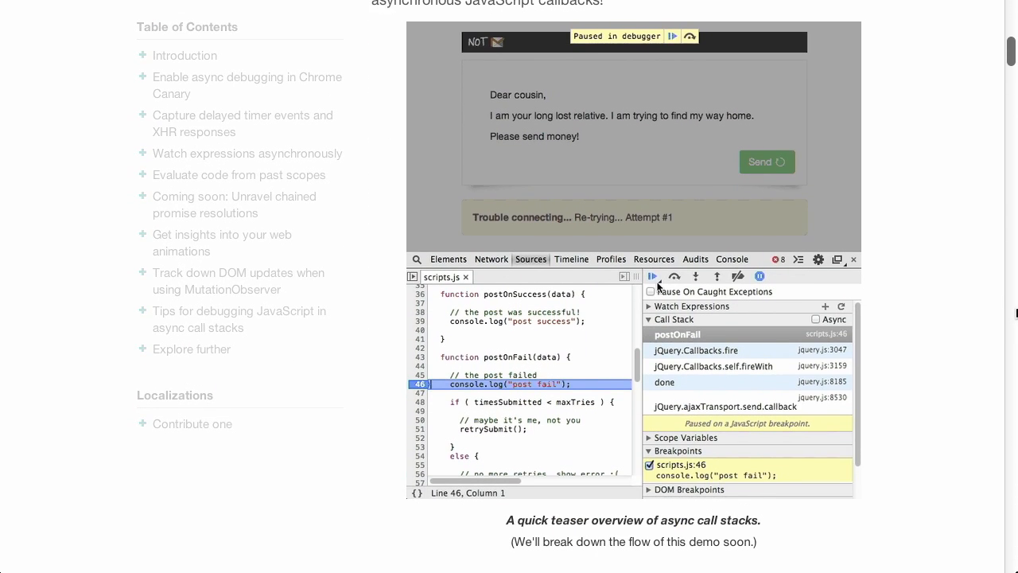
click(652, 270)
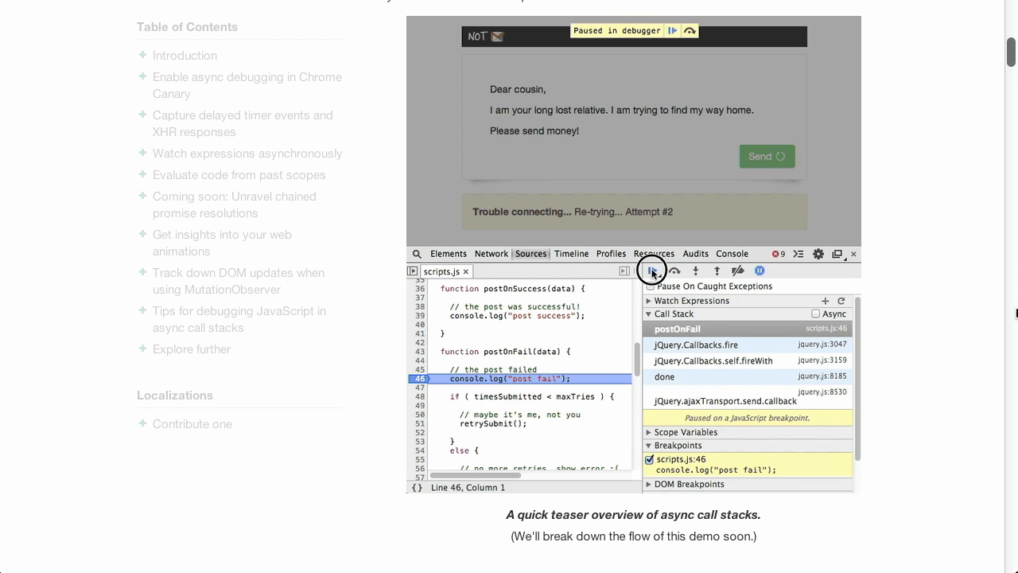
click(652, 271)
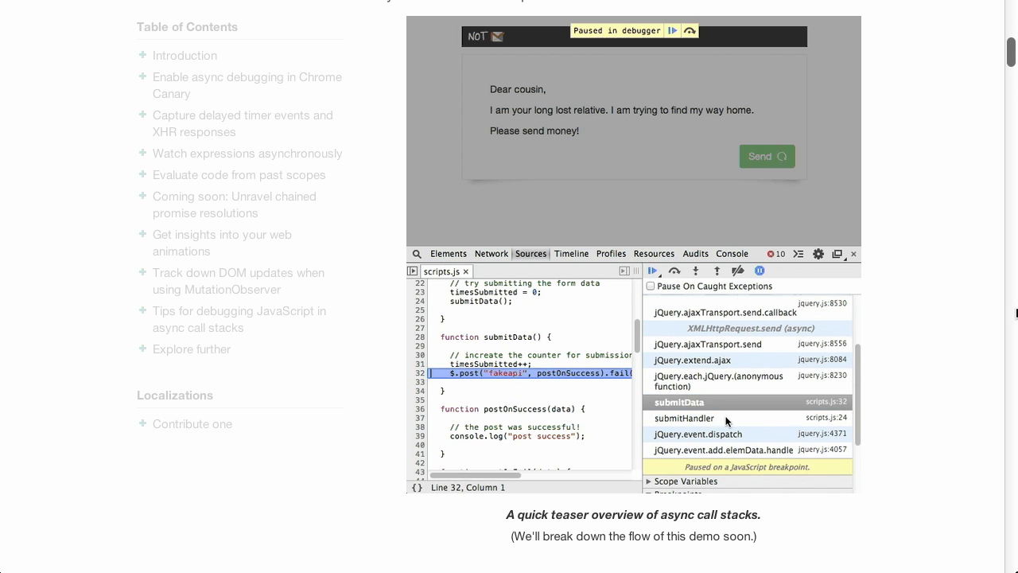
click(653, 270)
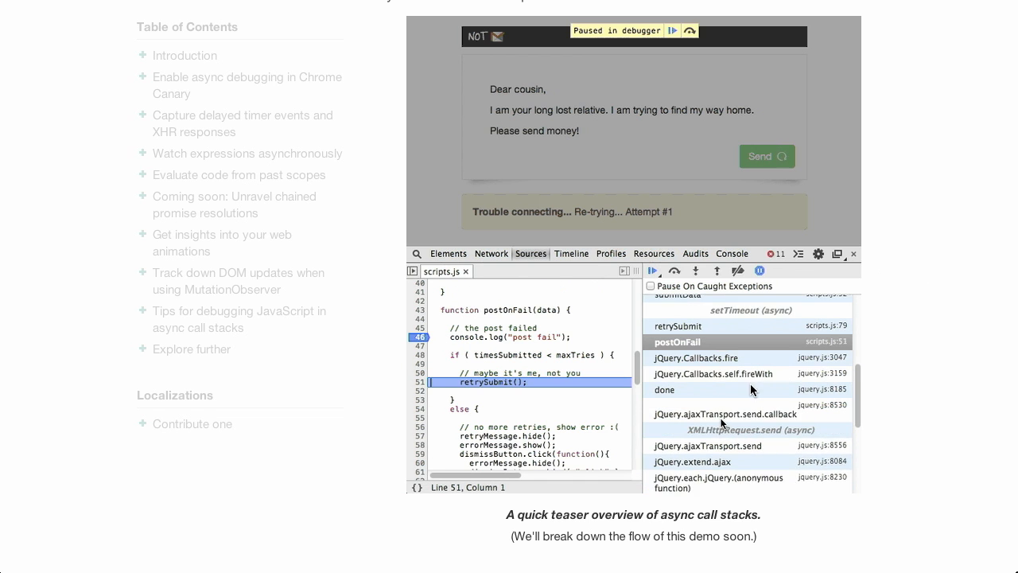
click(685, 424)
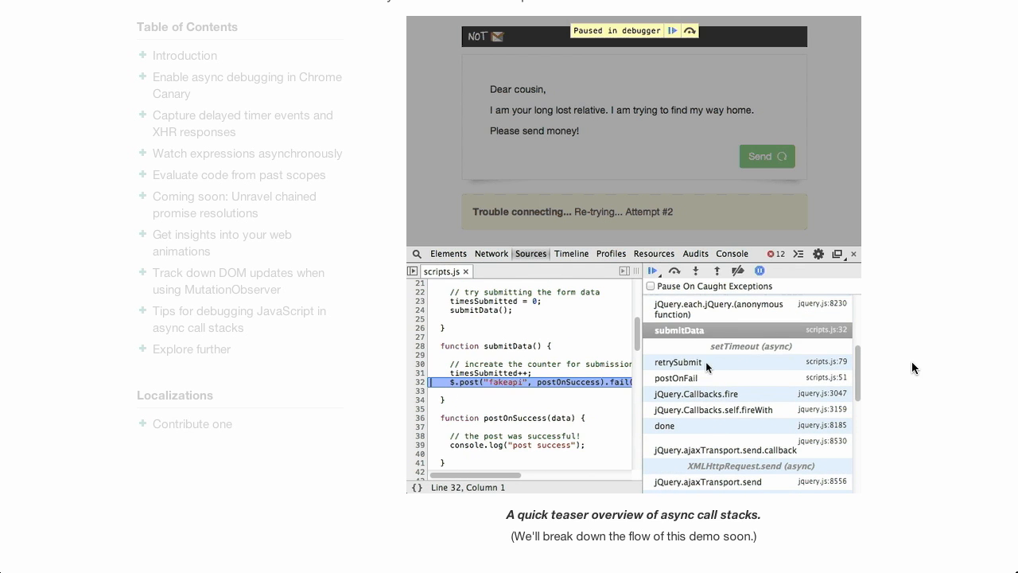
- Scroll past 'Enable async debugging in Chrome Canary' to the 'Capture delayed timer events and XHR responses' heading
scroll(down, 3)
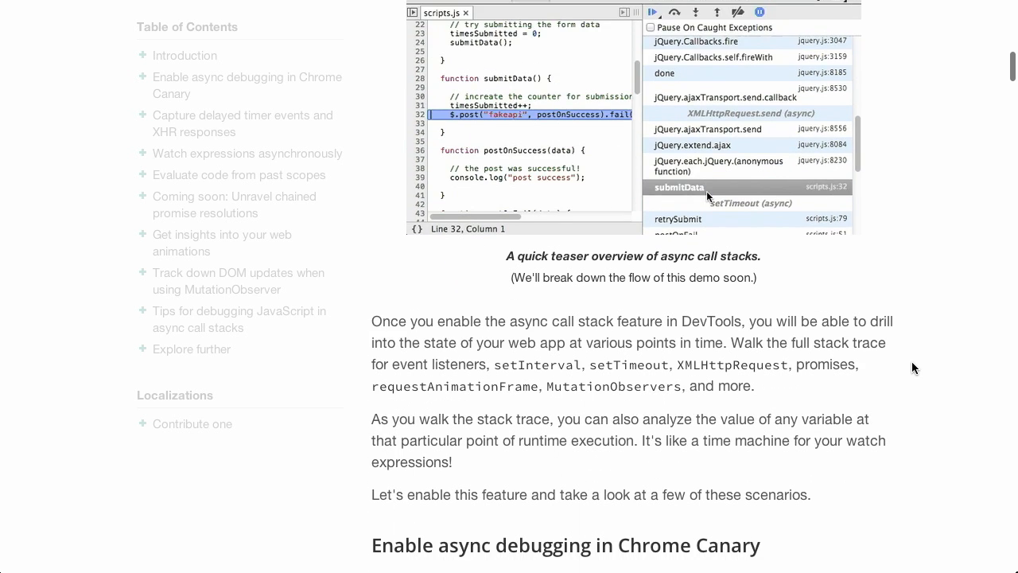
scroll(down, 3)
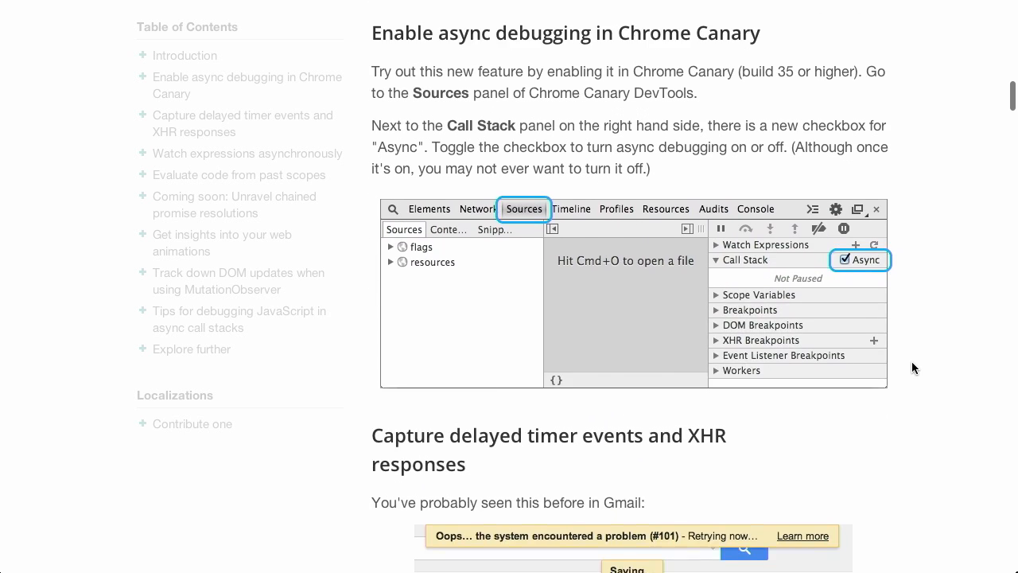
scroll(down, 3)
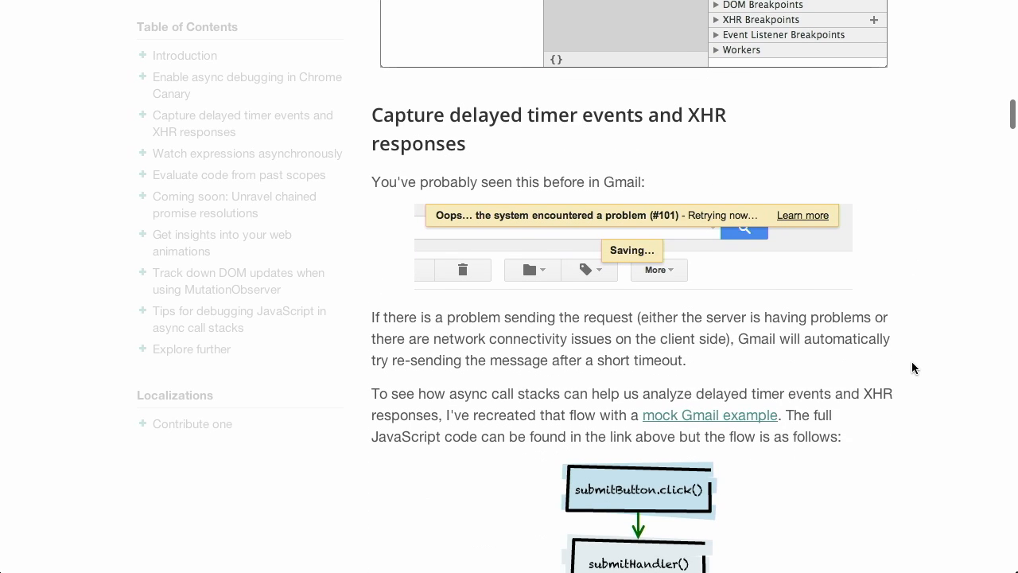
scroll(down, 3)
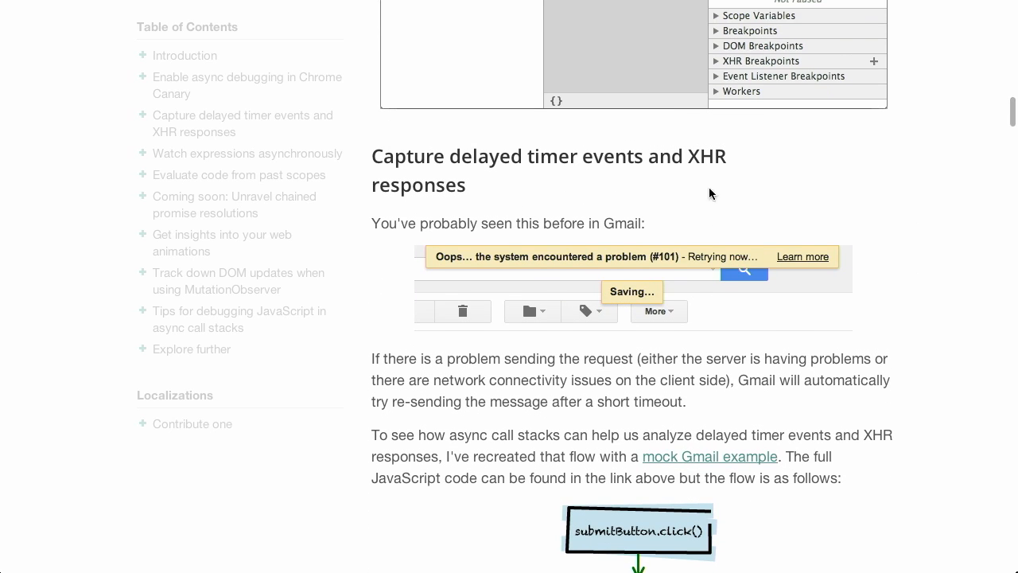
scroll(down, 3)
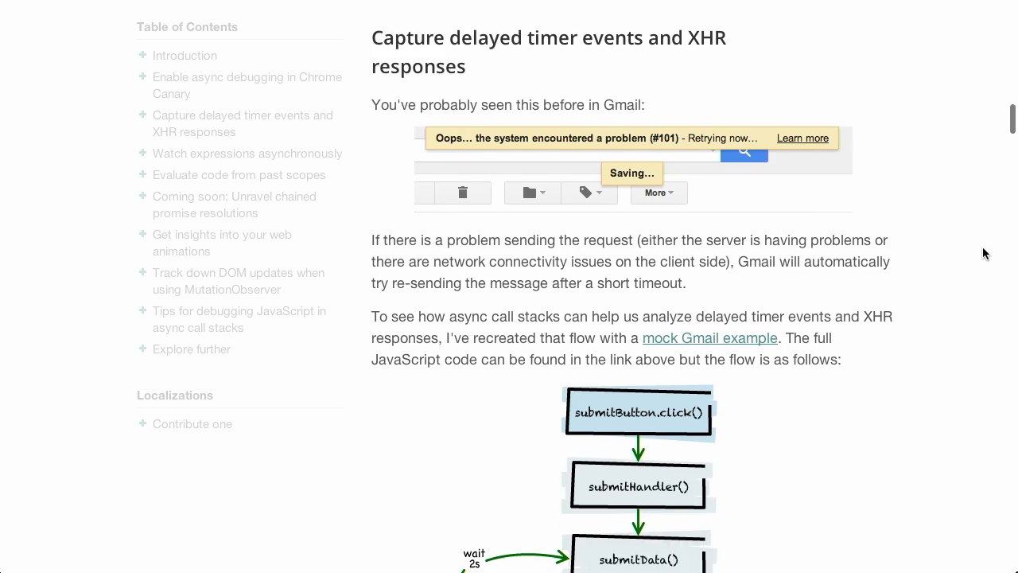
scroll(down, 3)
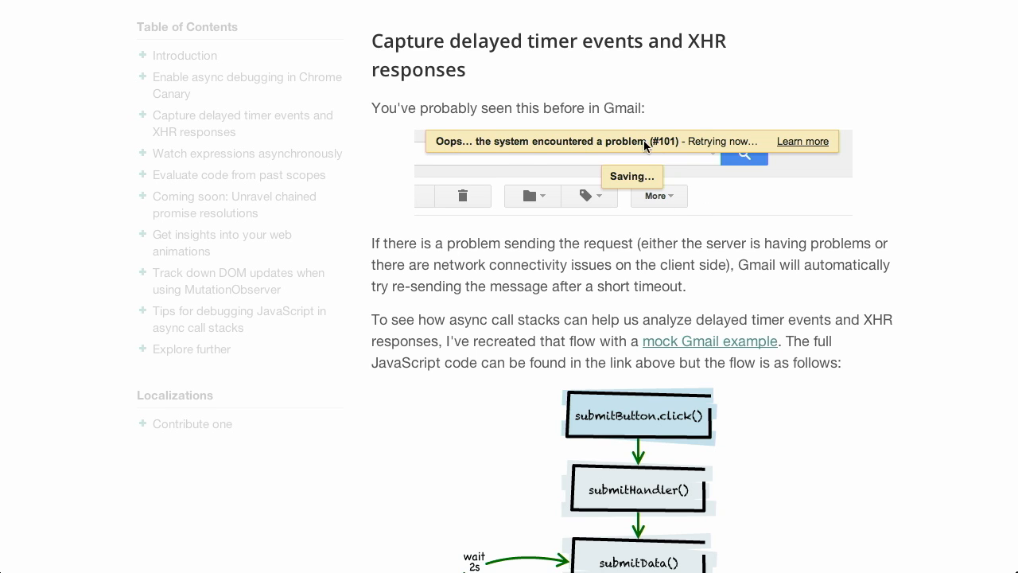
mouse_move(947, 222)
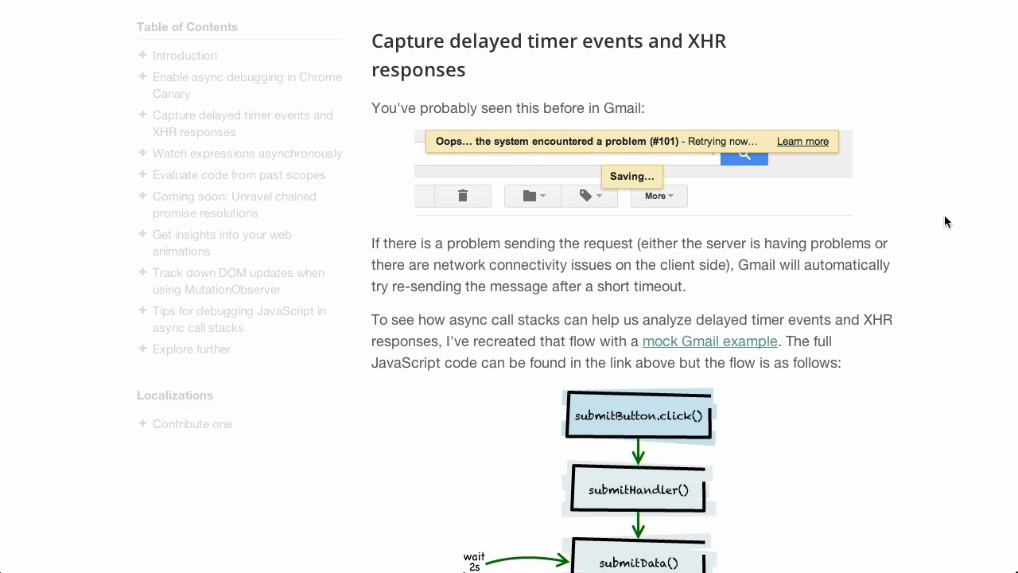
scroll(down, 3)
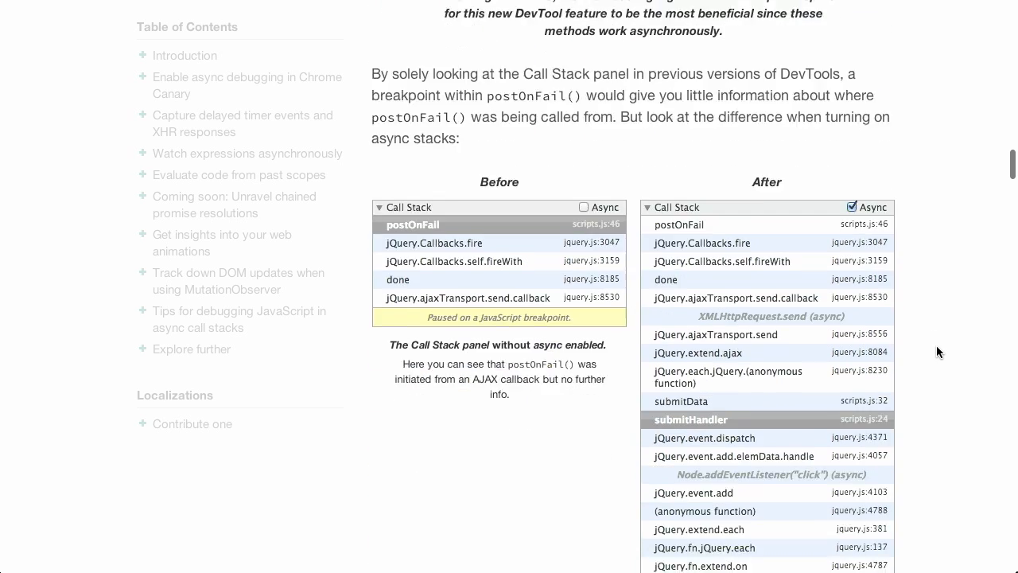
- Scroll to the Before/After Call Stack screenshots and the caption below where the retrySubmit example begins
scroll(down, 3)
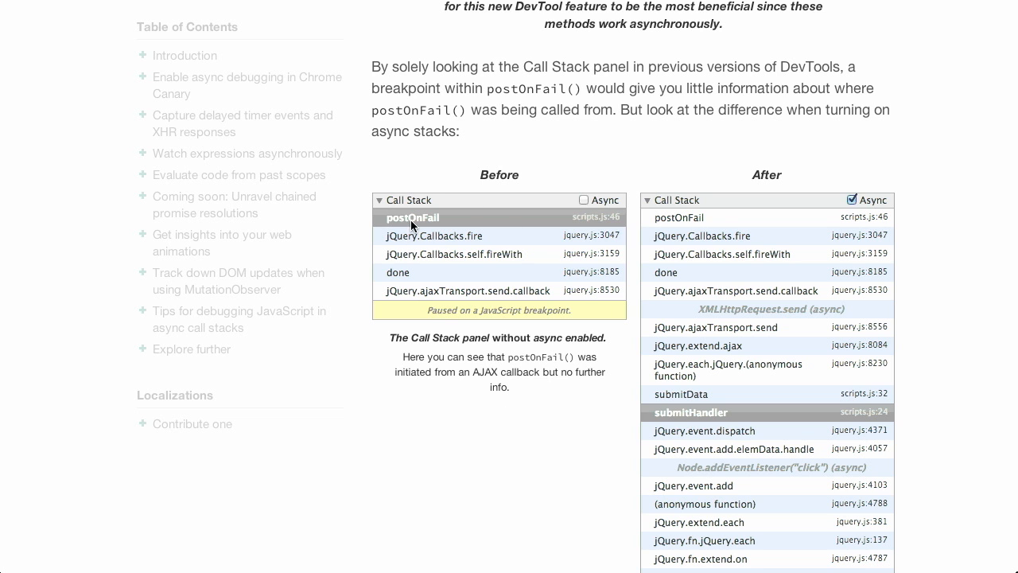
mouse_move(411, 296)
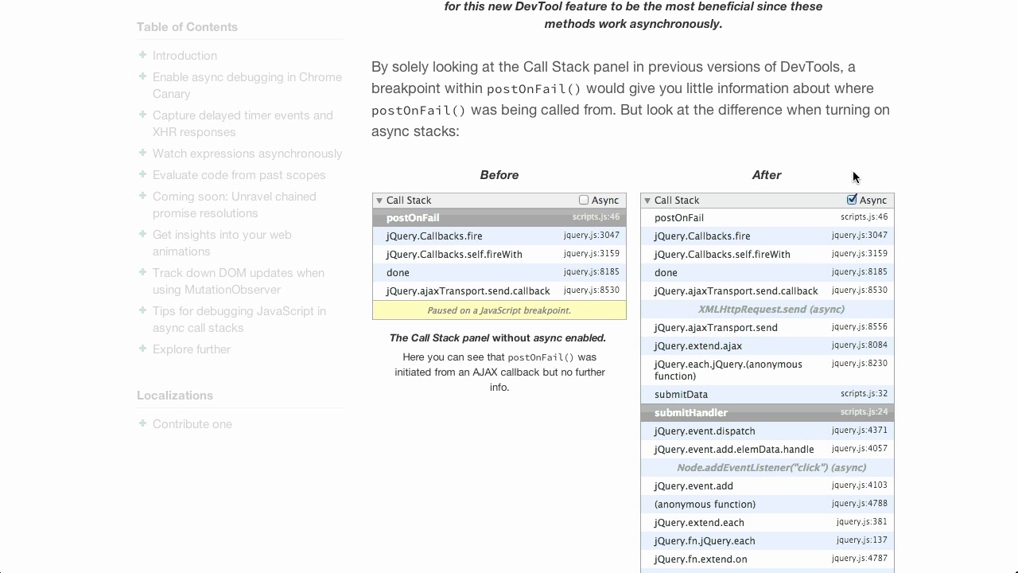
scroll(down, 3)
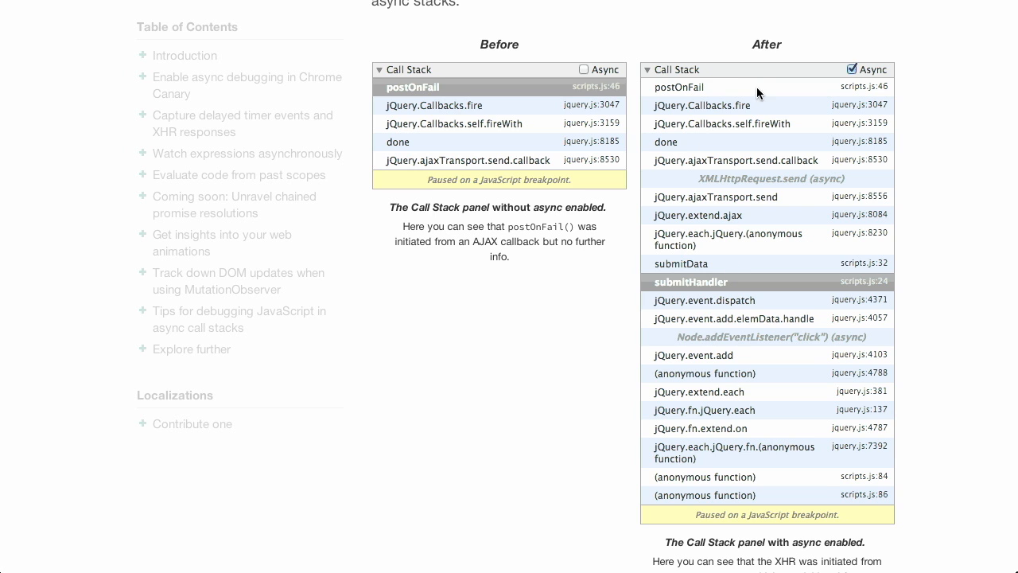
mouse_move(740, 185)
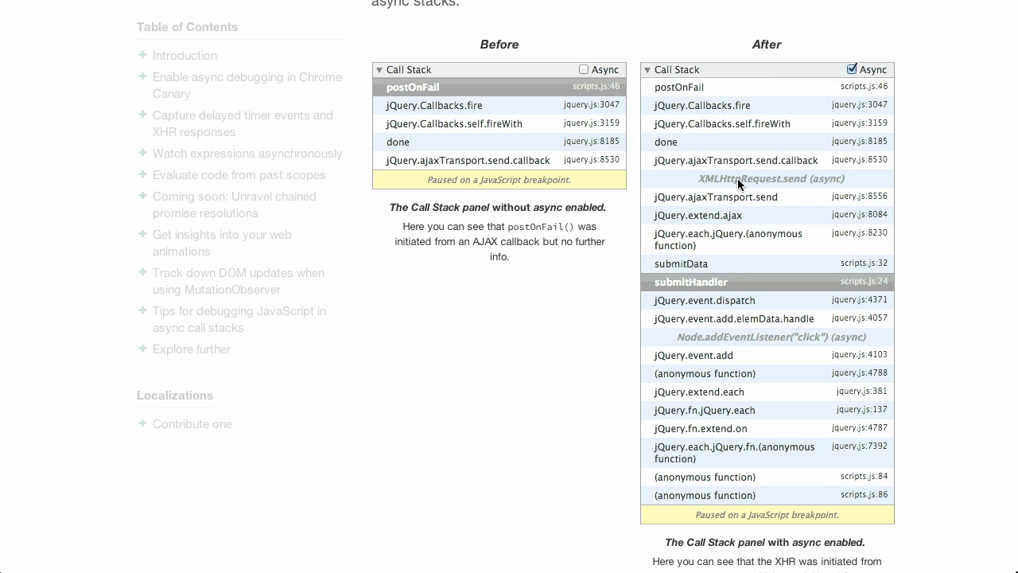
mouse_move(840, 191)
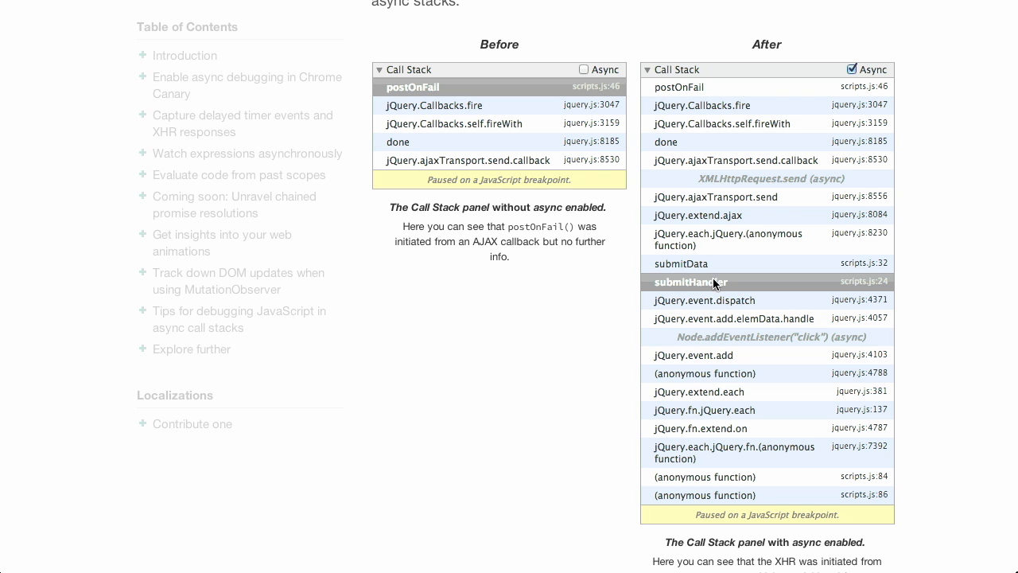
scroll(down, 3)
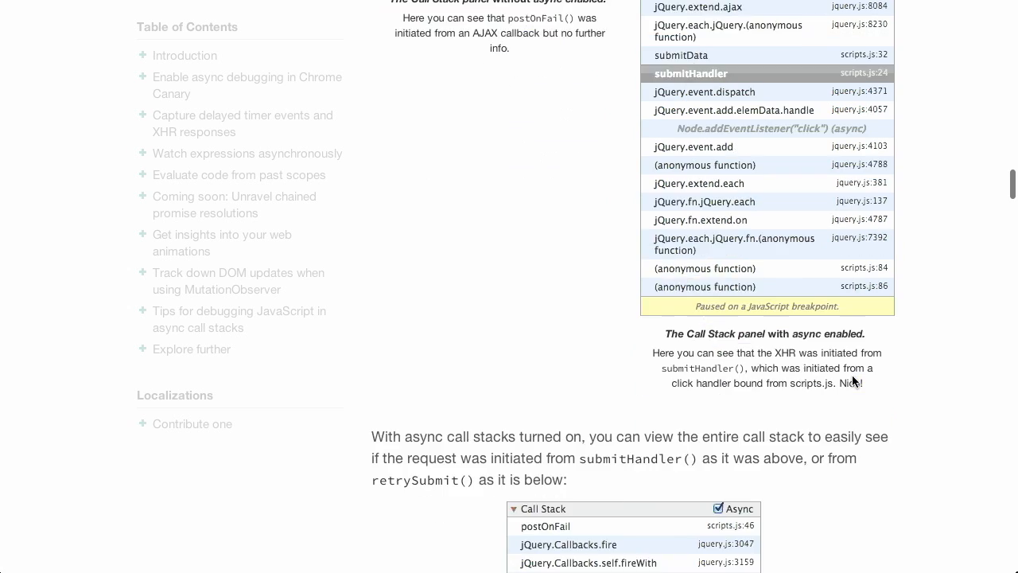
- Scroll past watch expressions and past-scope evaluation to the chained promises flow diagram and animation
scroll(down, 3)
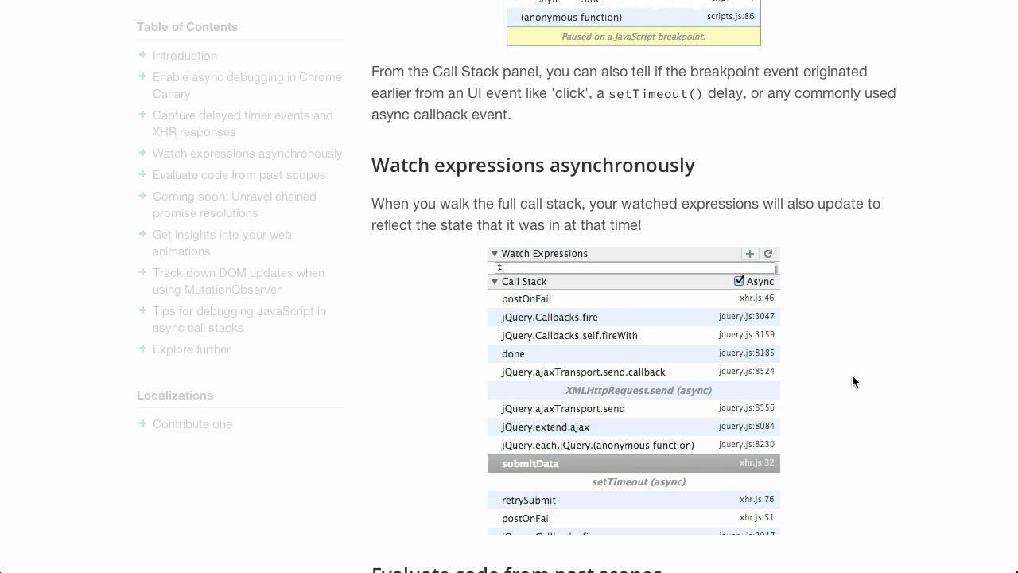
scroll(down, 3)
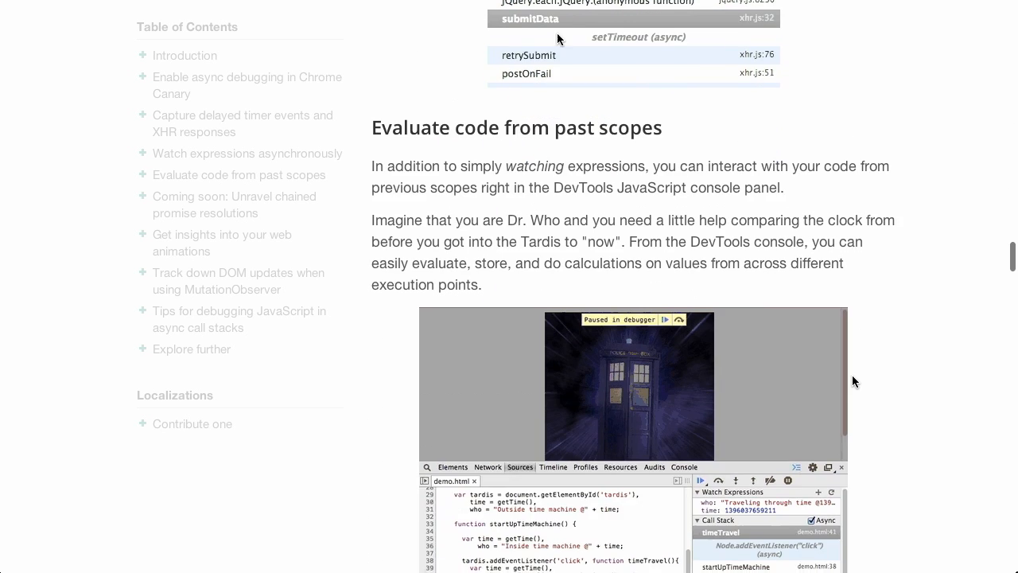
scroll(down, 3)
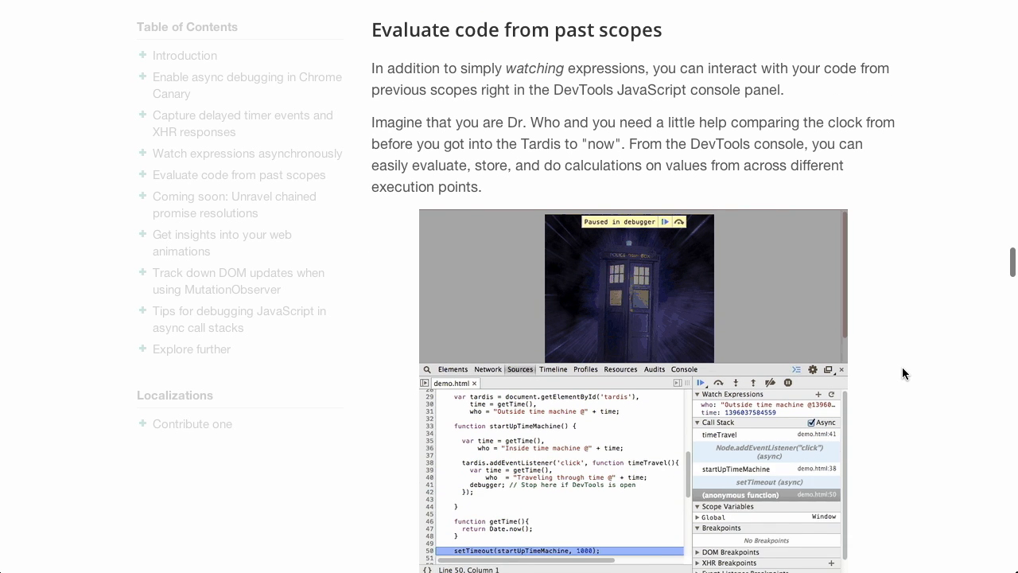
scroll(down, 3)
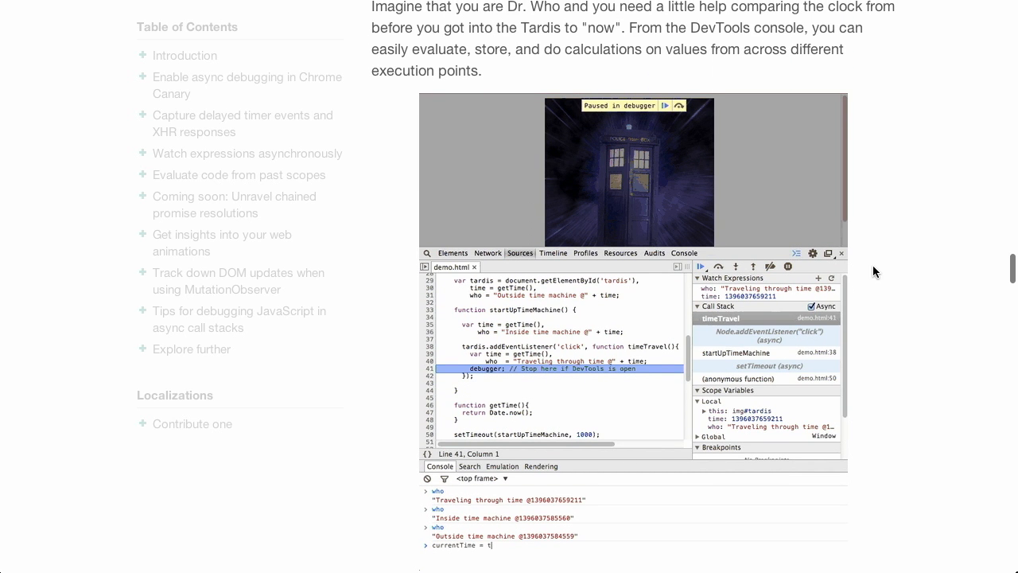
scroll(down, 3)
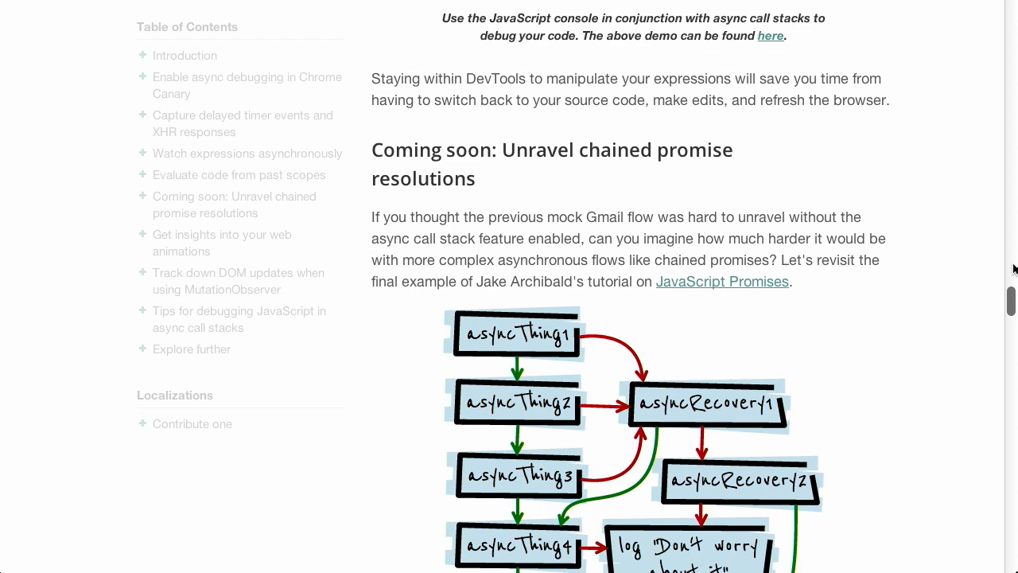
scroll(down, 3)
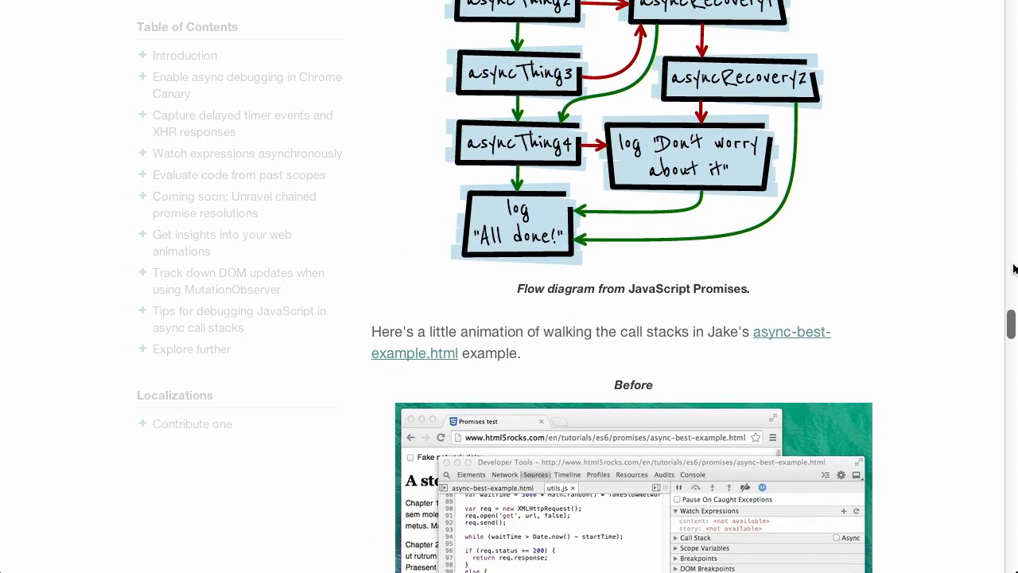